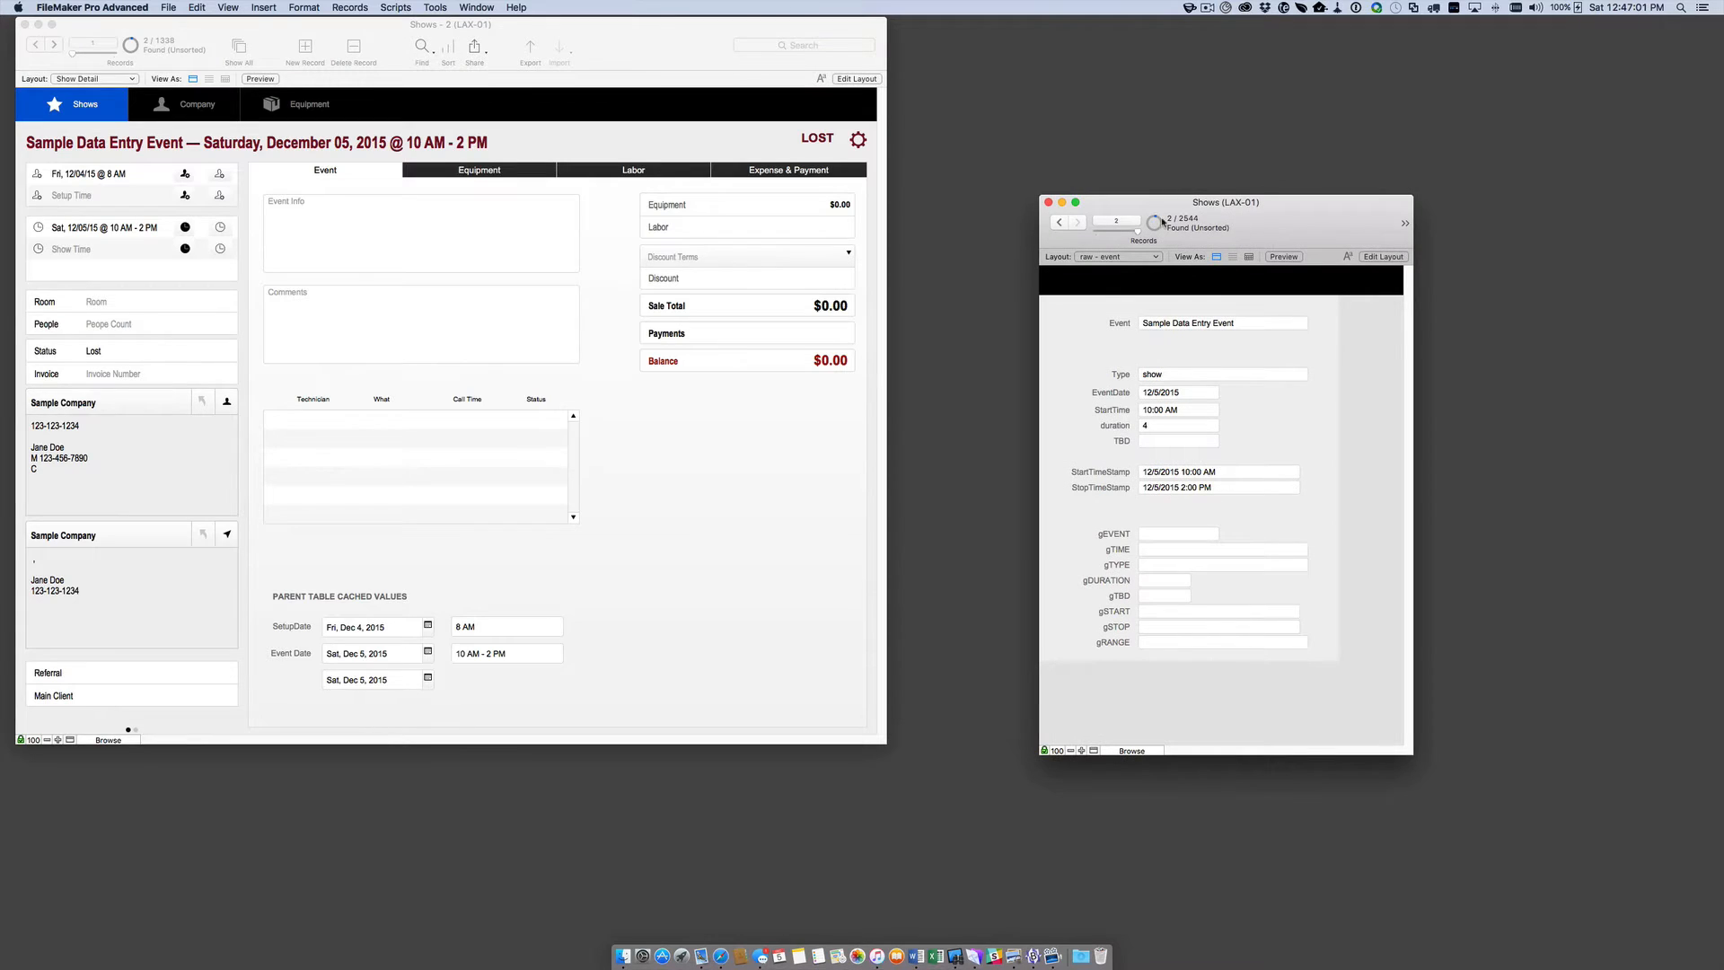
{"action": "mouse_move", "coordinate": [439, 201]}
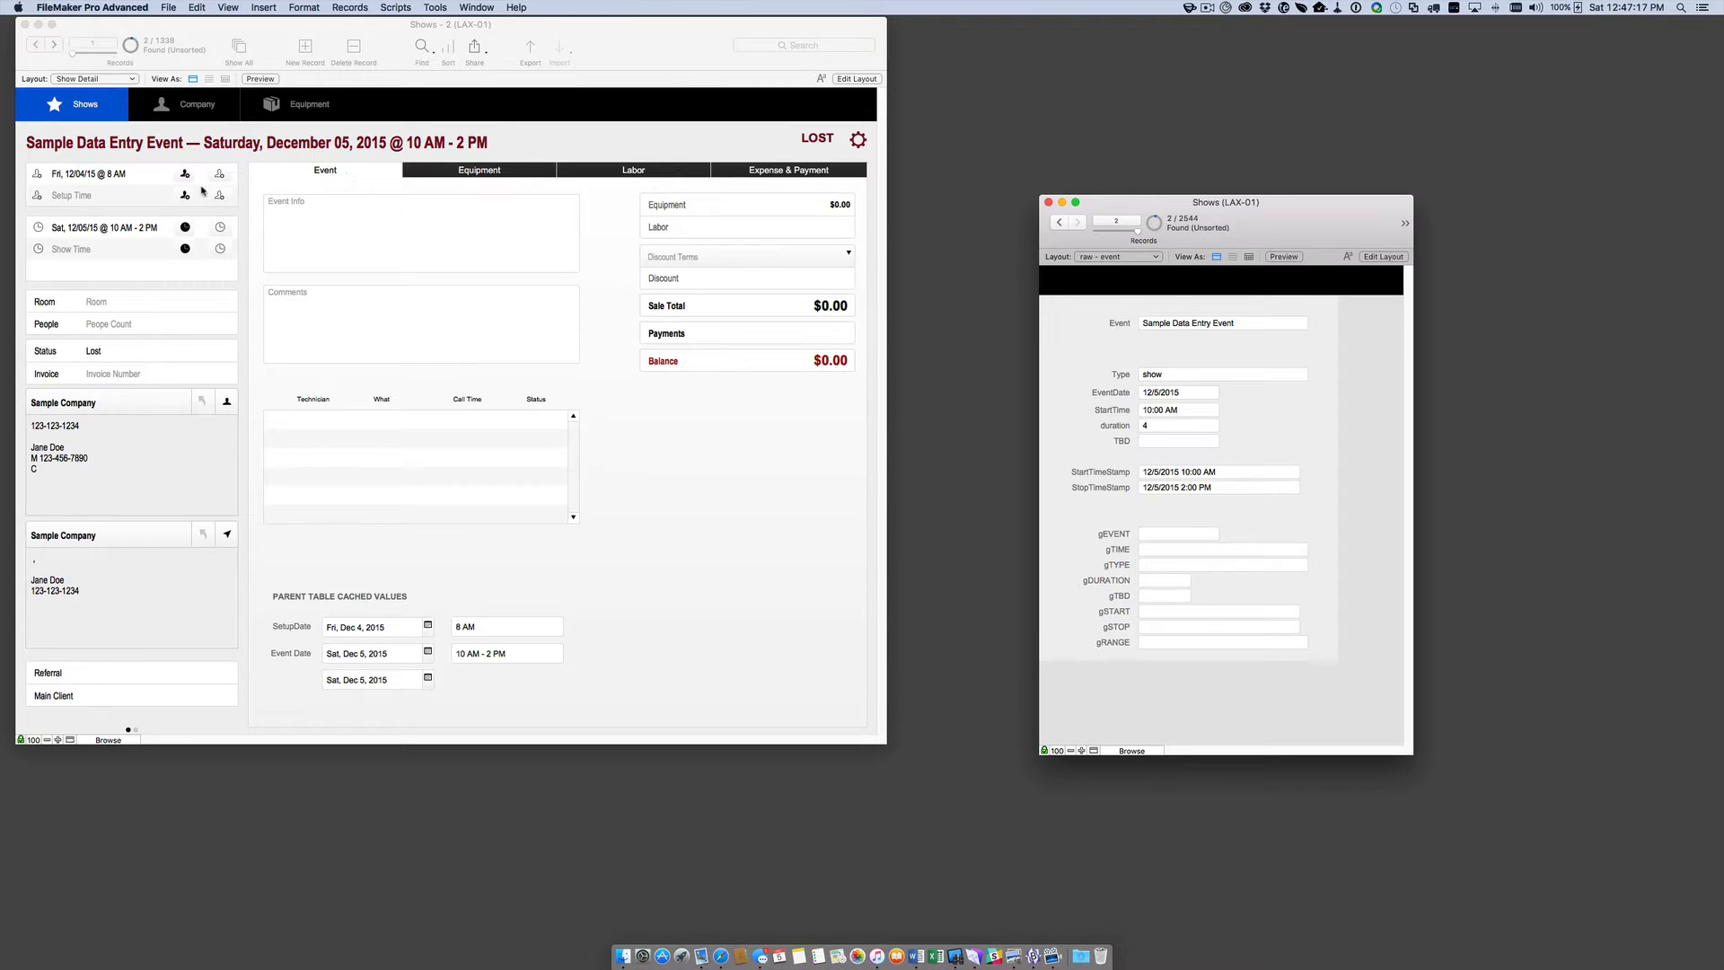
{"action": "mouse_move", "coordinate": [152, 198]}
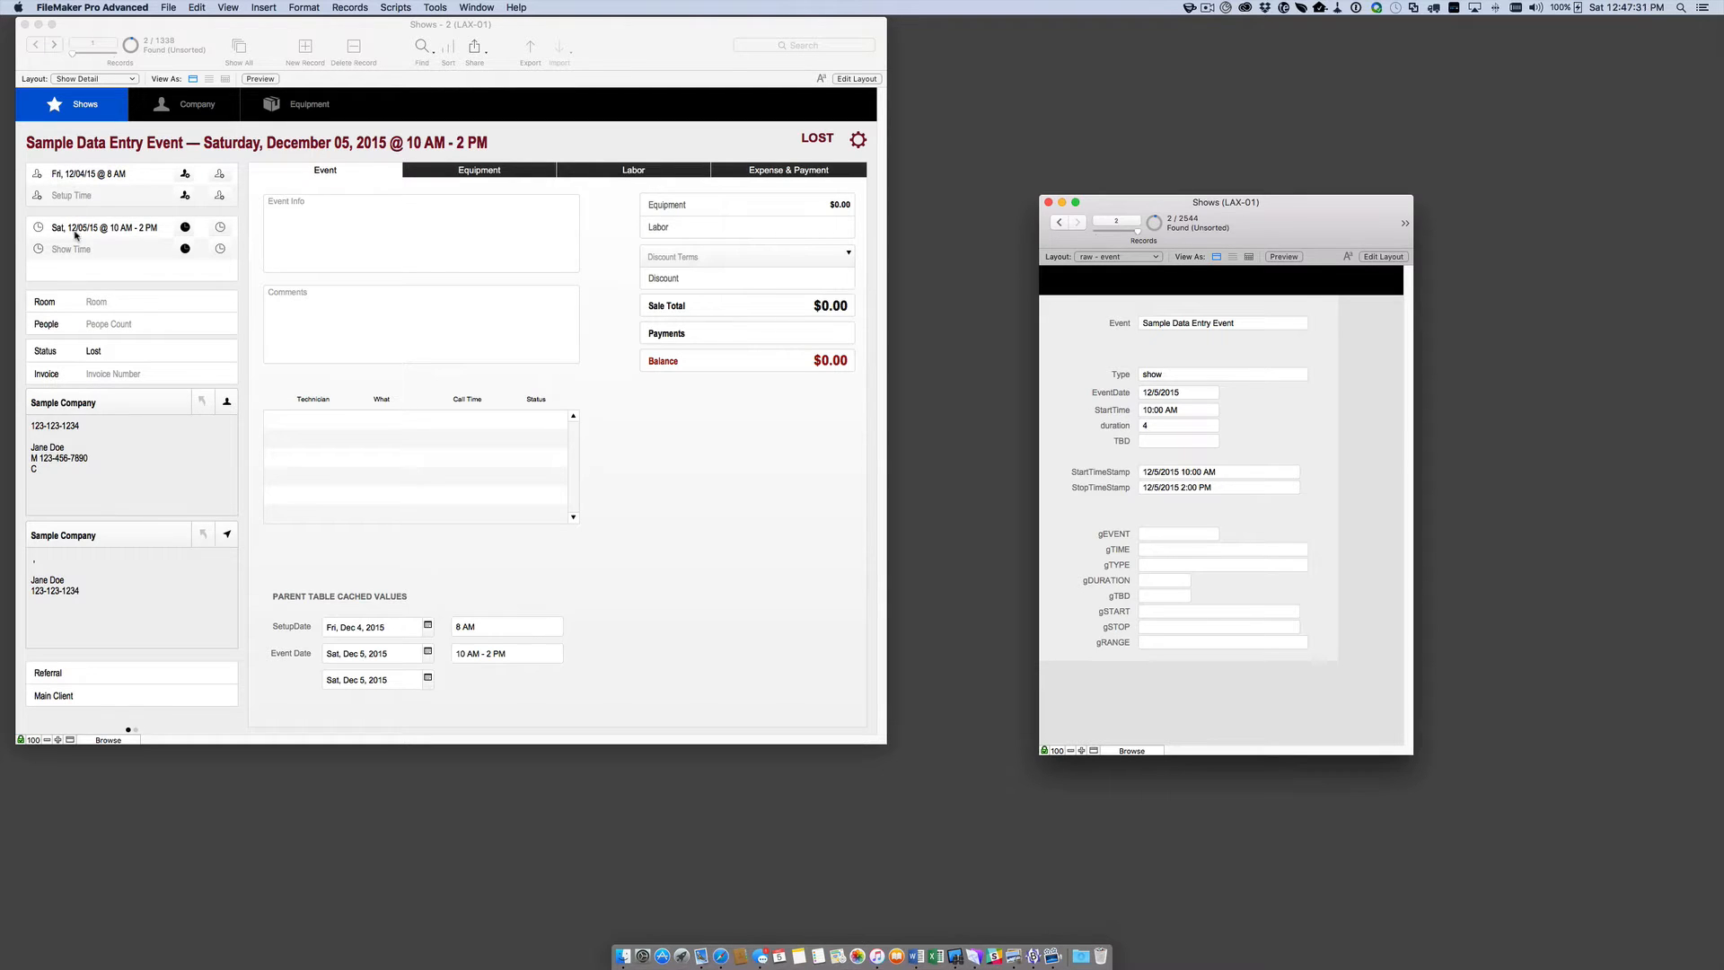
{"action": "mouse_move", "coordinate": [121, 183]}
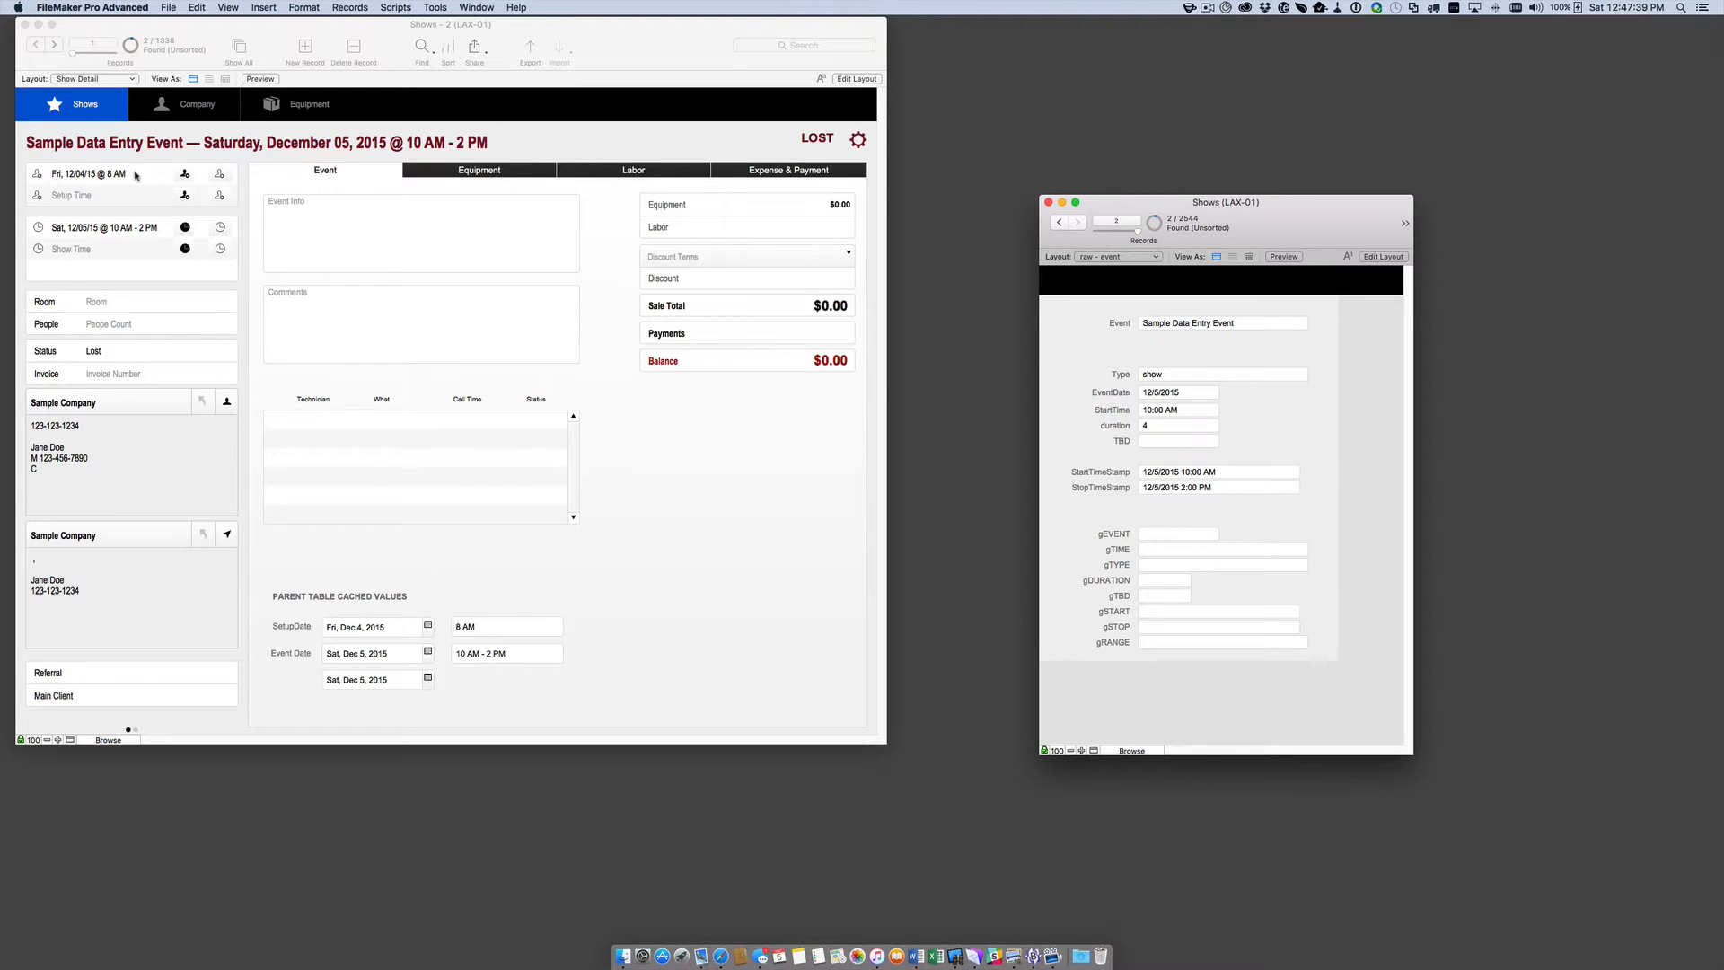
{"action": "mouse_move", "coordinate": [373, 515]}
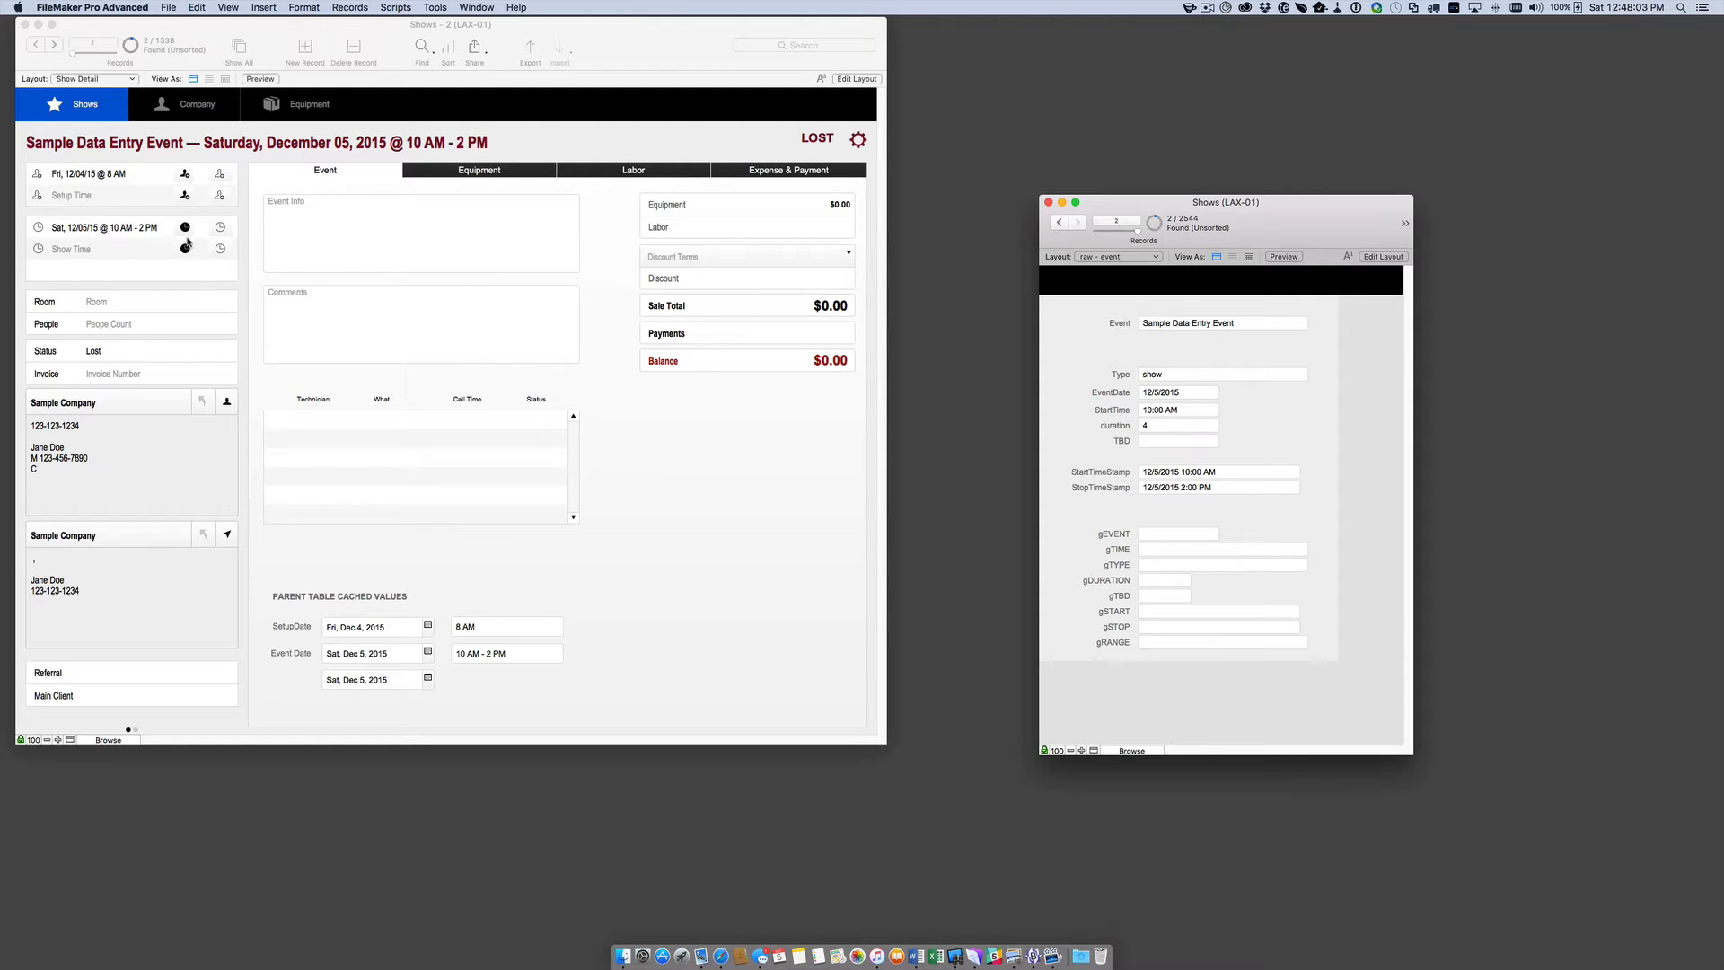
{"action": "mouse_move", "coordinate": [206, 254]}
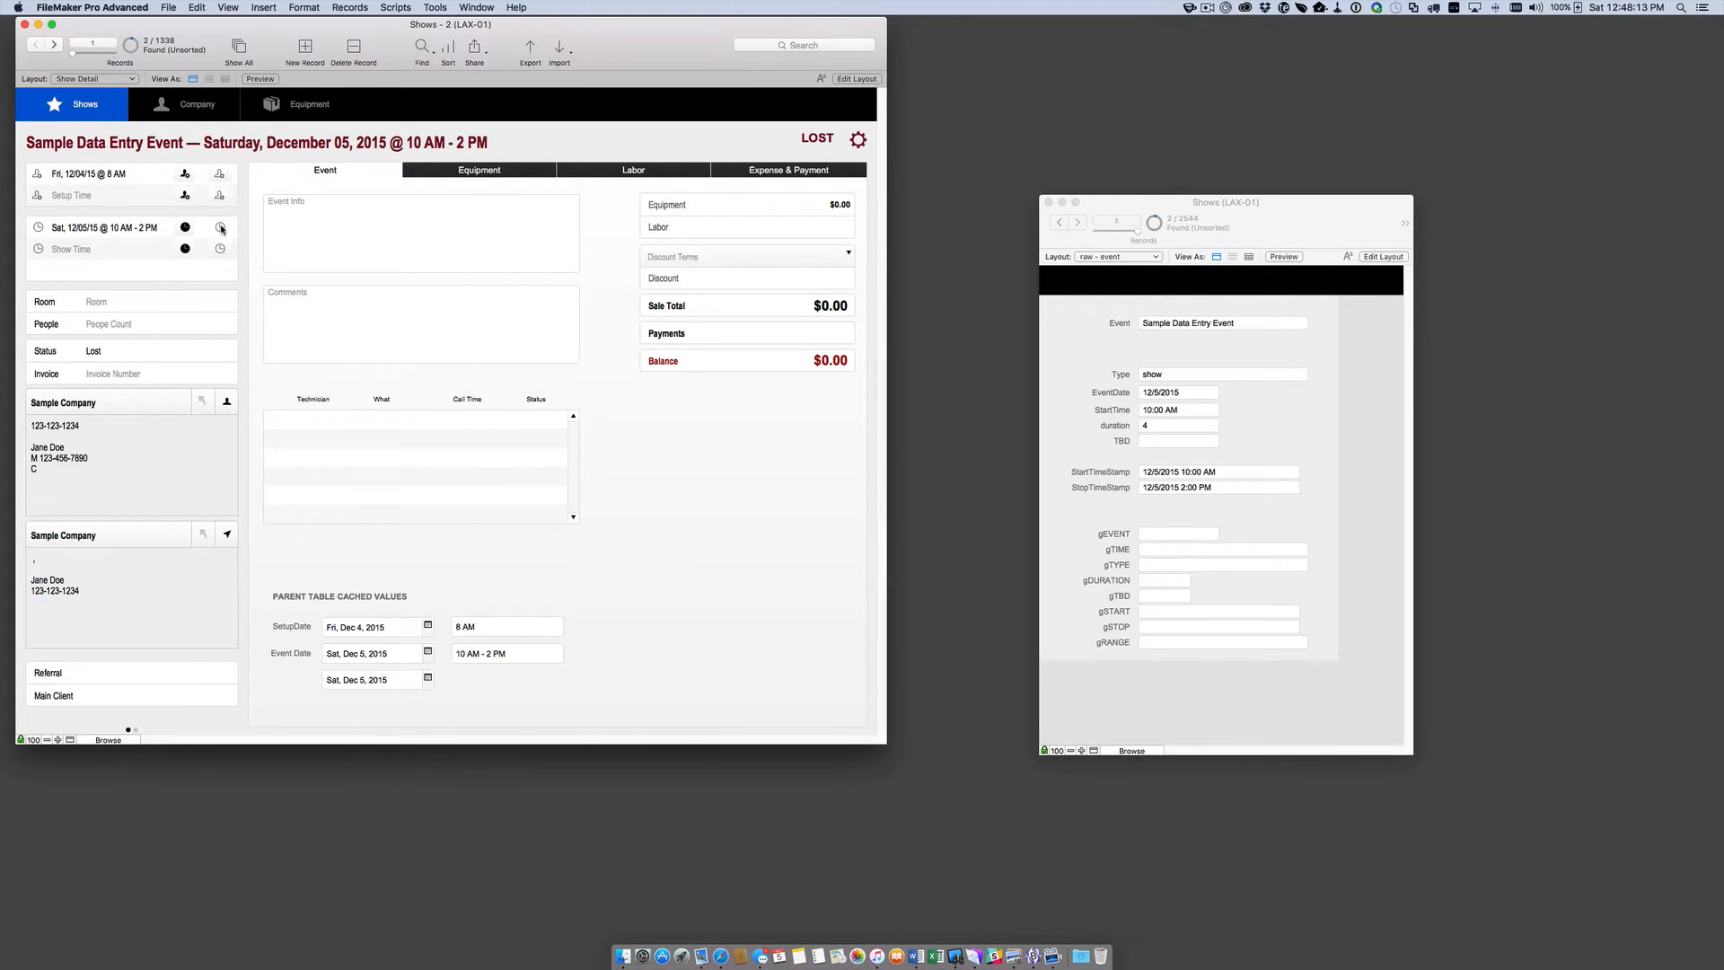
Set the show to start at 6 PM for 5 hours in the popover picker.
{"action": "left_click", "coordinate": [220, 227]}
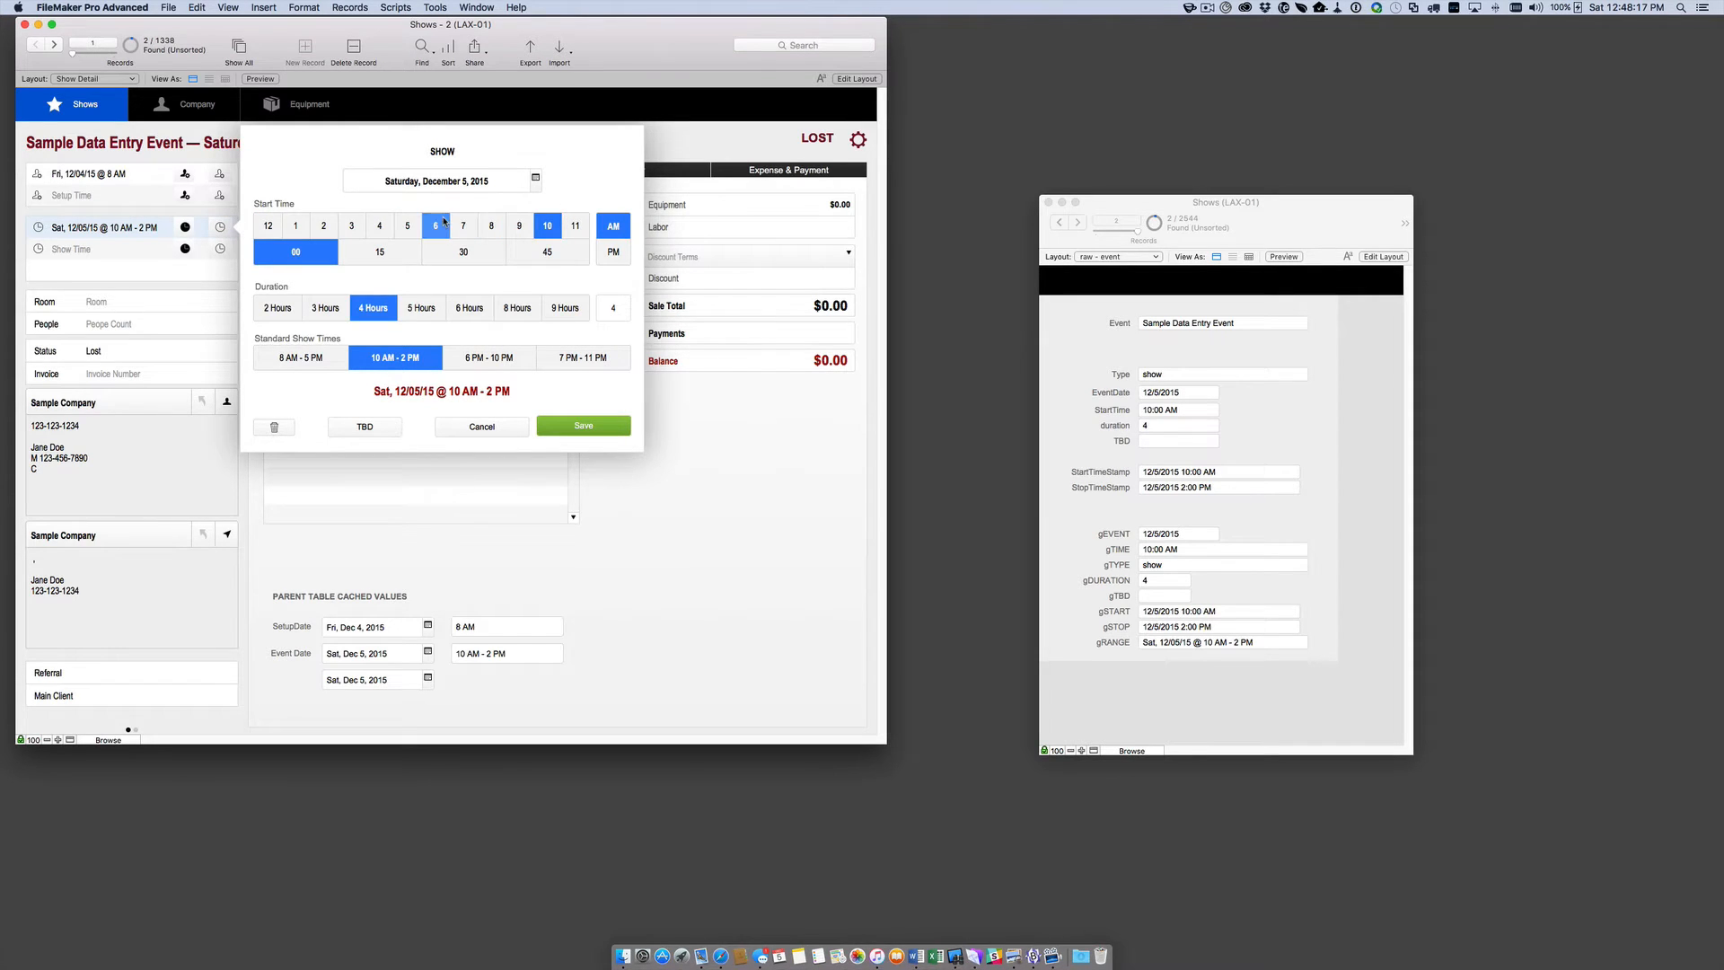
{"action": "left_click", "coordinate": [490, 357]}
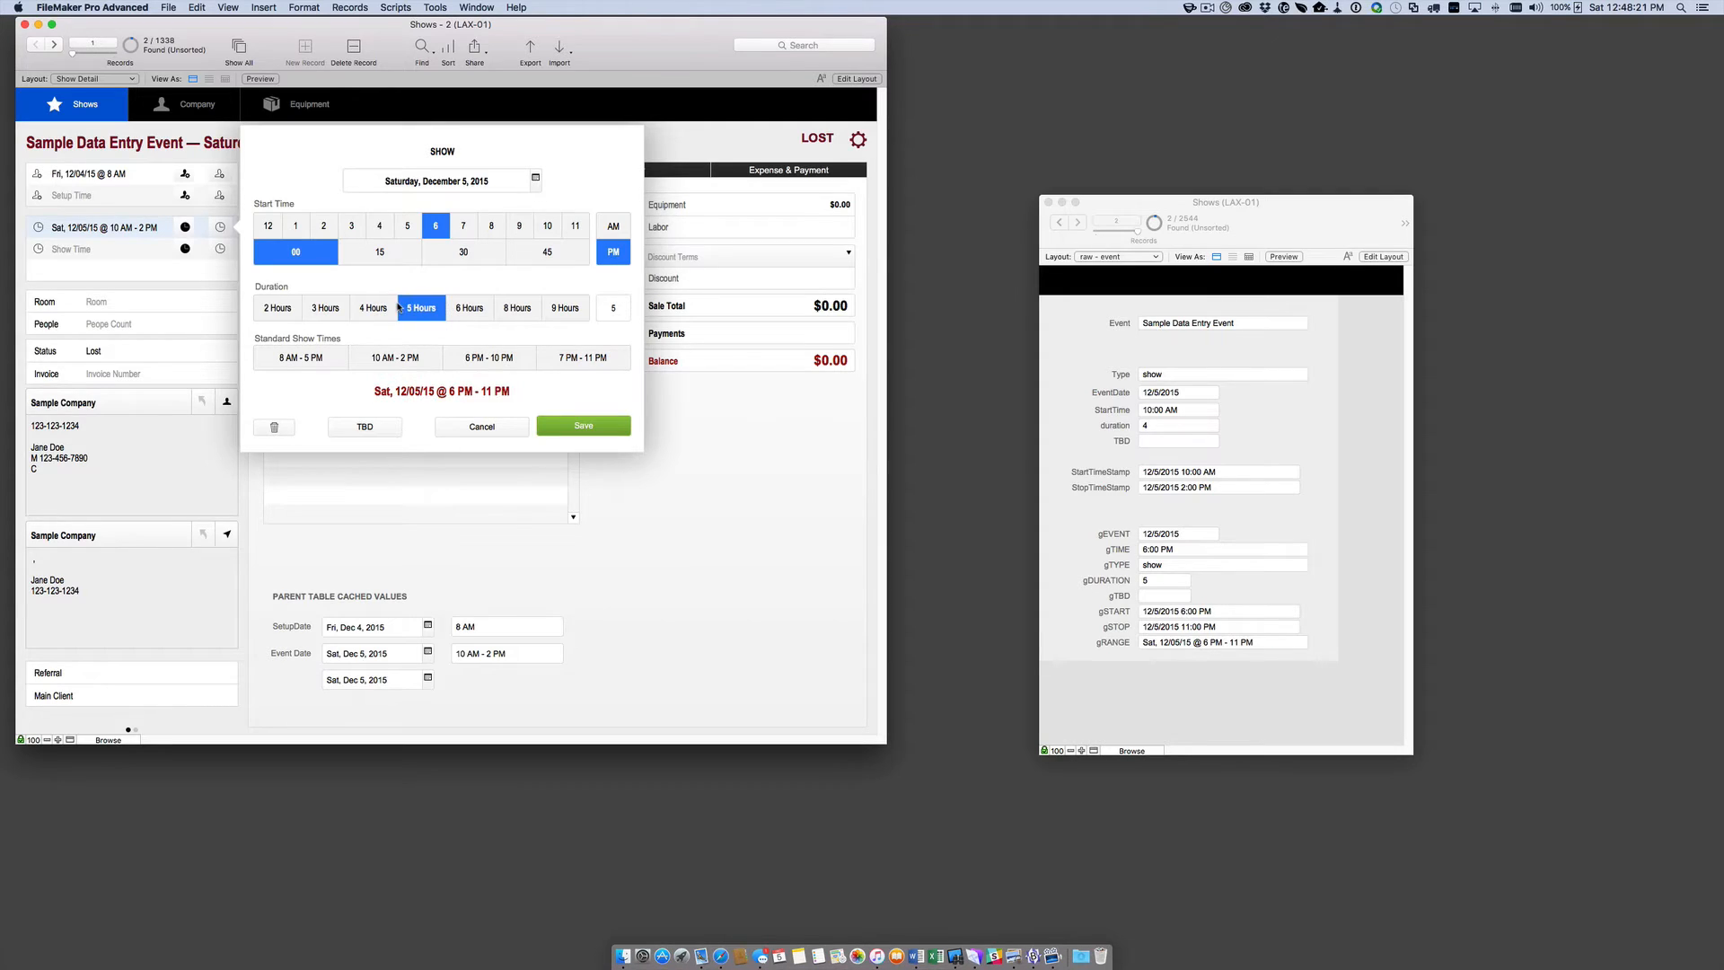
{"action": "mouse_move", "coordinate": [374, 308]}
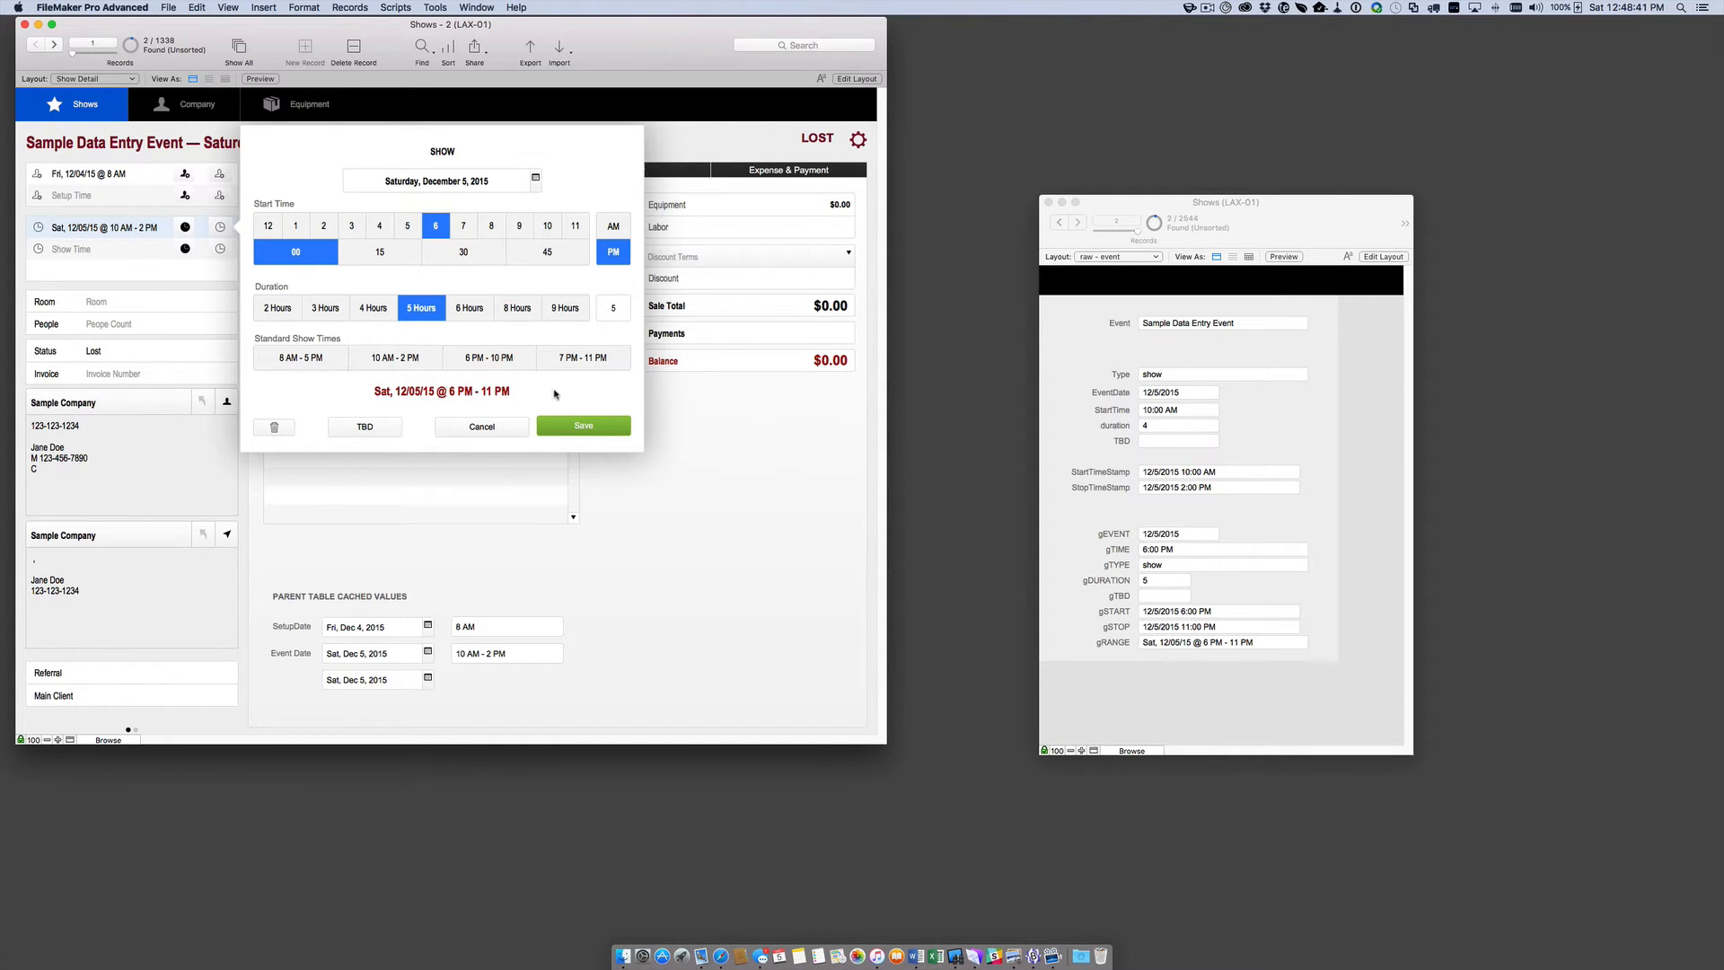
{"action": "mouse_move", "coordinate": [317, 221]}
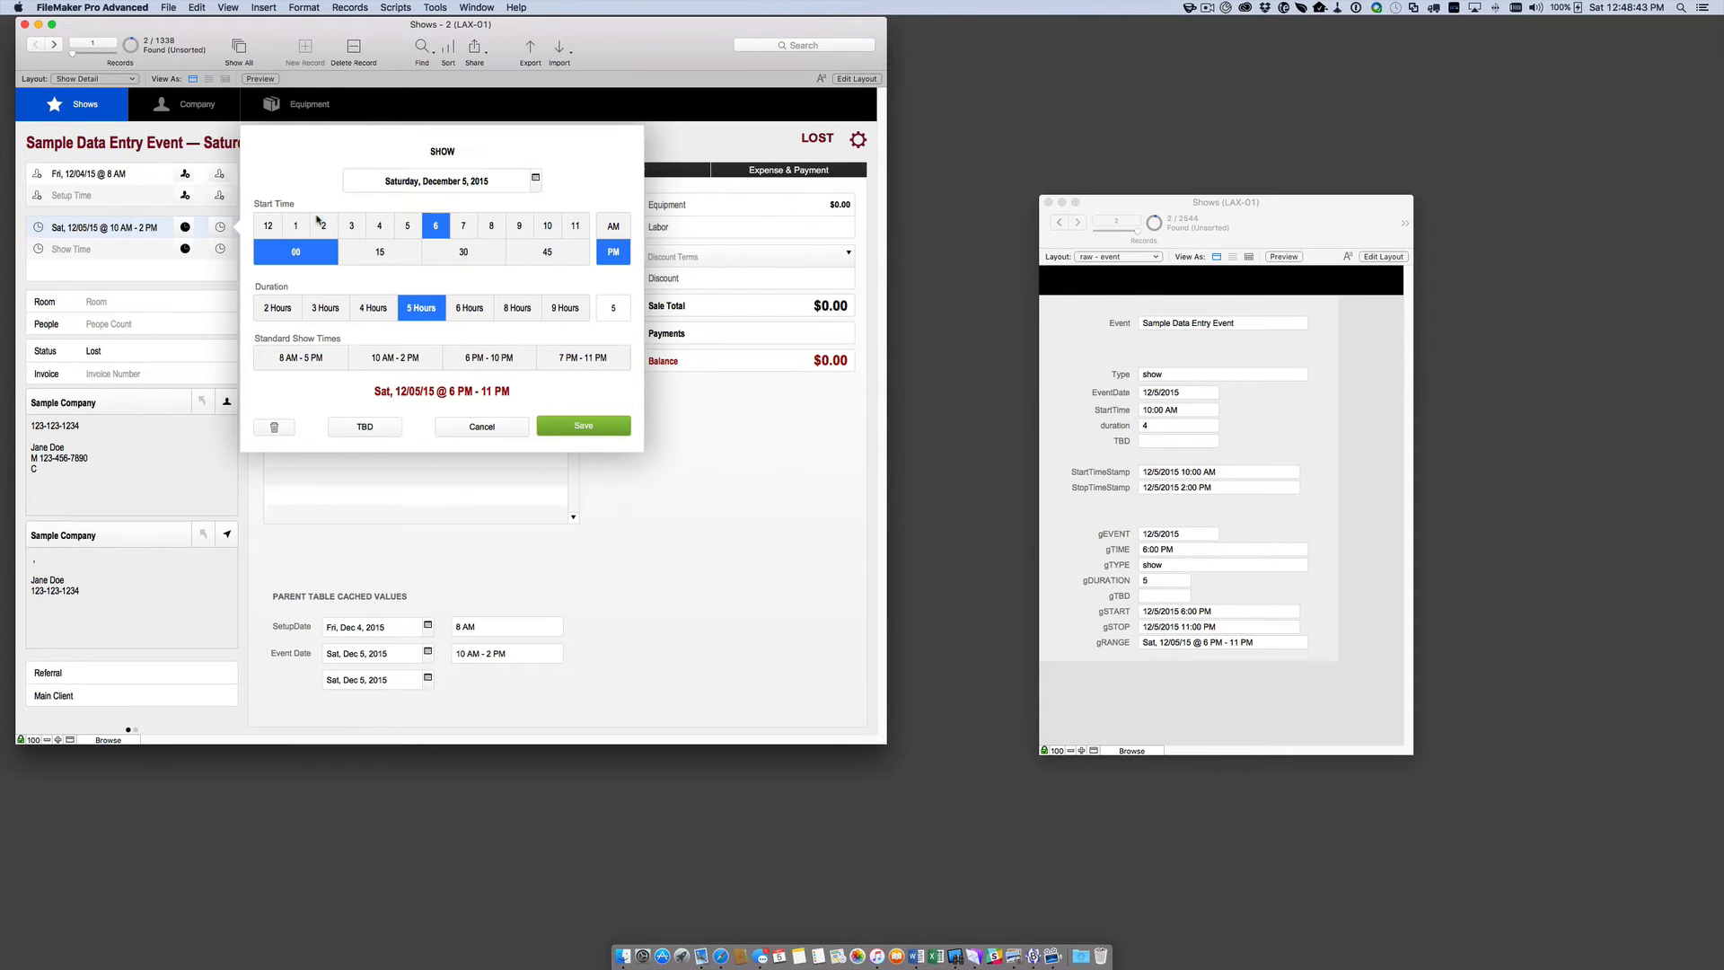
{"action": "mouse_move", "coordinate": [591, 452]}
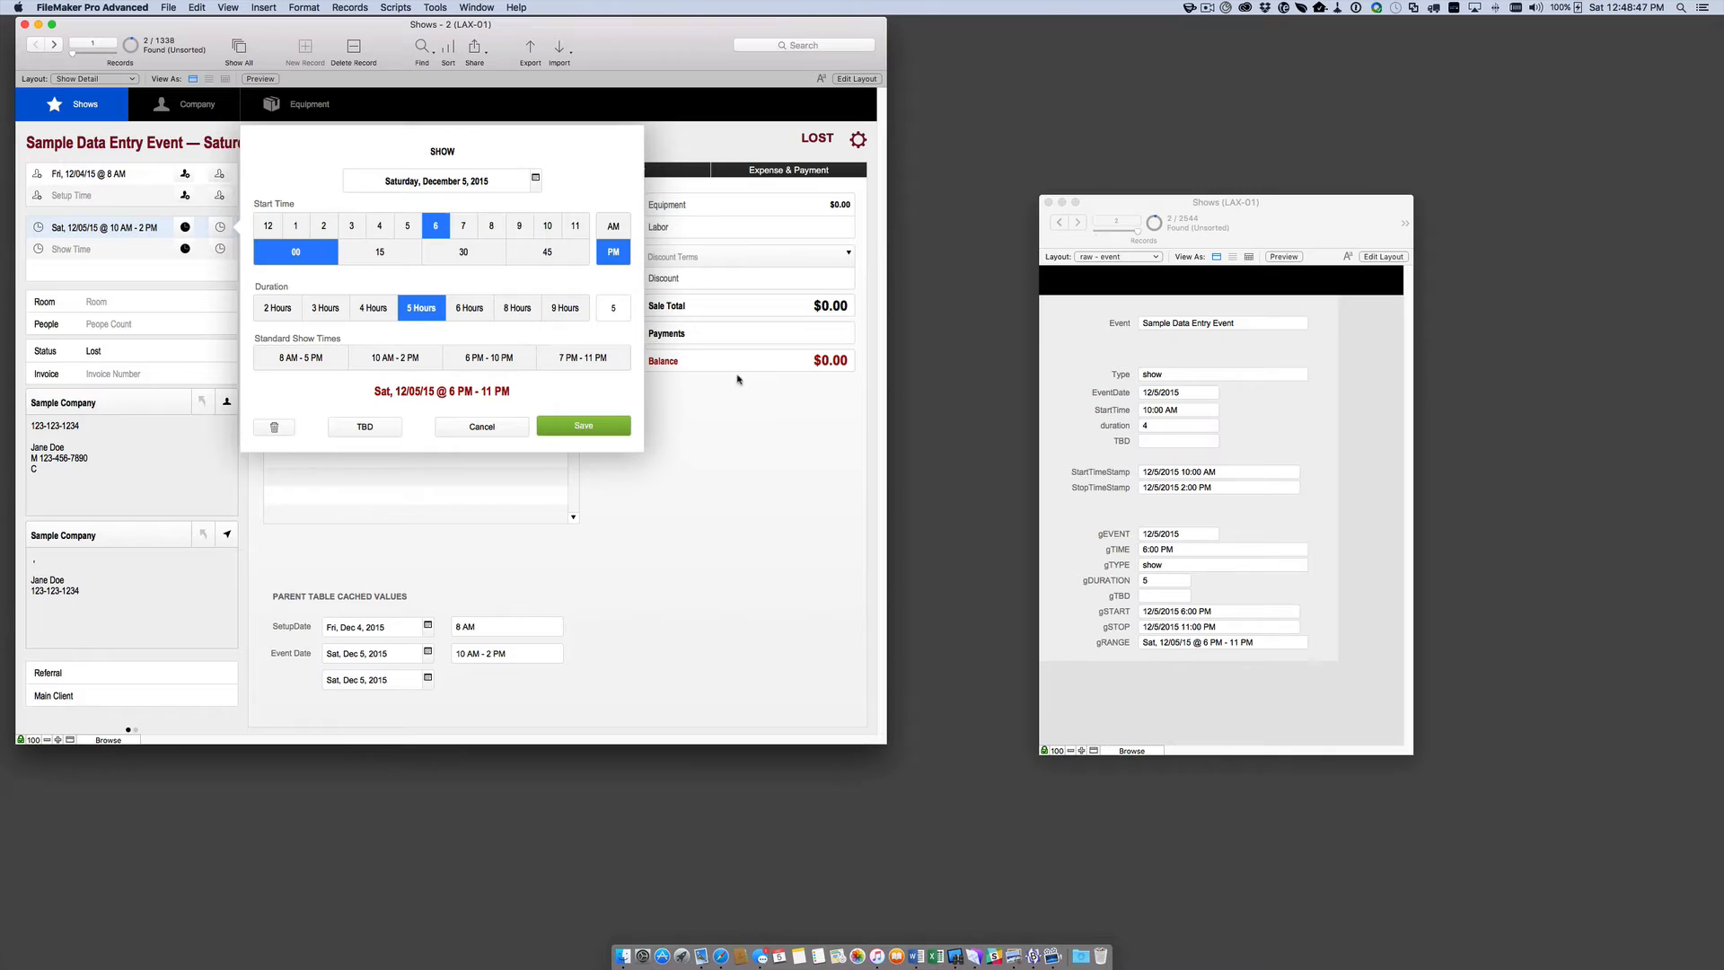
{"action": "mouse_move", "coordinate": [572, 538]}
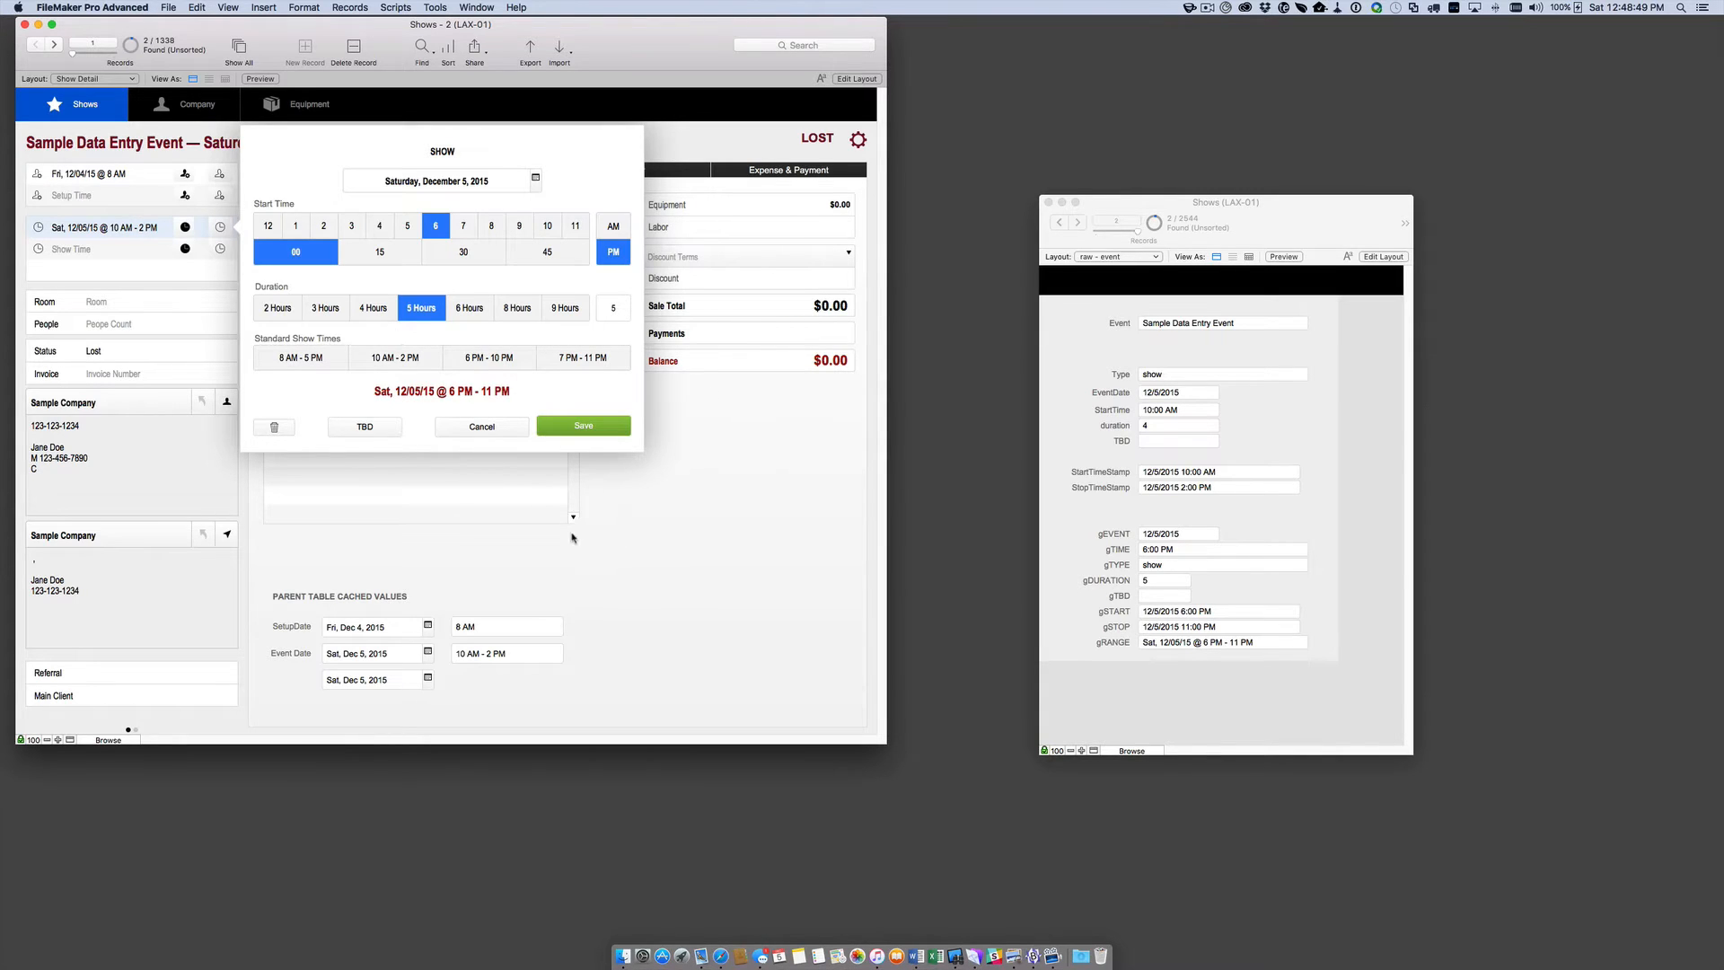
{"action": "mouse_move", "coordinate": [456, 104]}
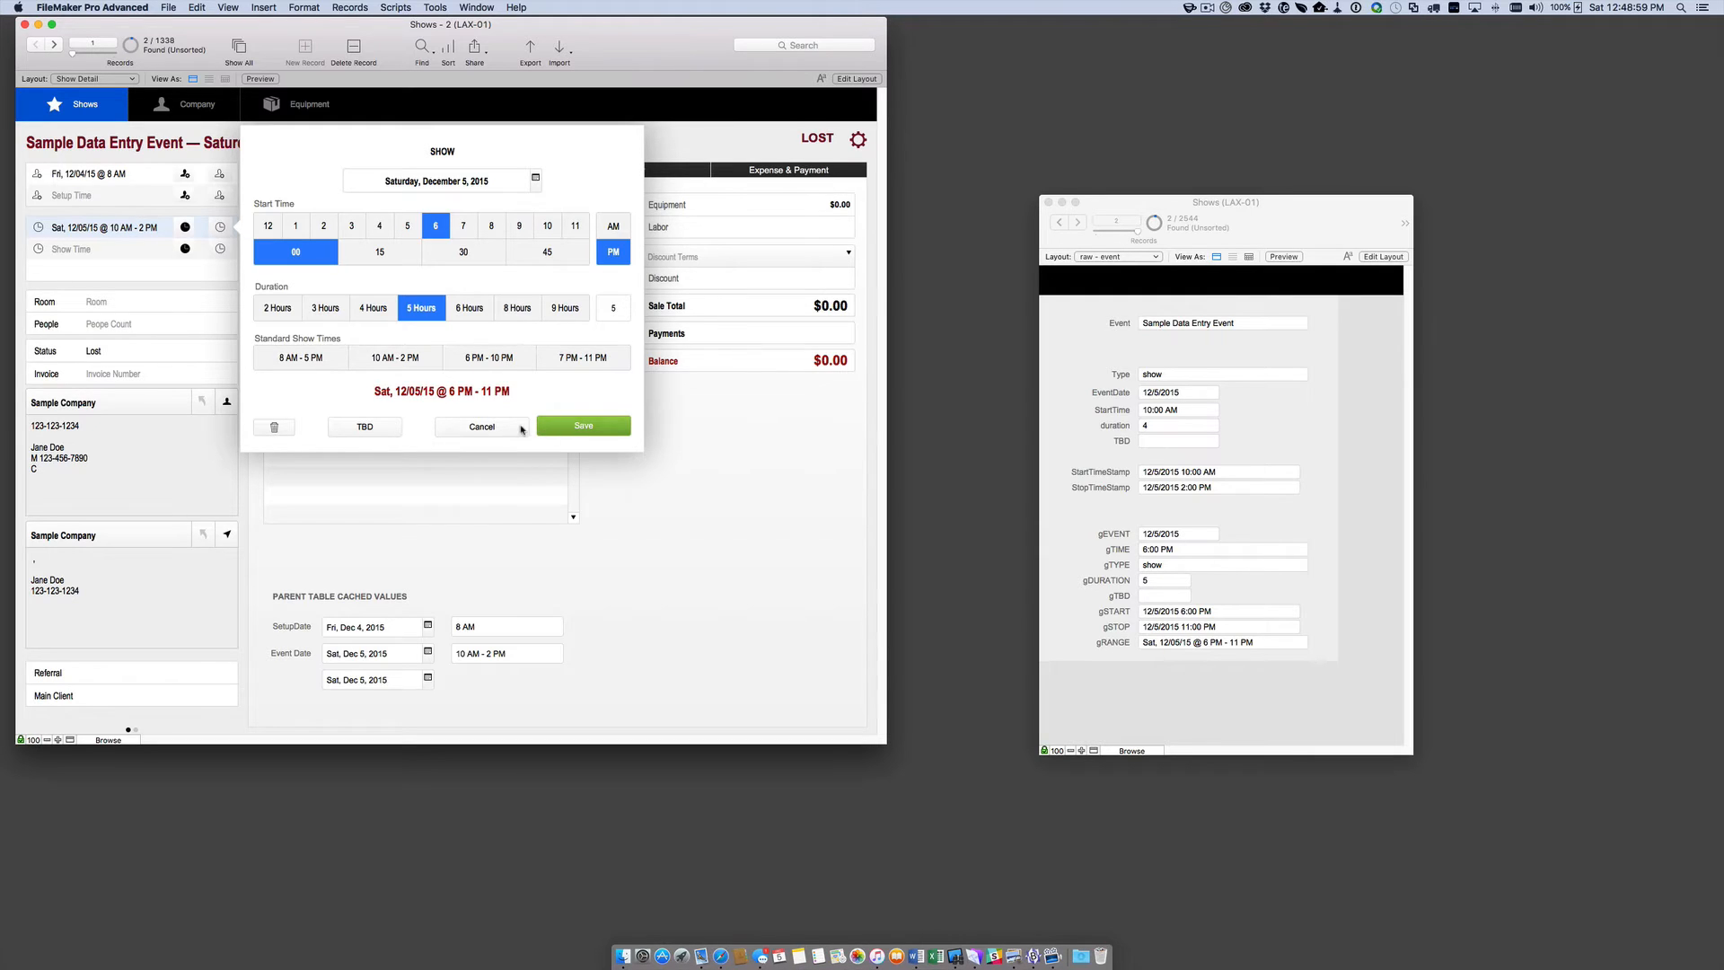
{"action": "left_click", "coordinate": [463, 225]}
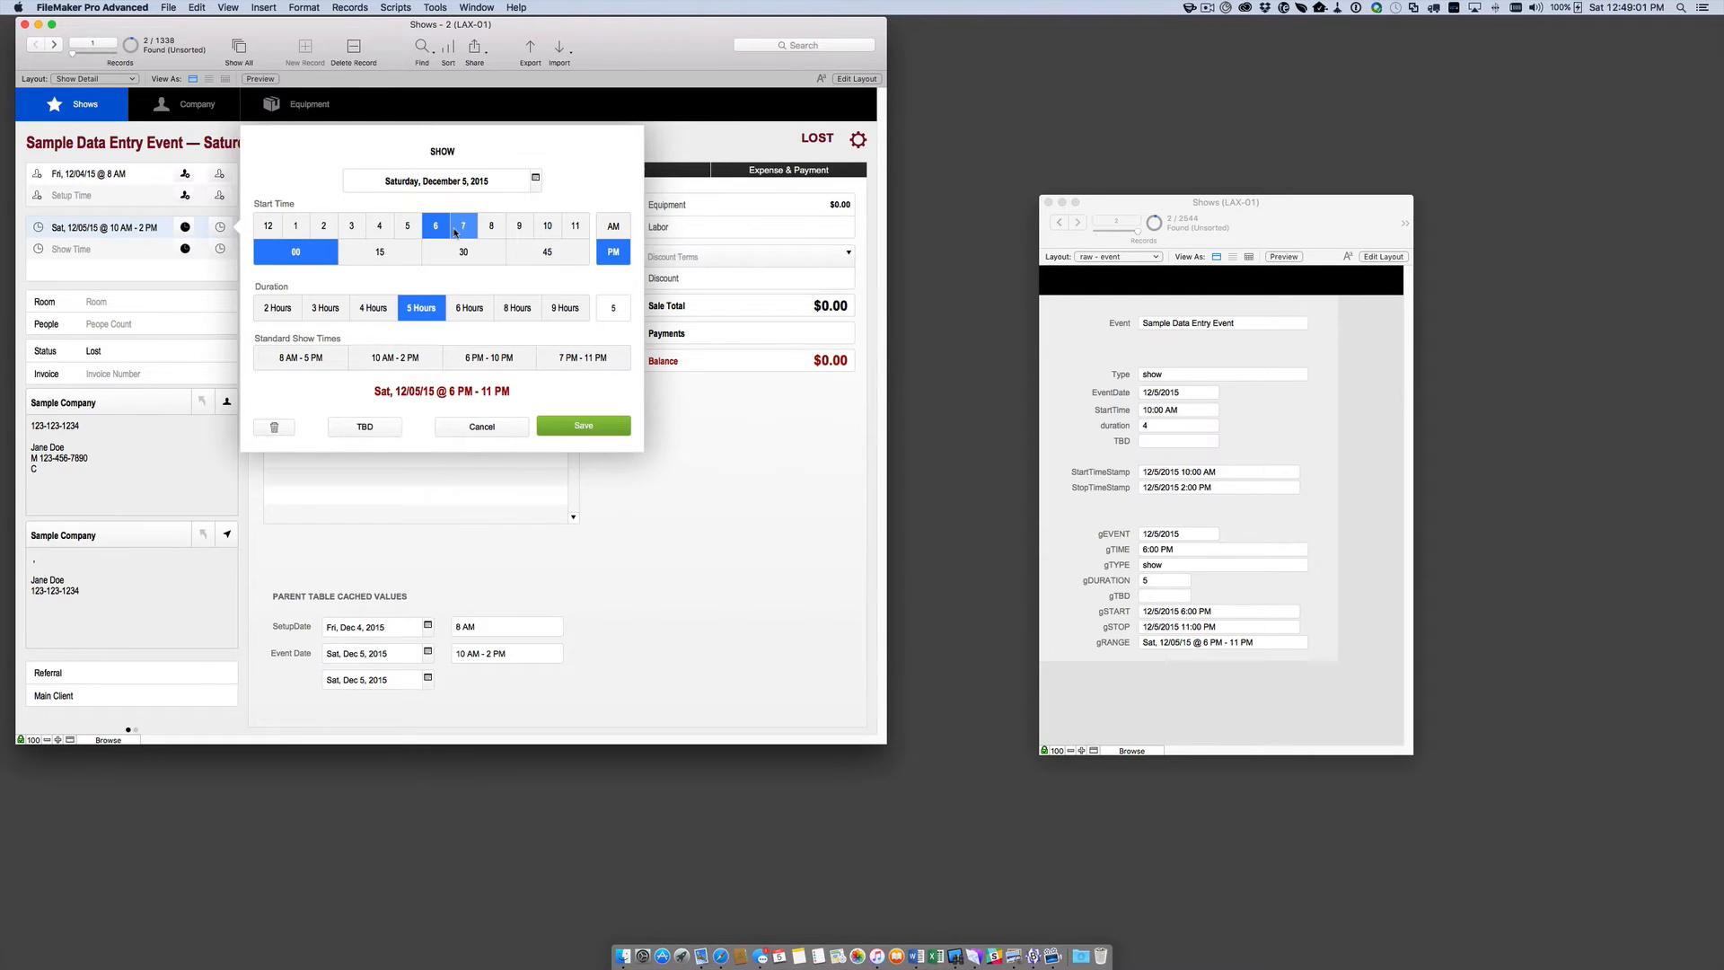
{"action": "left_click", "coordinate": [436, 225]}
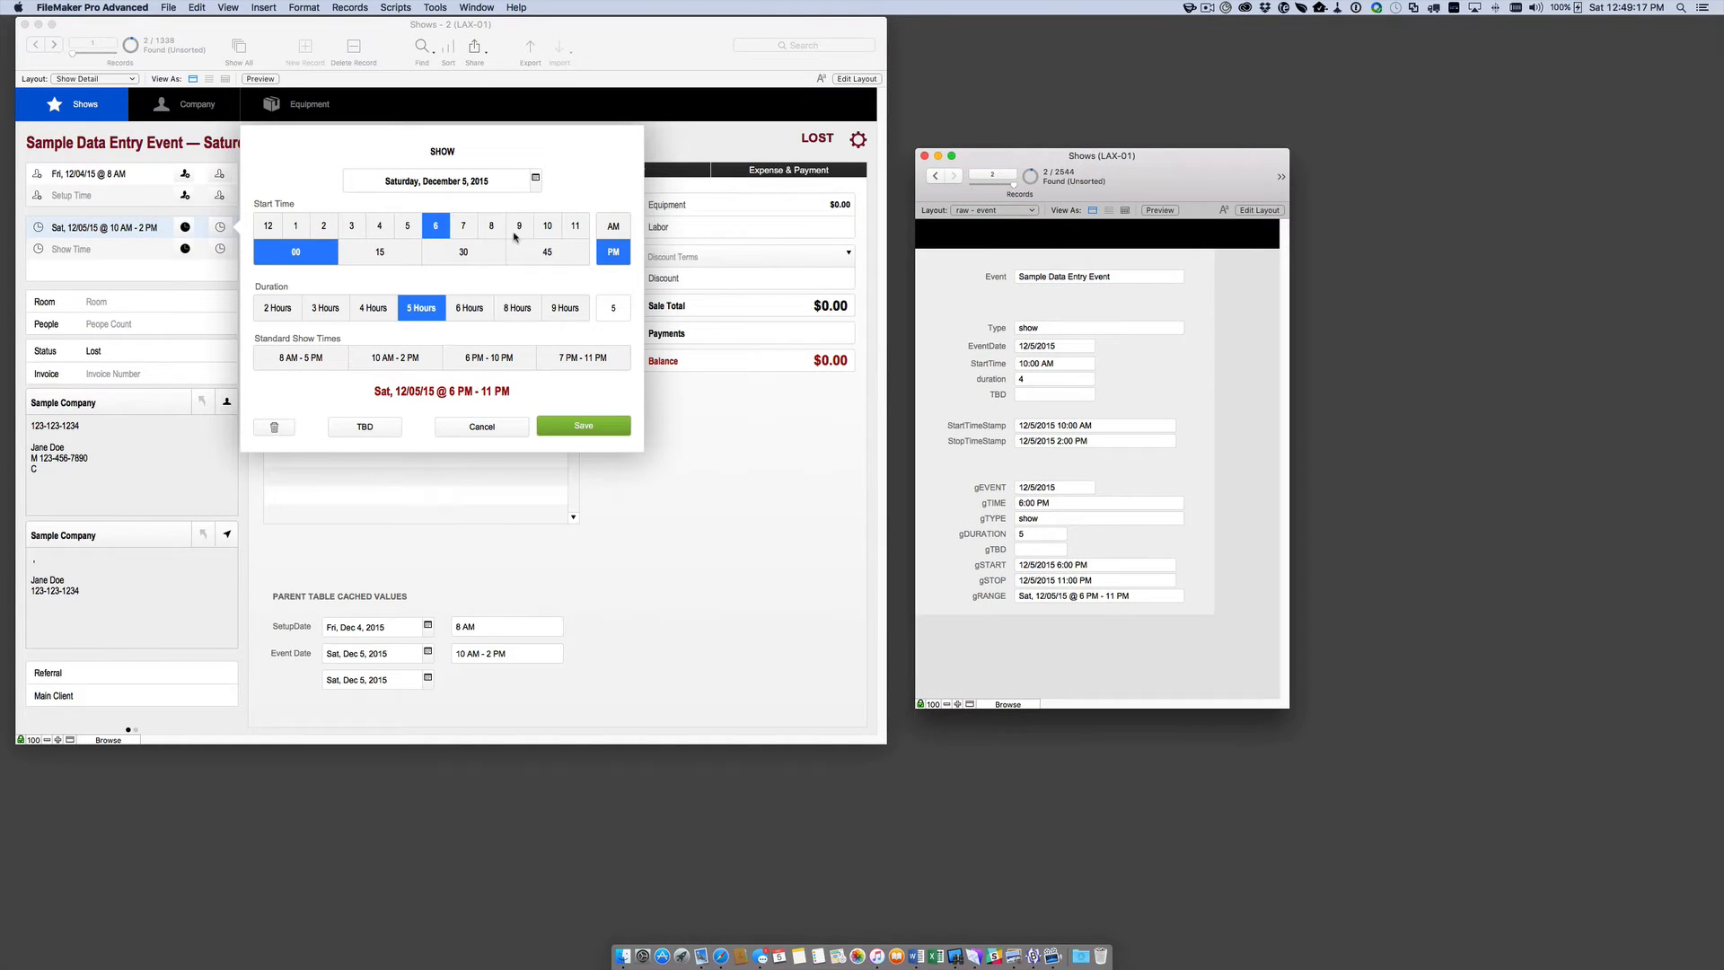
Change the show start to 9 AM, then to 8 AM.
{"action": "left_click", "coordinate": [519, 225]}
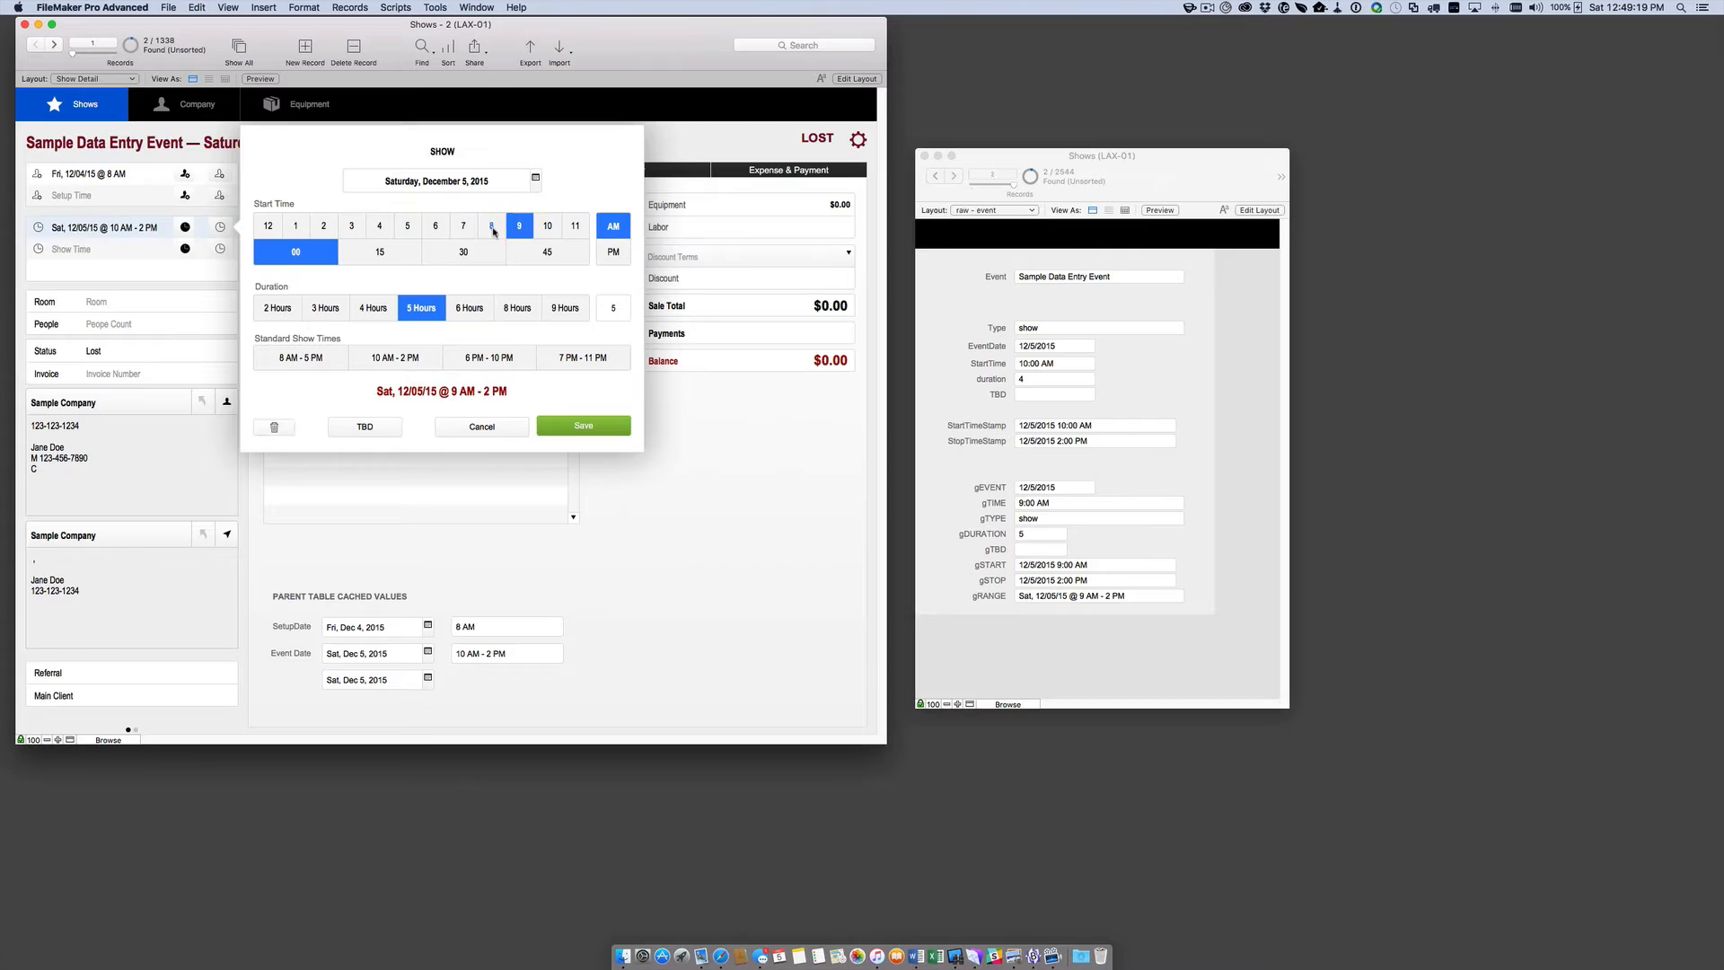
{"action": "left_click", "coordinate": [490, 226]}
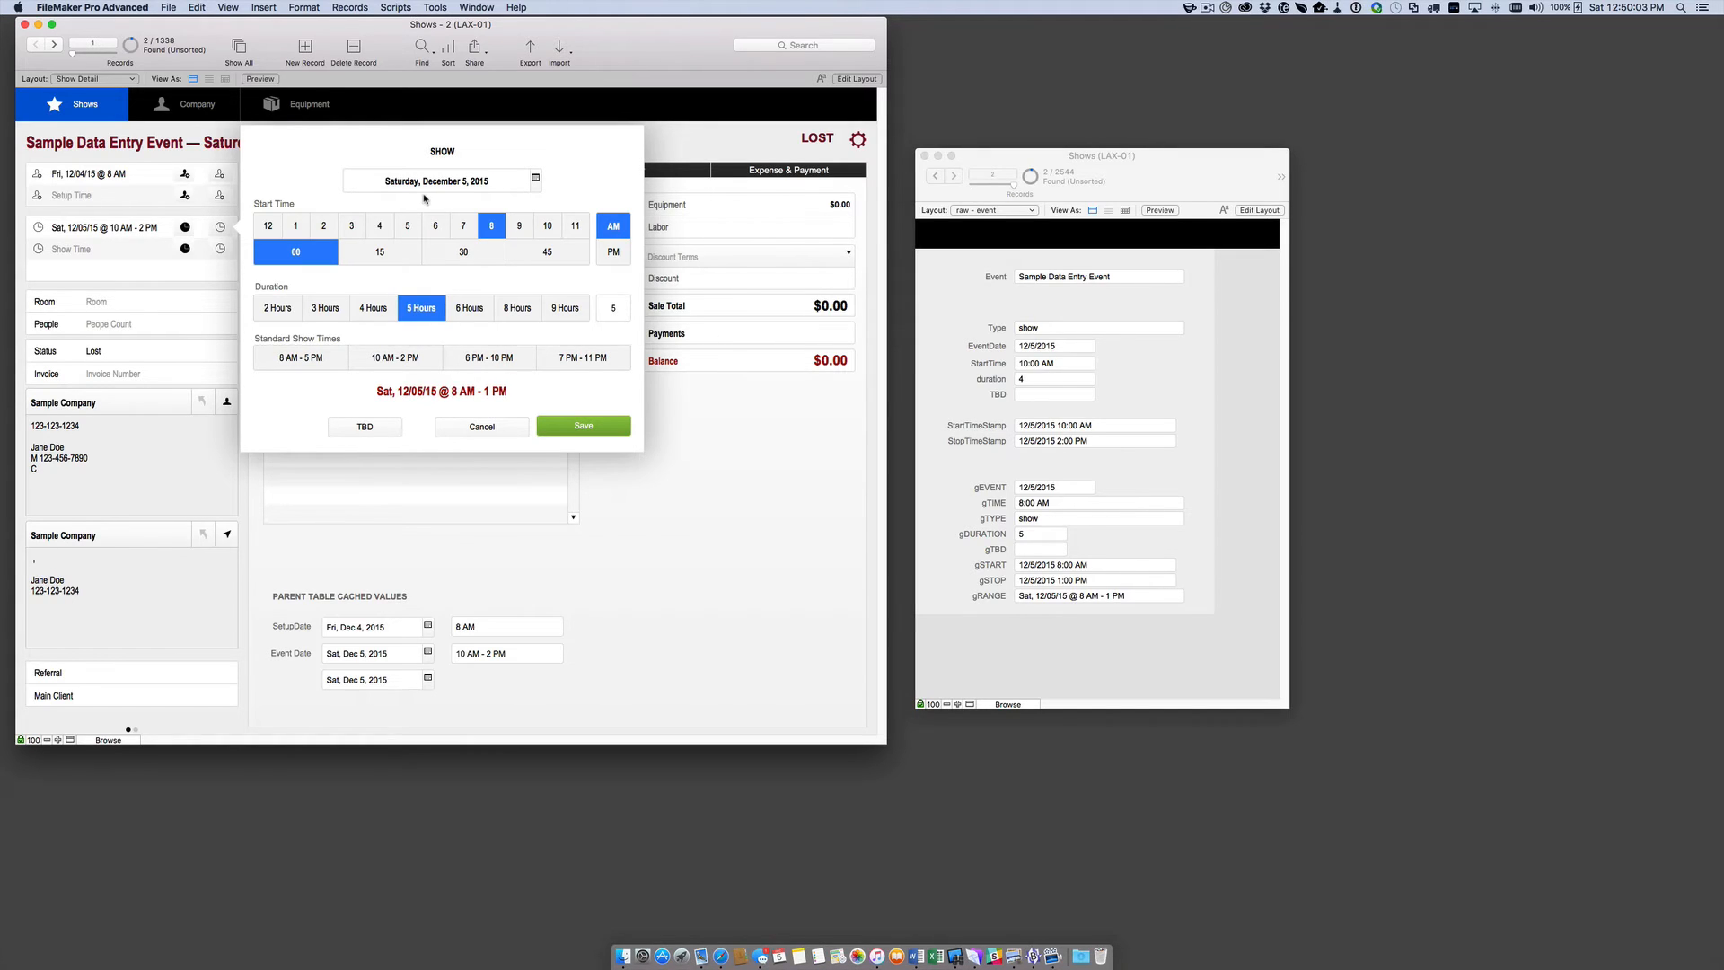
{"action": "mouse_move", "coordinate": [415, 205]}
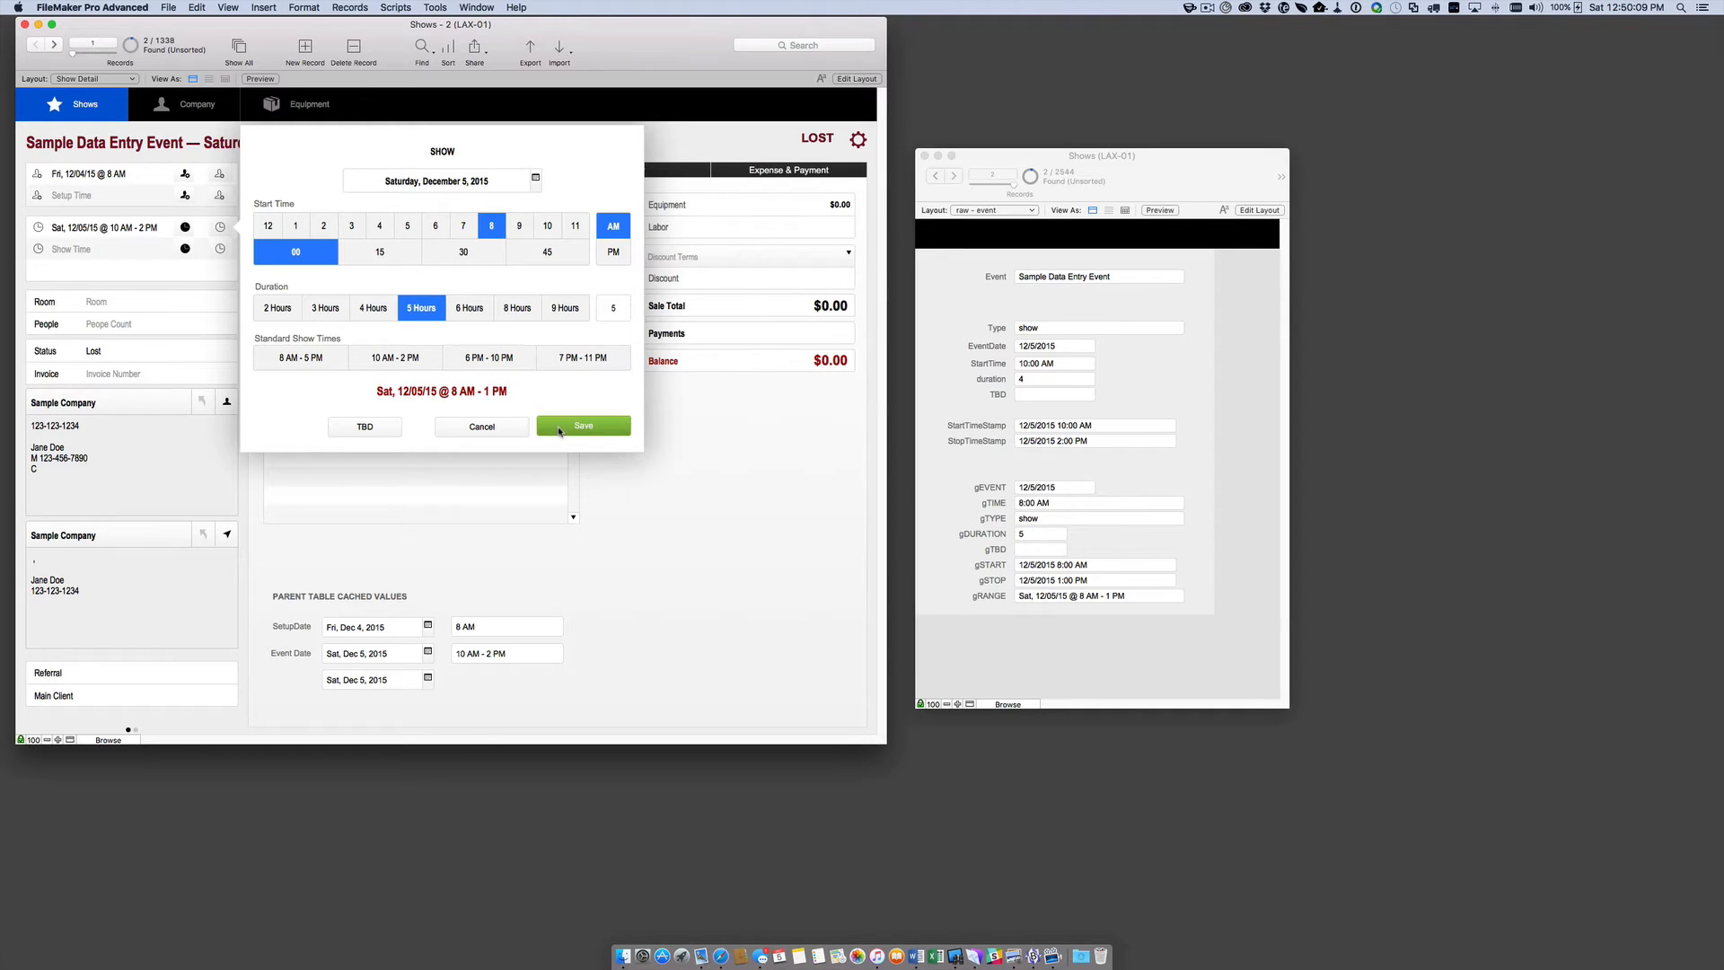
{"action": "mouse_move", "coordinate": [463, 435]}
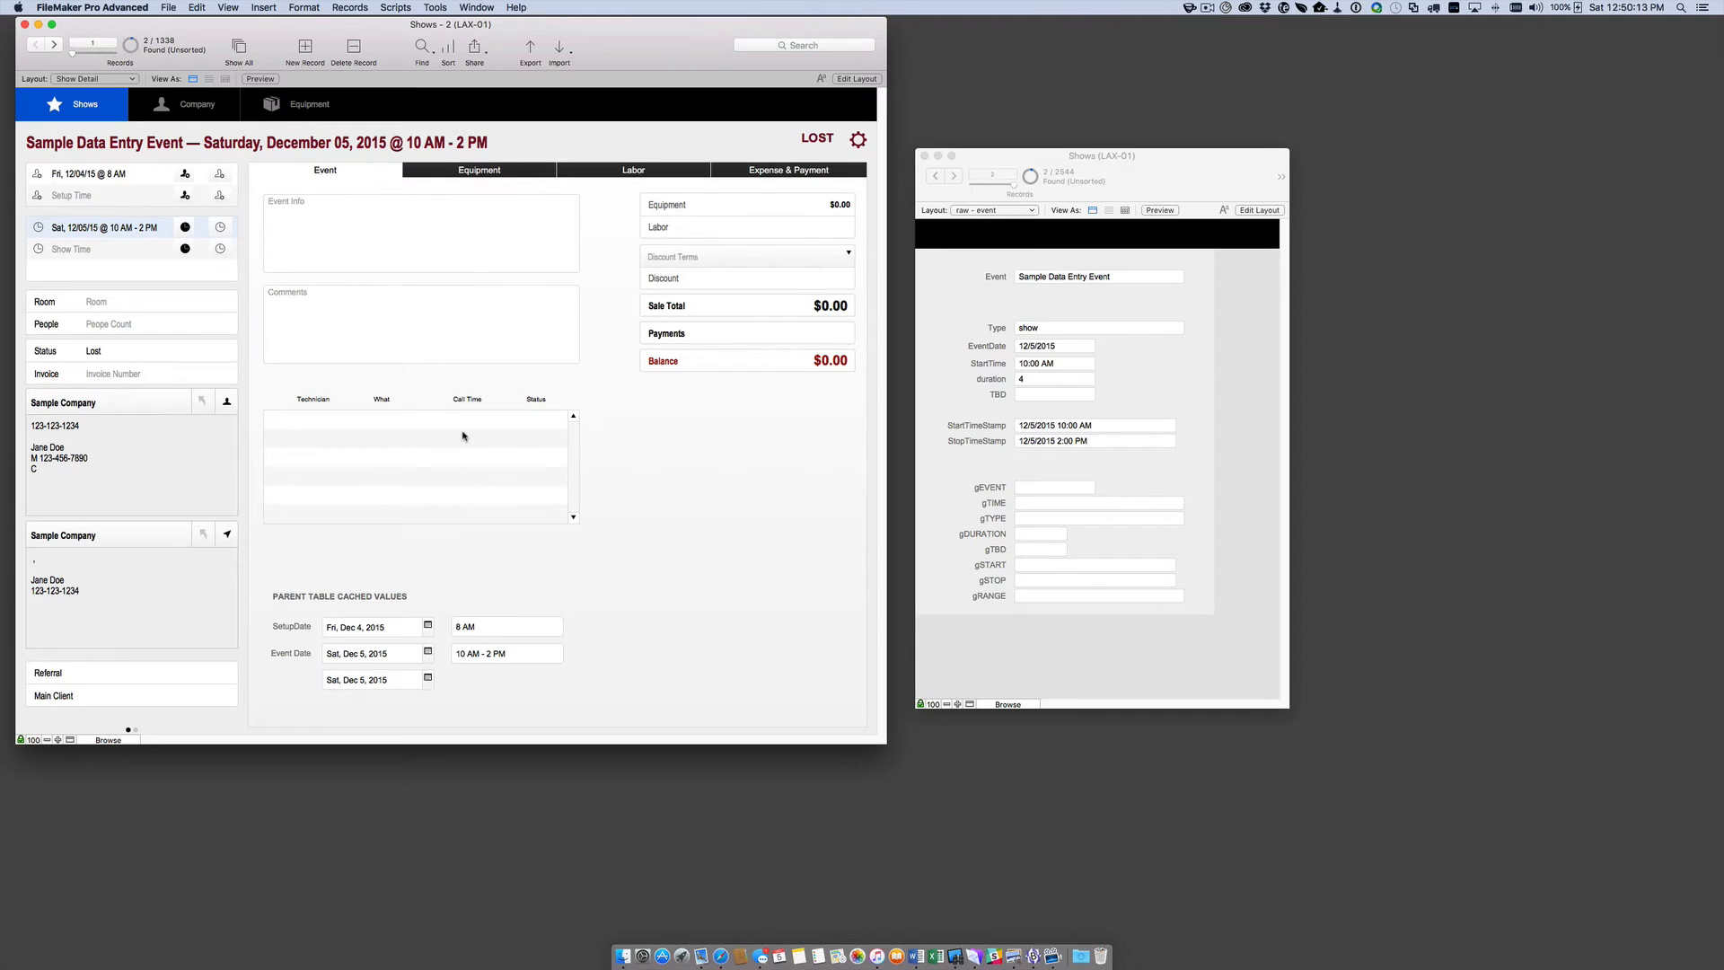
{"action": "mouse_move", "coordinate": [288, 313]}
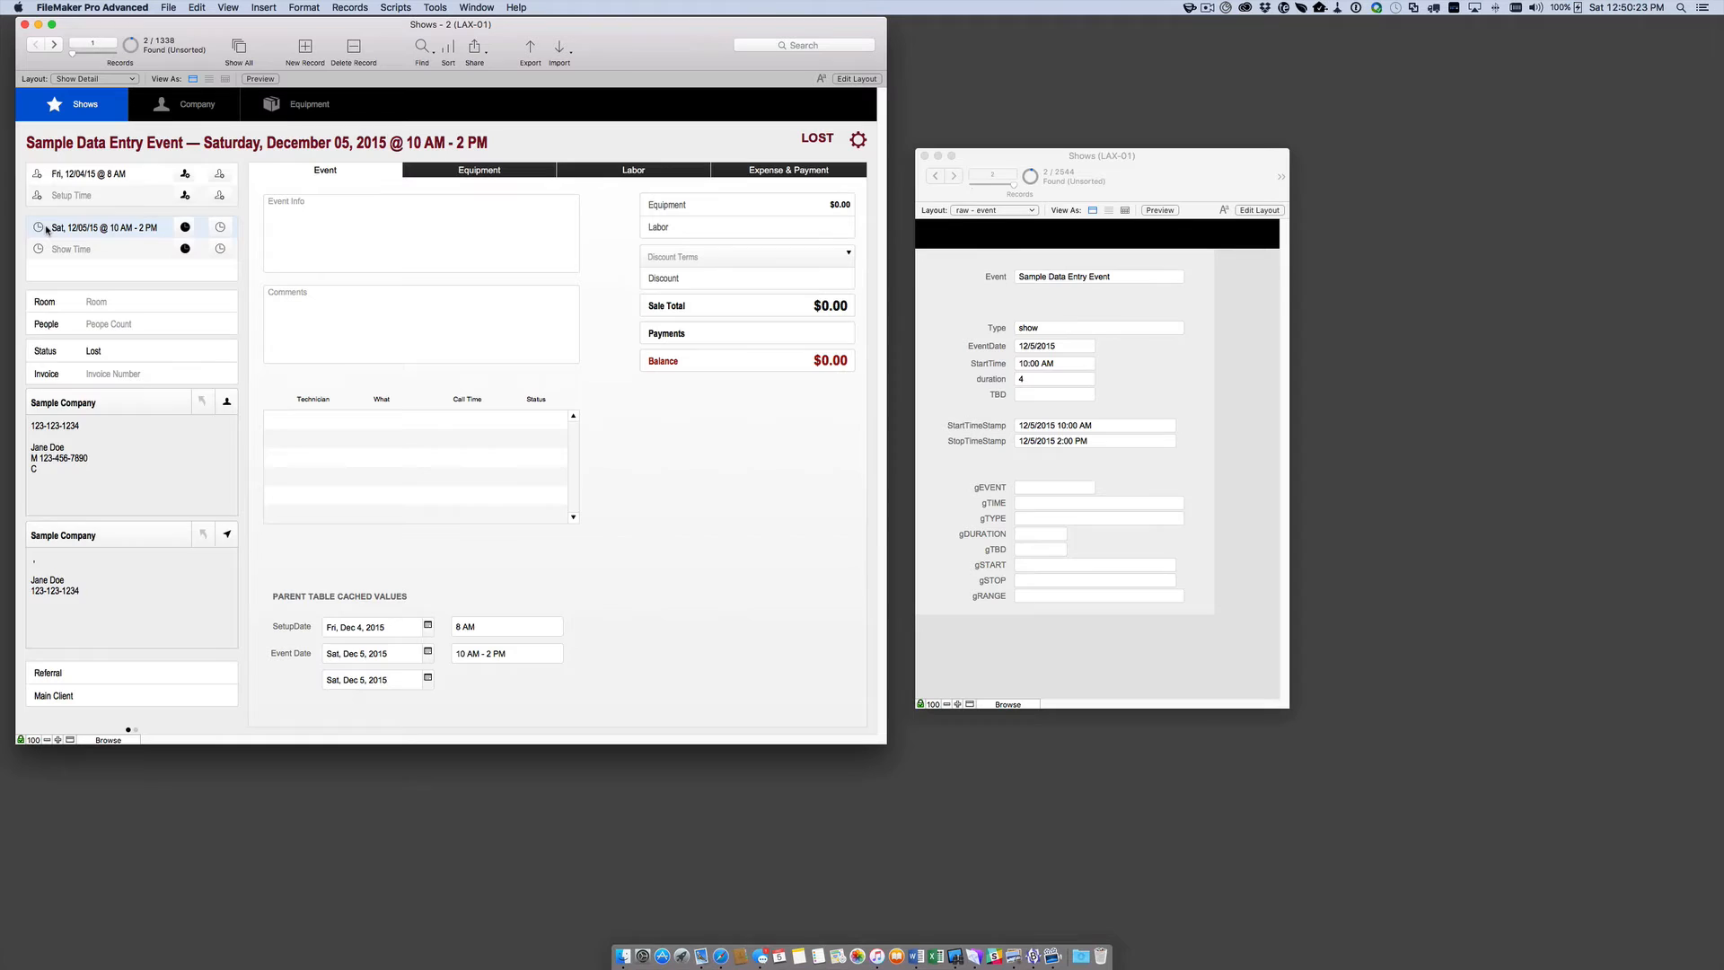
Try 2 PM and 3 PM starts in the slide panel, then start at 4 PM for 6 hours.
{"action": "left_click", "coordinate": [104, 227]}
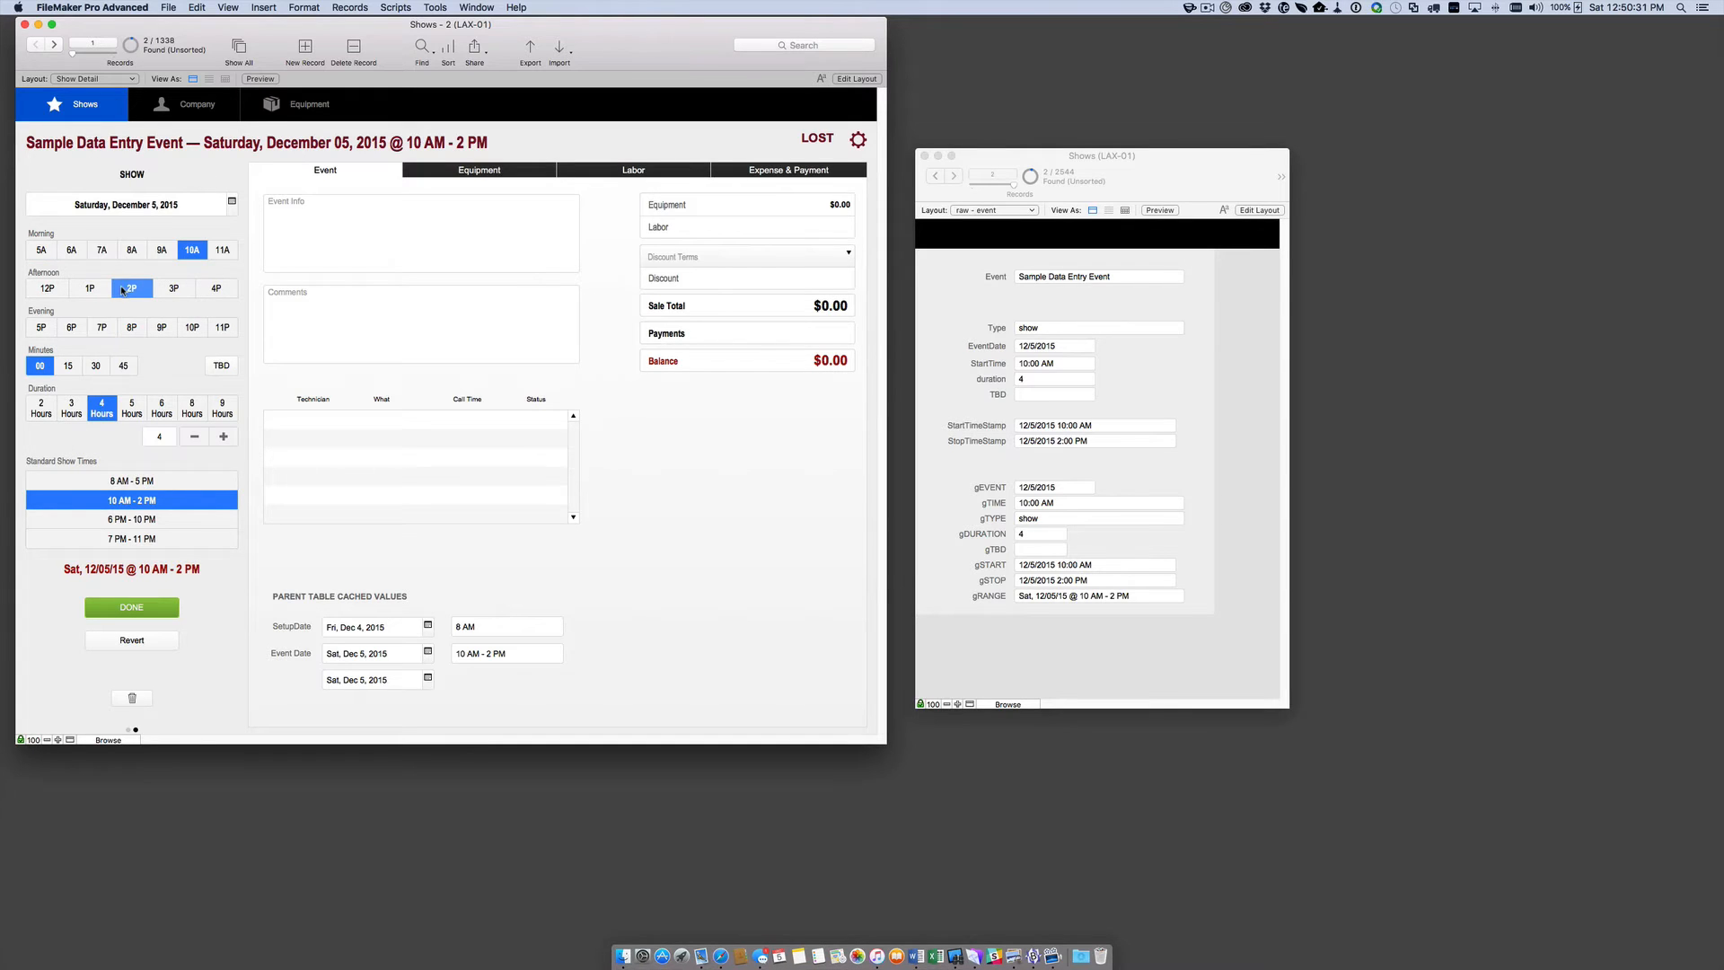
{"action": "left_click", "coordinate": [131, 288]}
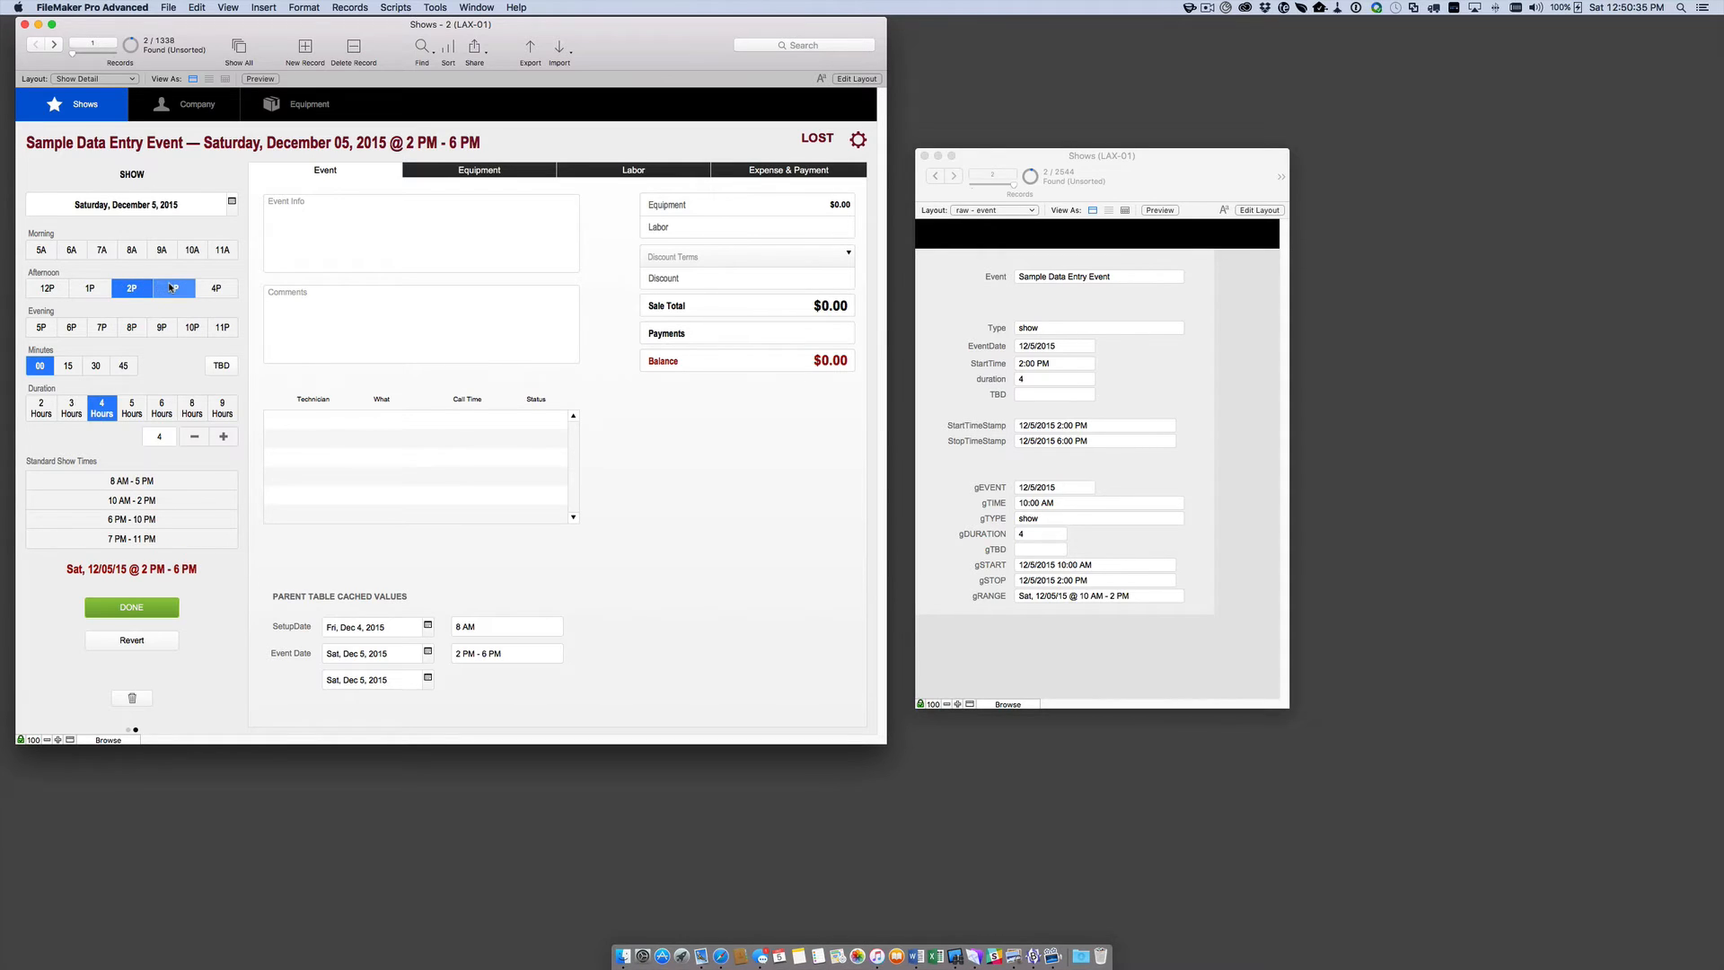
{"action": "left_click", "coordinate": [172, 288]}
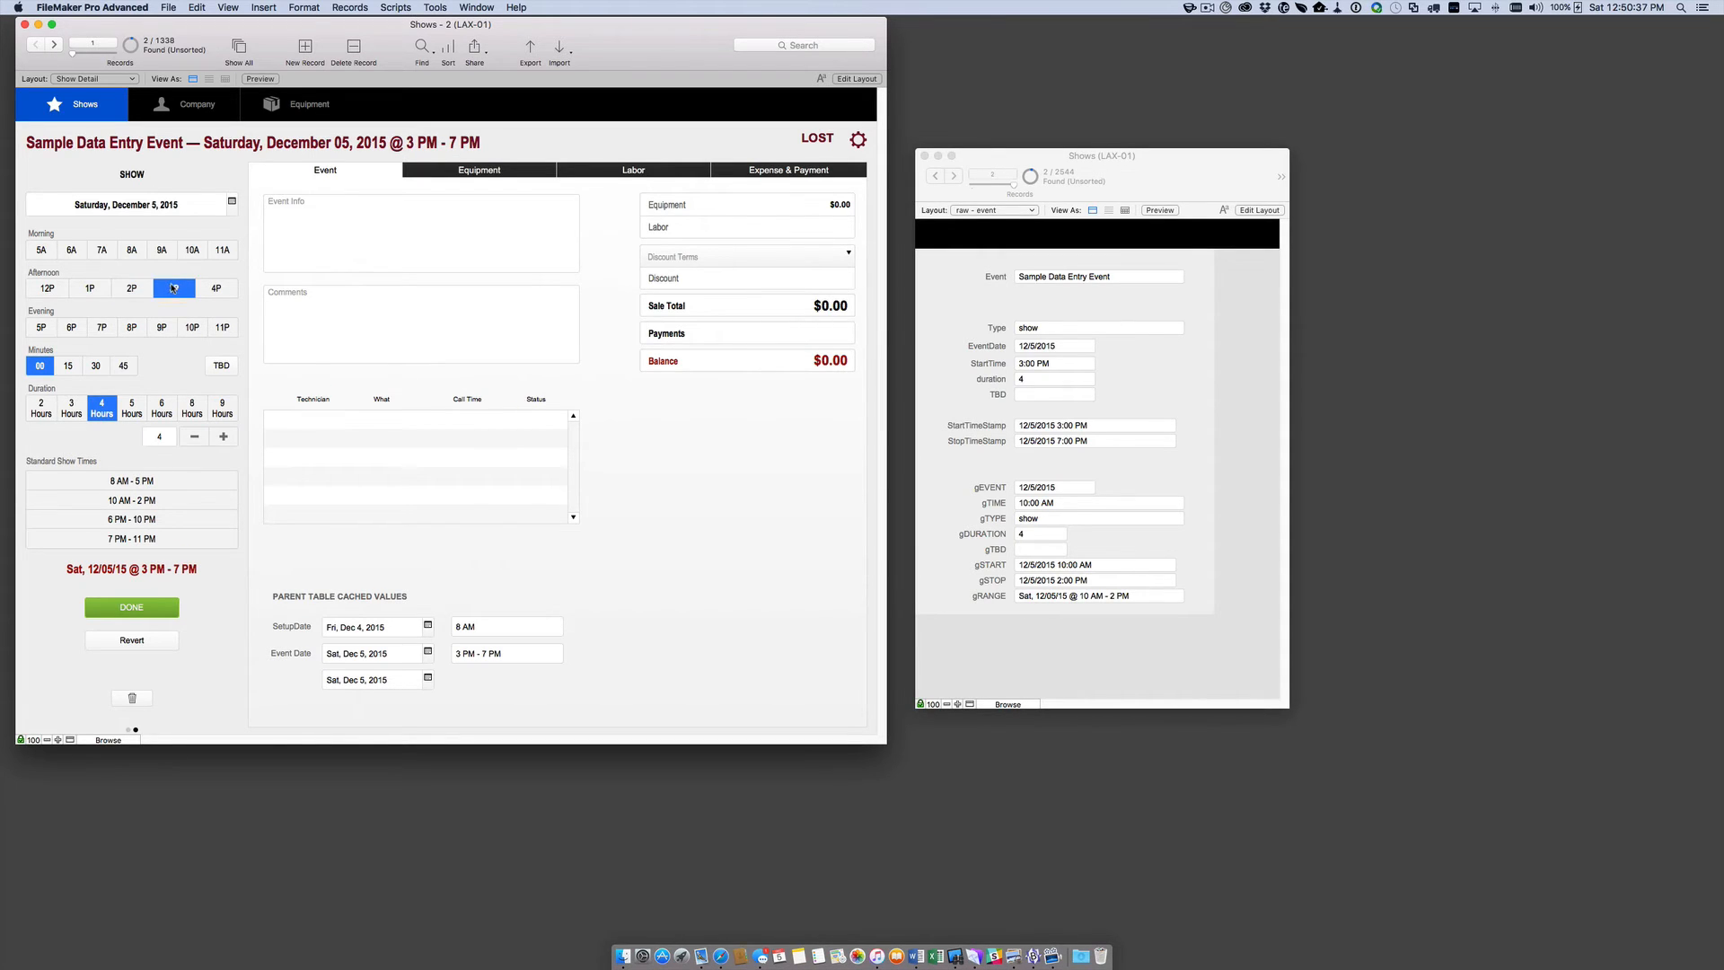
{"action": "left_click", "coordinate": [89, 288]}
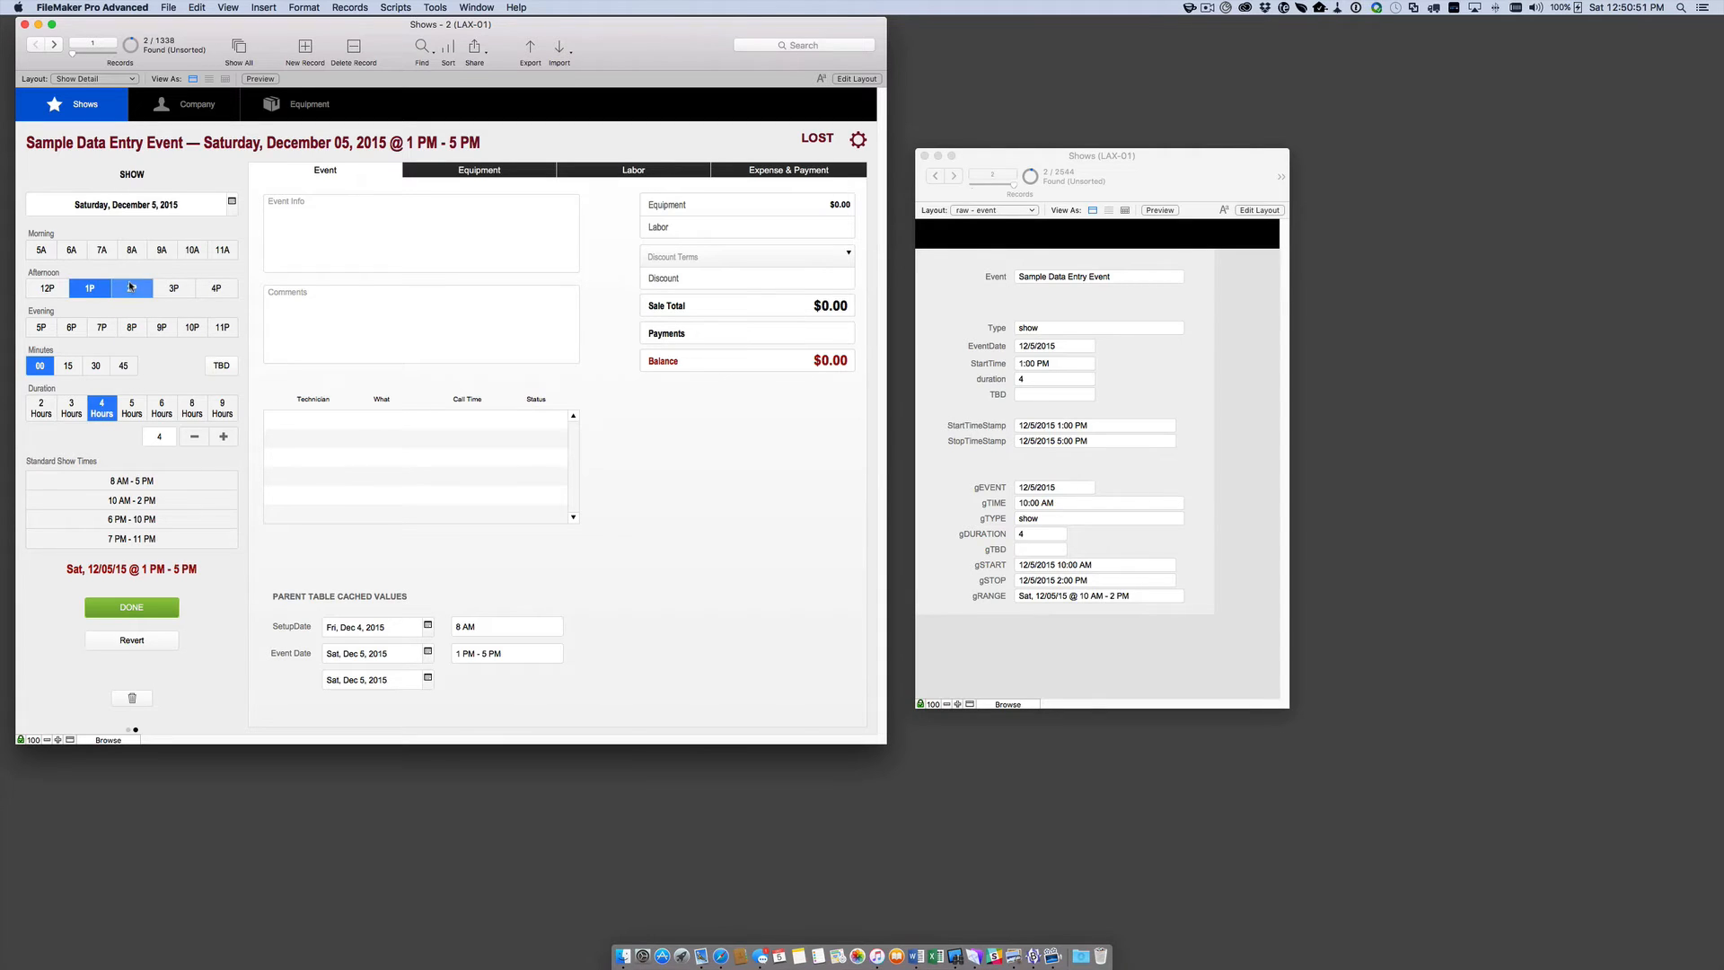
{"action": "left_click", "coordinate": [215, 288]}
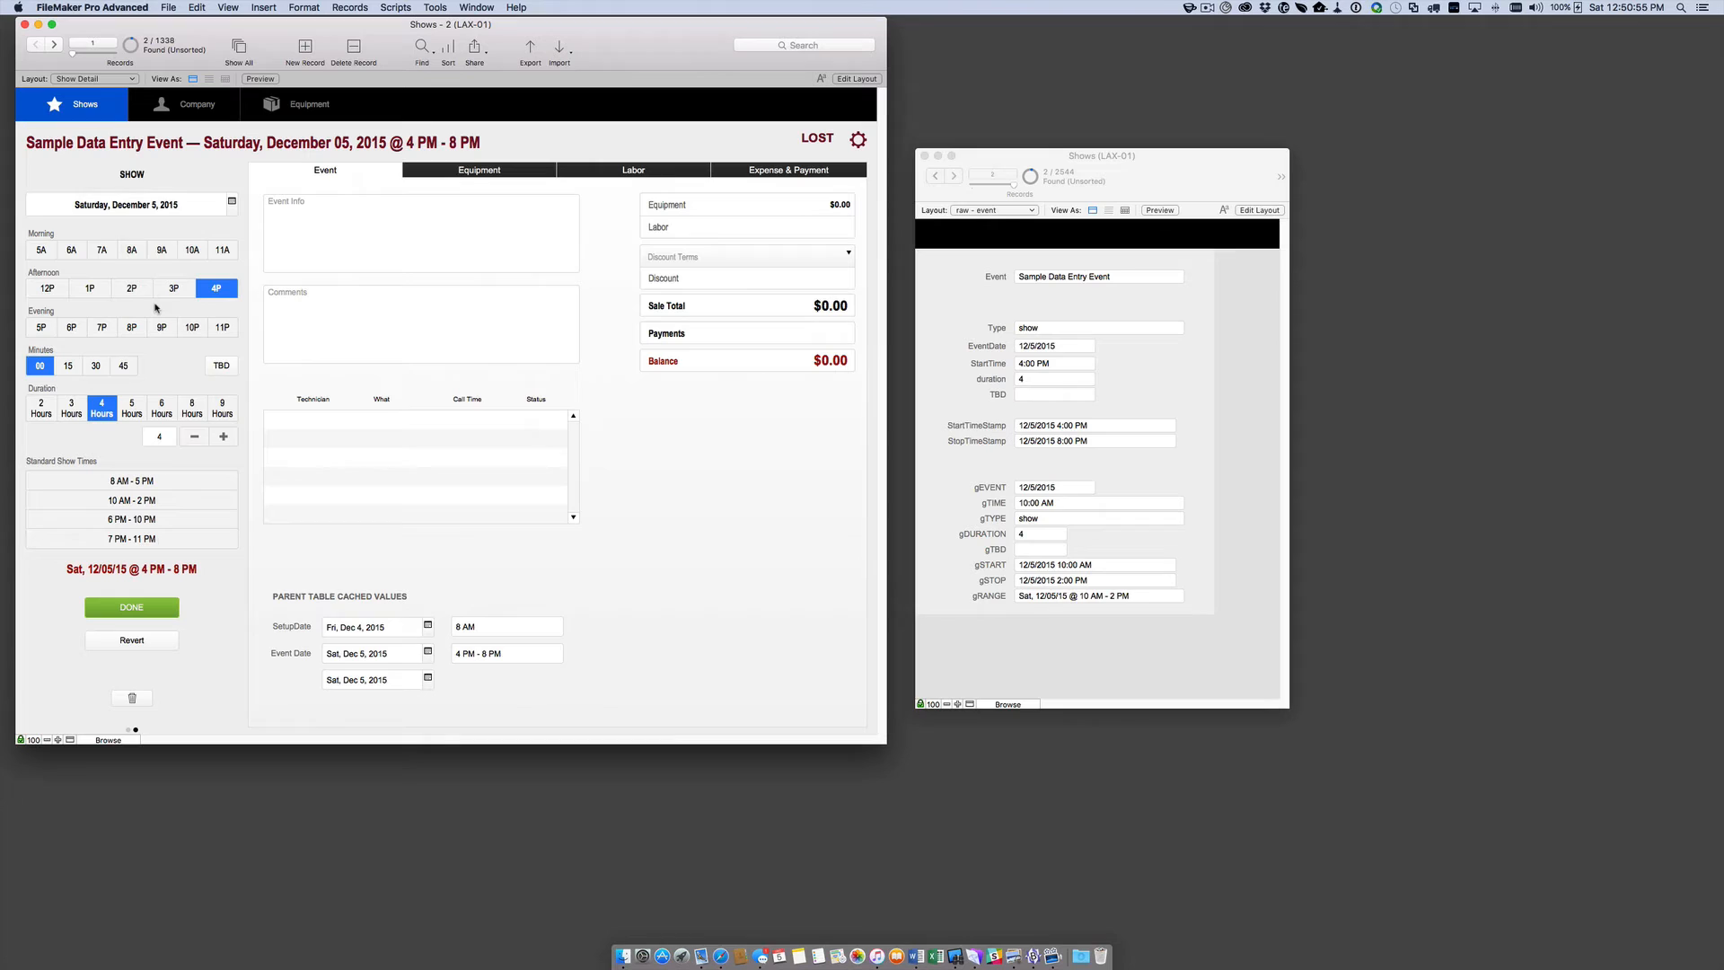
{"action": "left_click", "coordinate": [160, 407]}
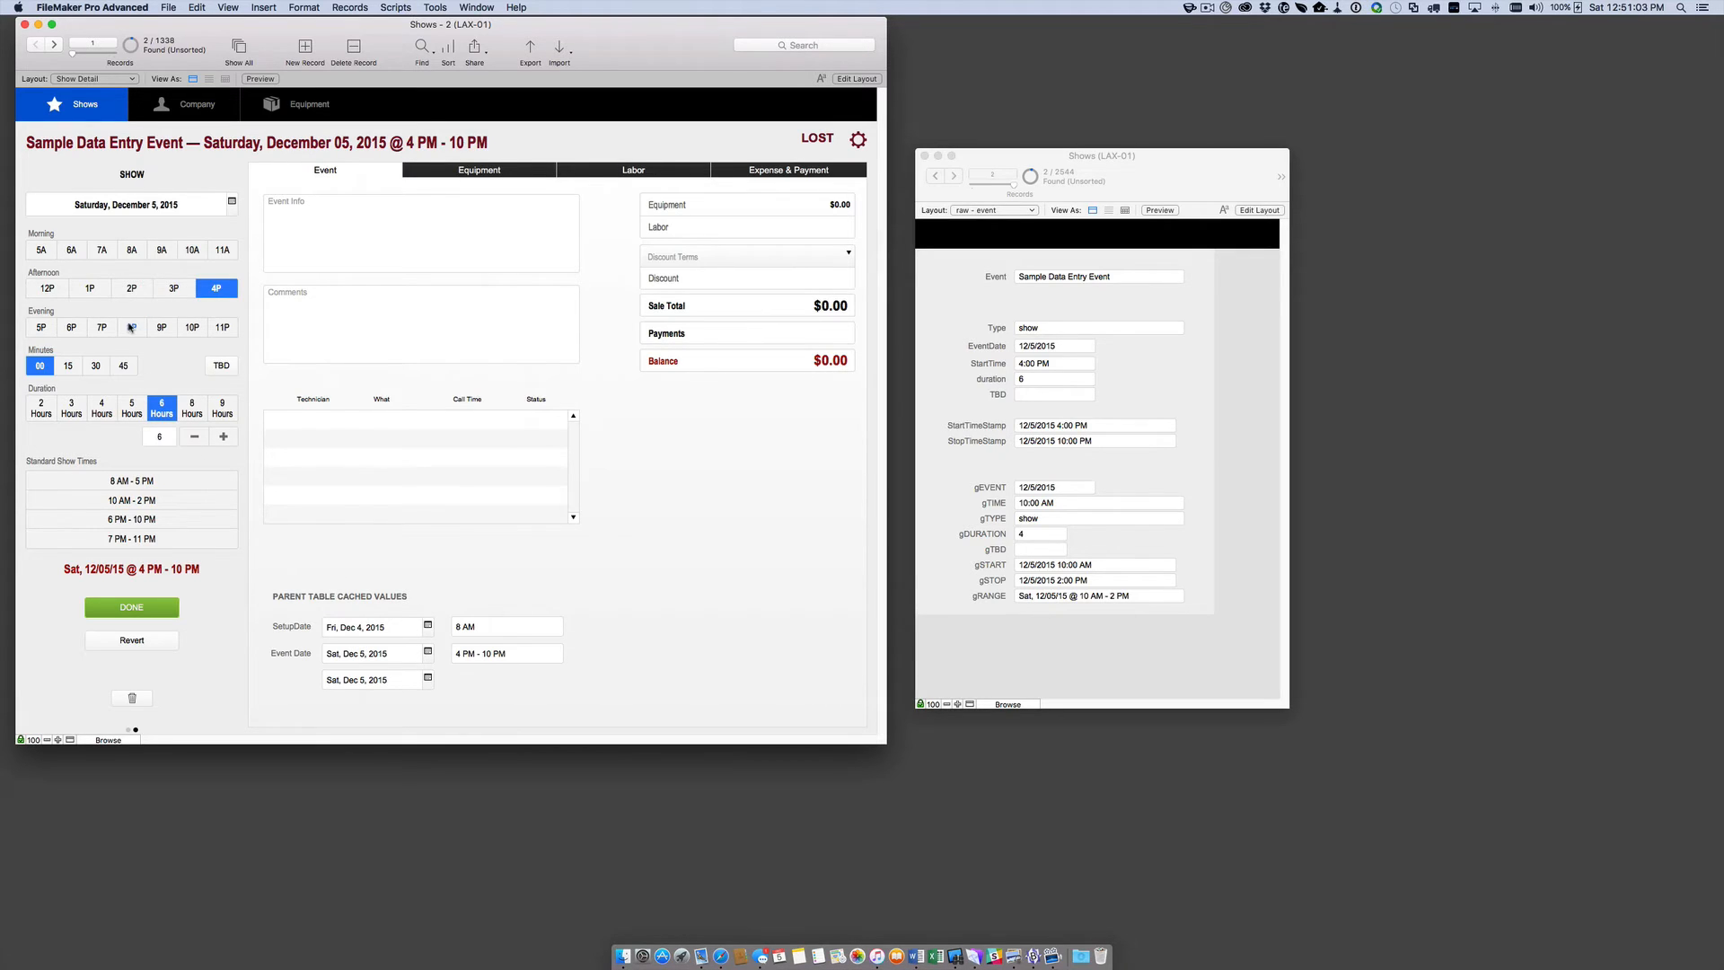
Move the start to 8 PM, shorten to 4 hours, and save the Saturday 6 PM–10 PM show.
{"action": "left_click", "coordinate": [131, 327]}
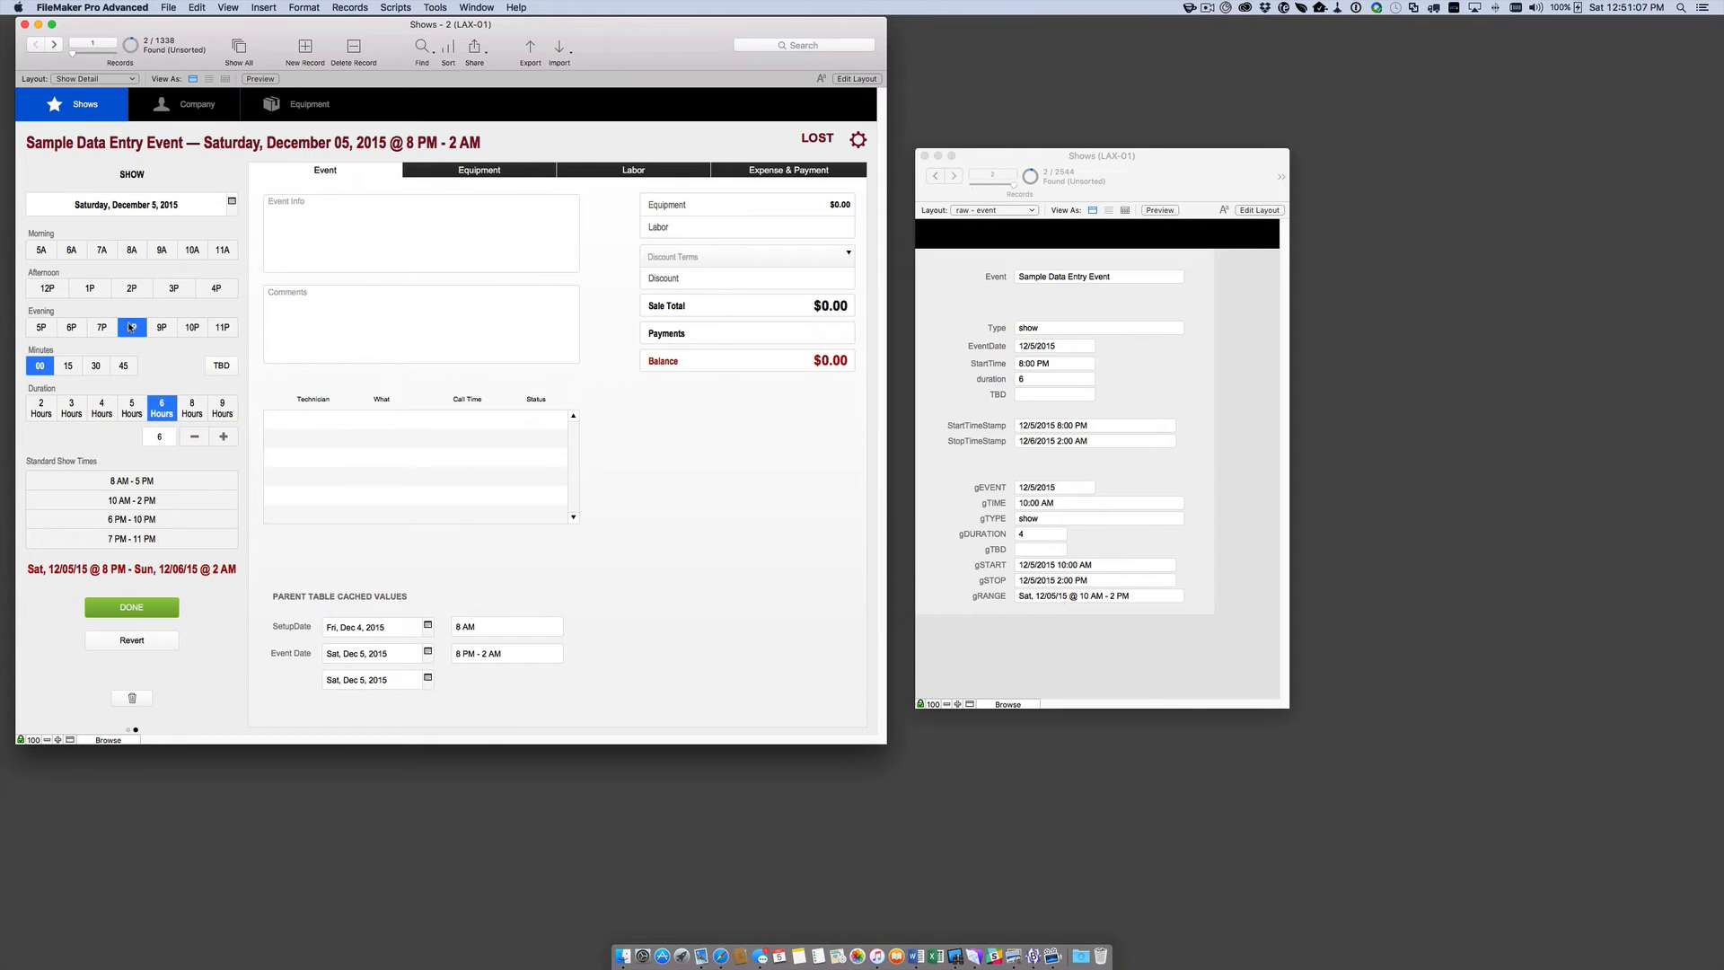
{"action": "left_click", "coordinate": [131, 327]}
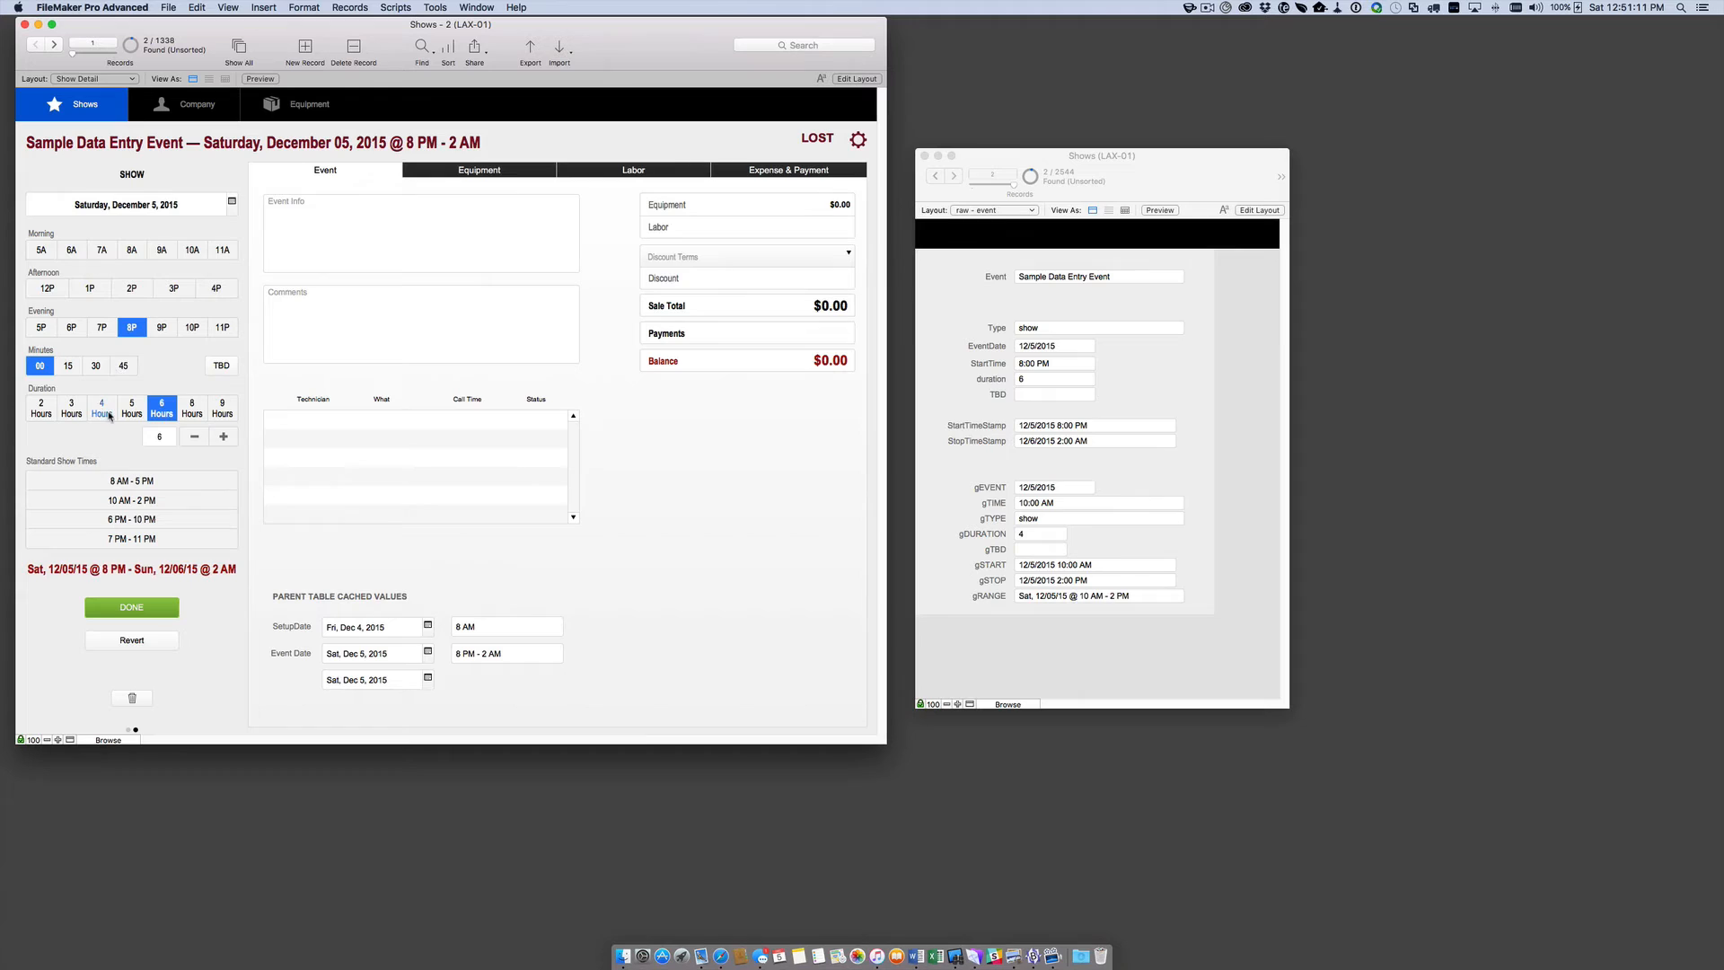
{"action": "left_click", "coordinate": [102, 407]}
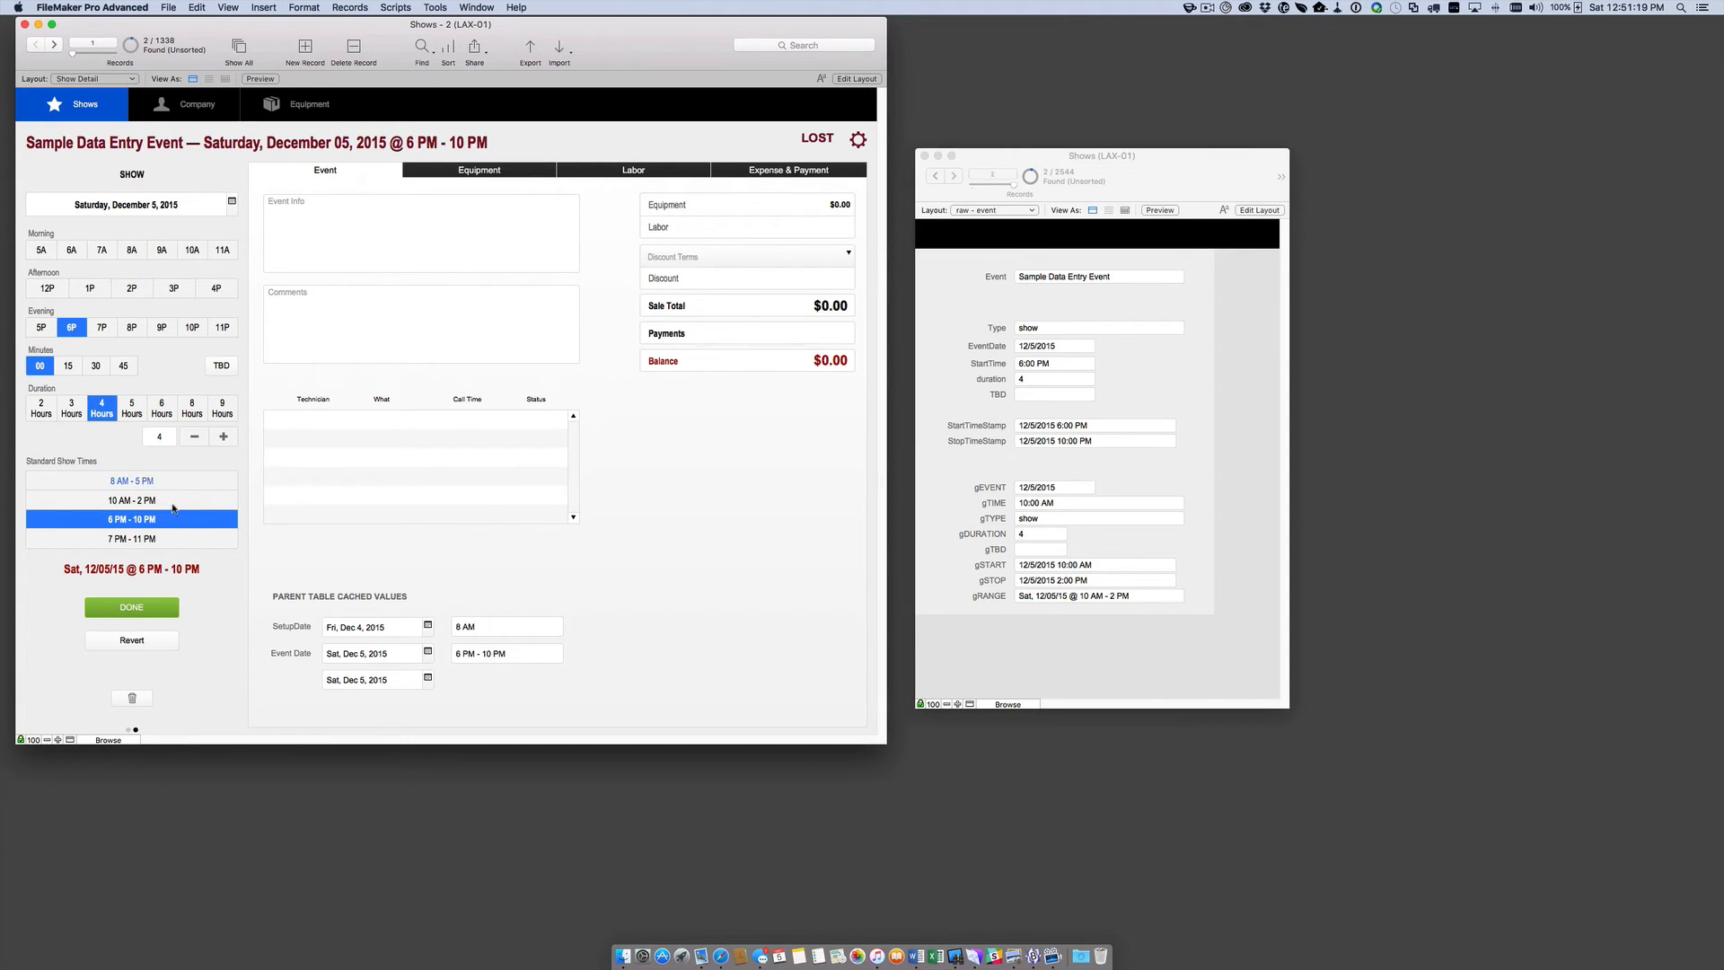
{"action": "mouse_move", "coordinate": [168, 529]}
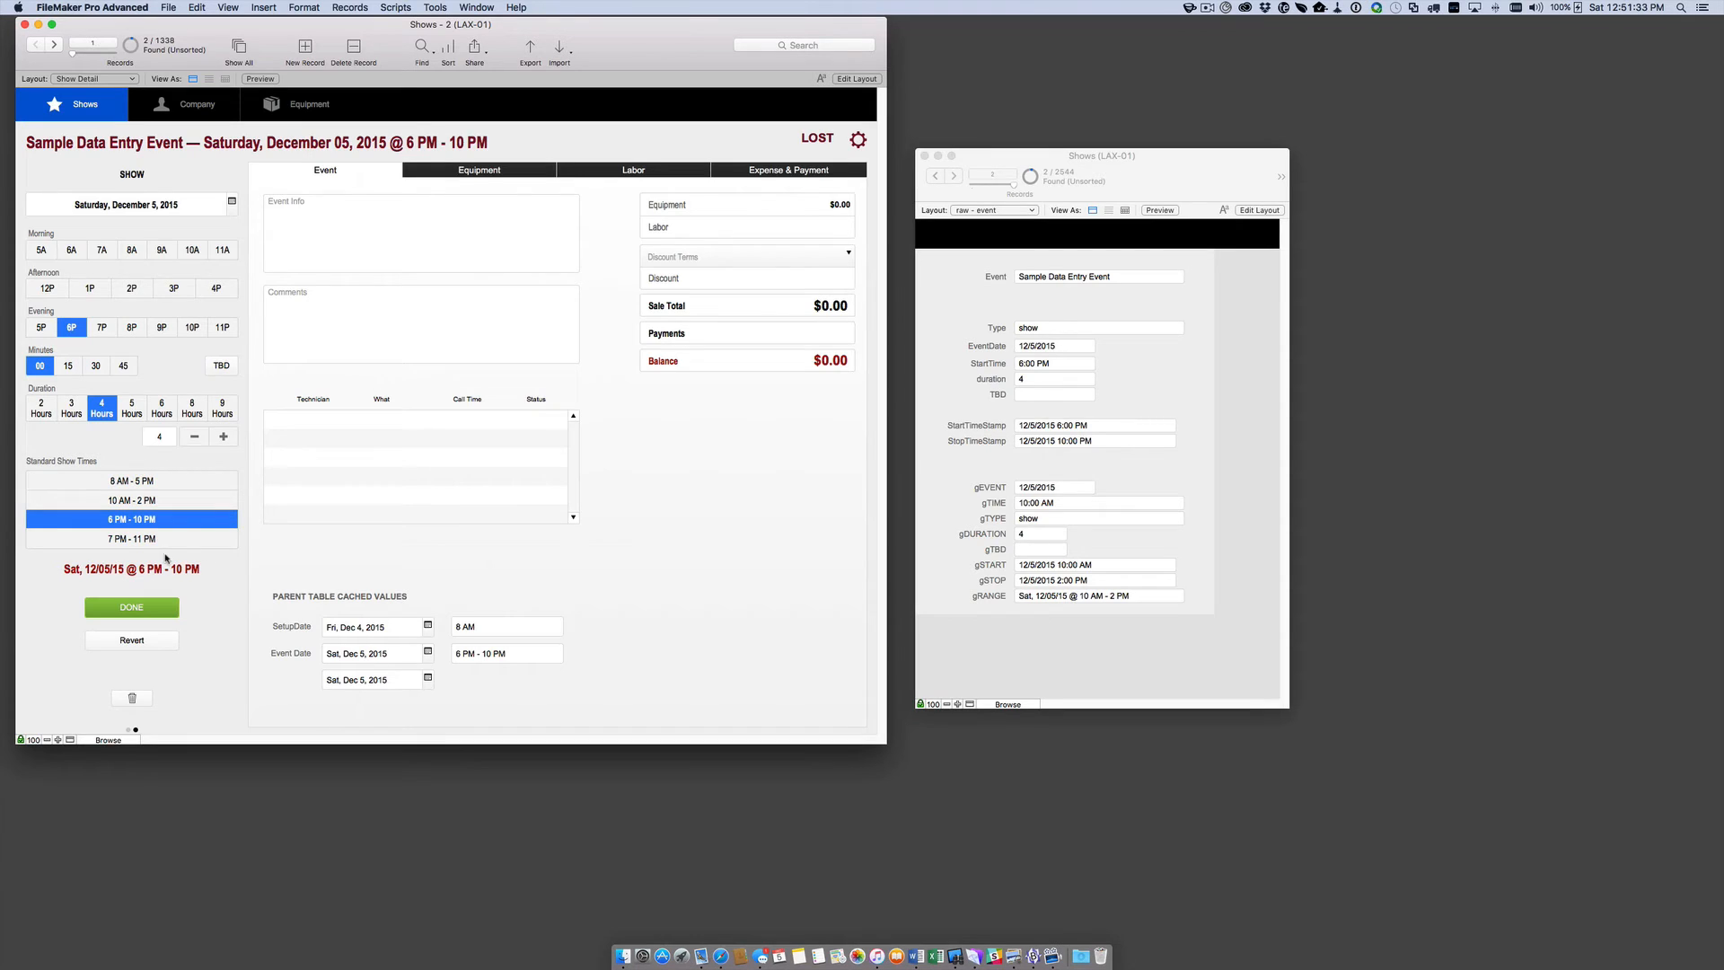
{"action": "mouse_move", "coordinate": [138, 555]}
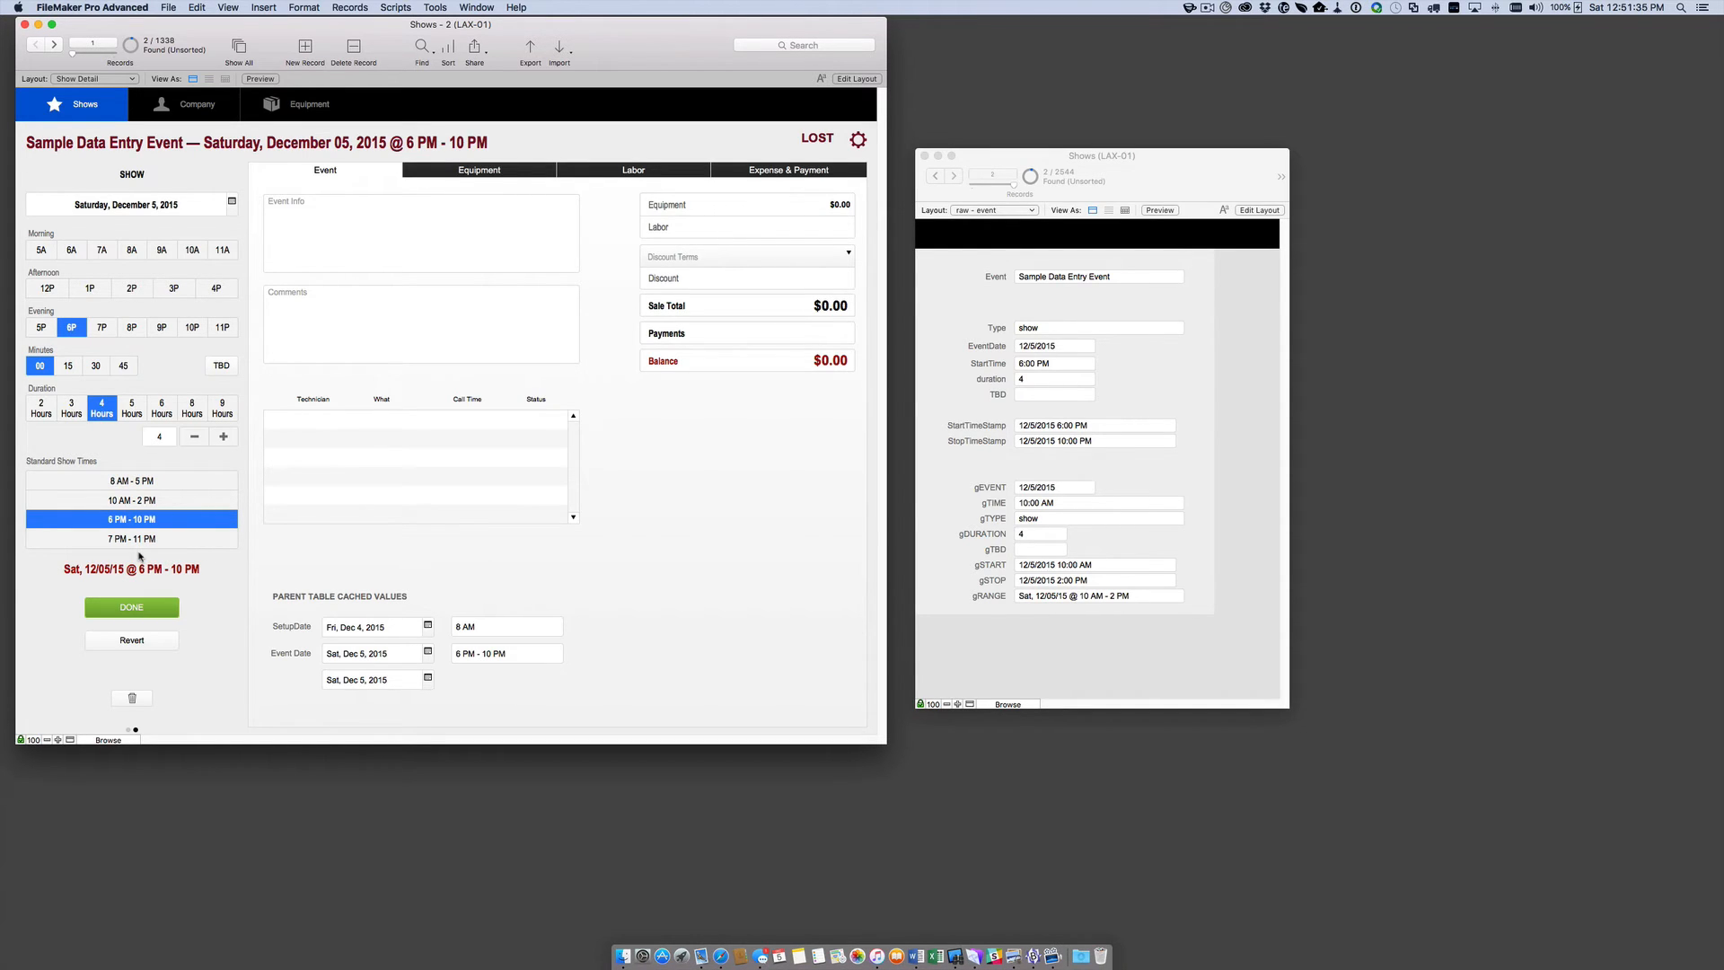
{"action": "left_click", "coordinate": [131, 607]}
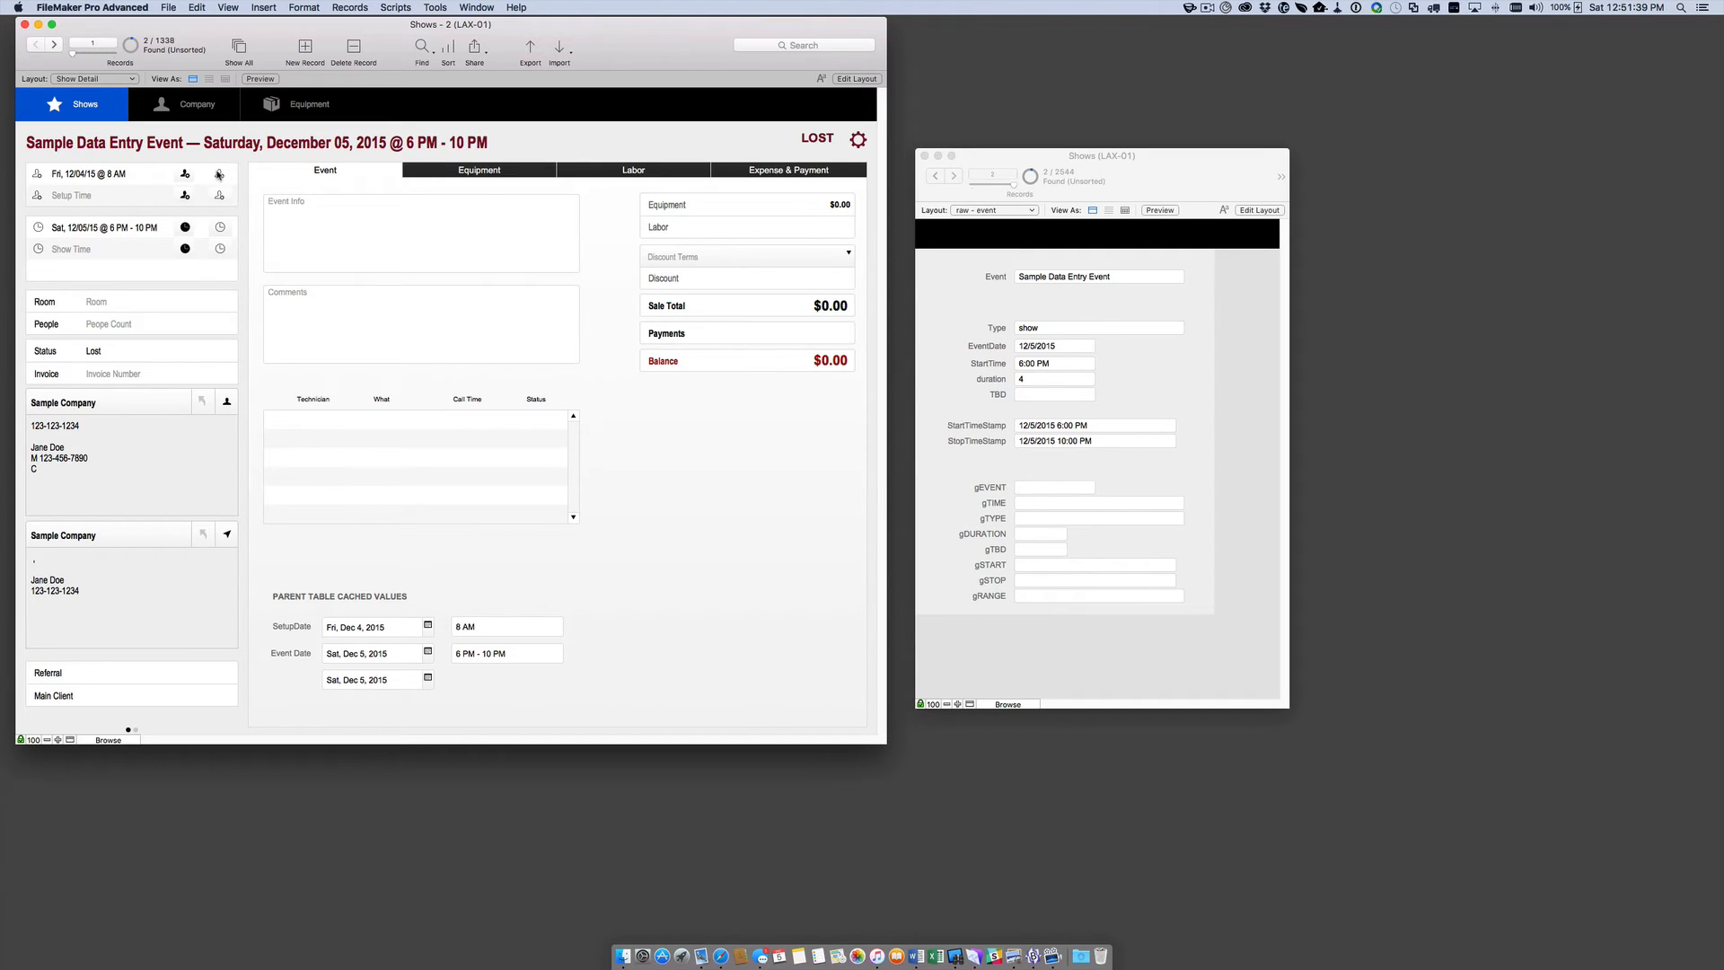
{"action": "left_click", "coordinate": [219, 173]}
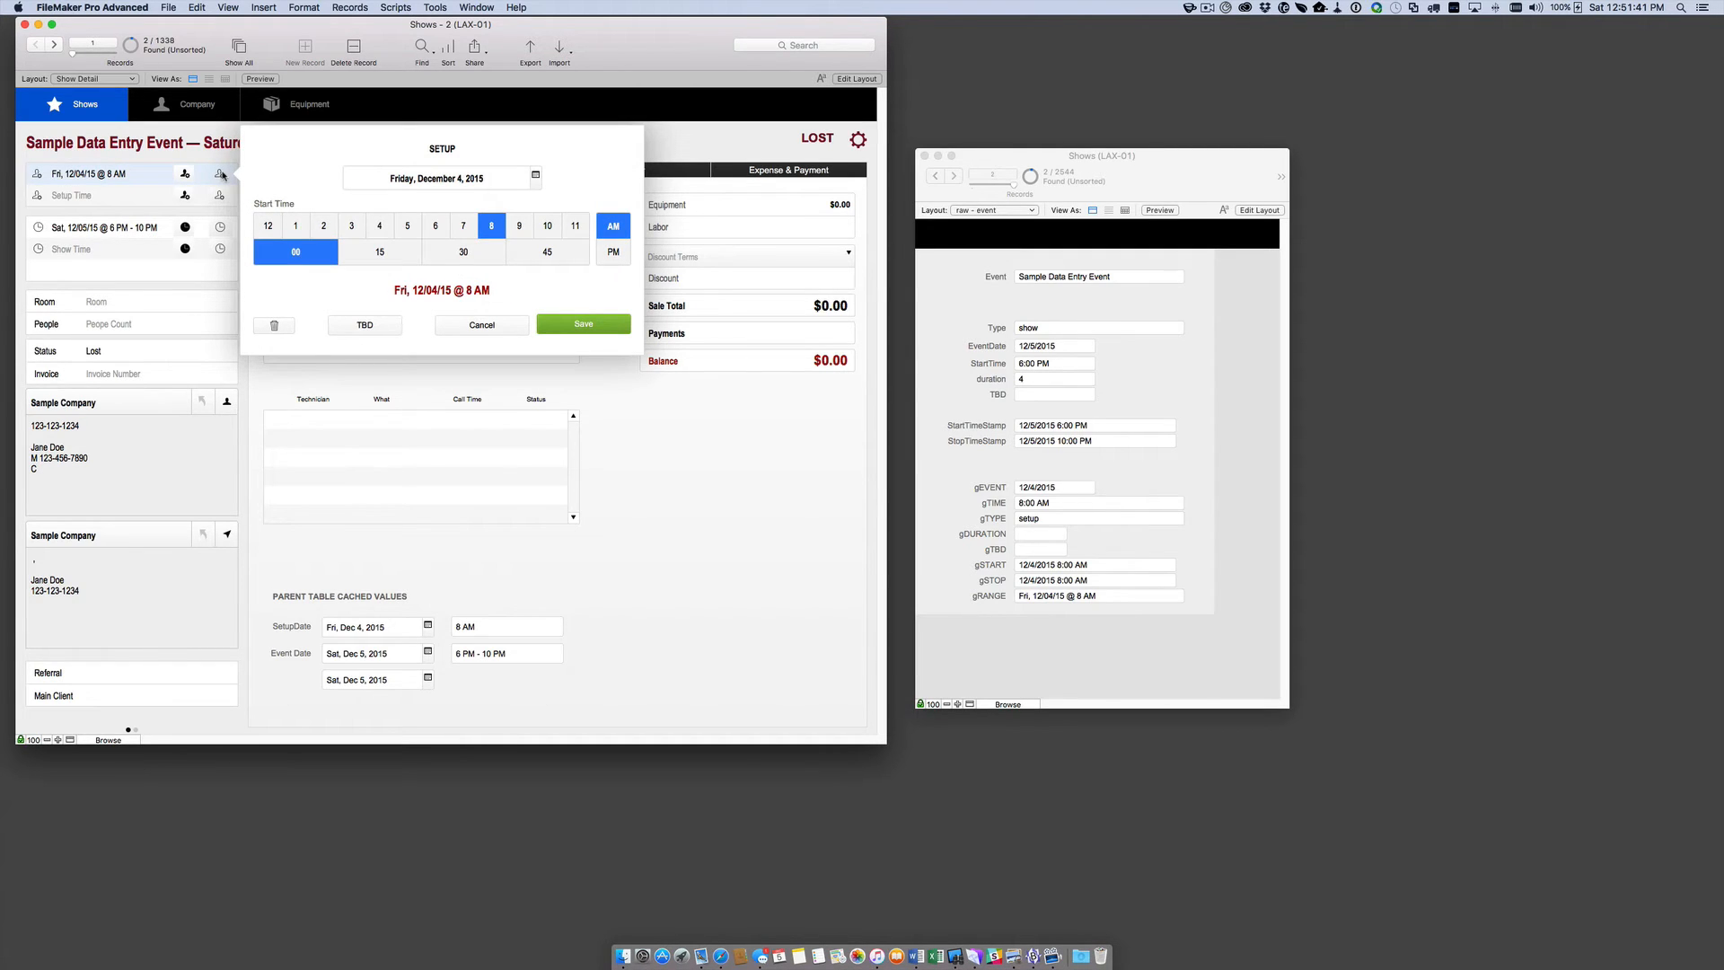
{"action": "mouse_move", "coordinate": [330, 322]}
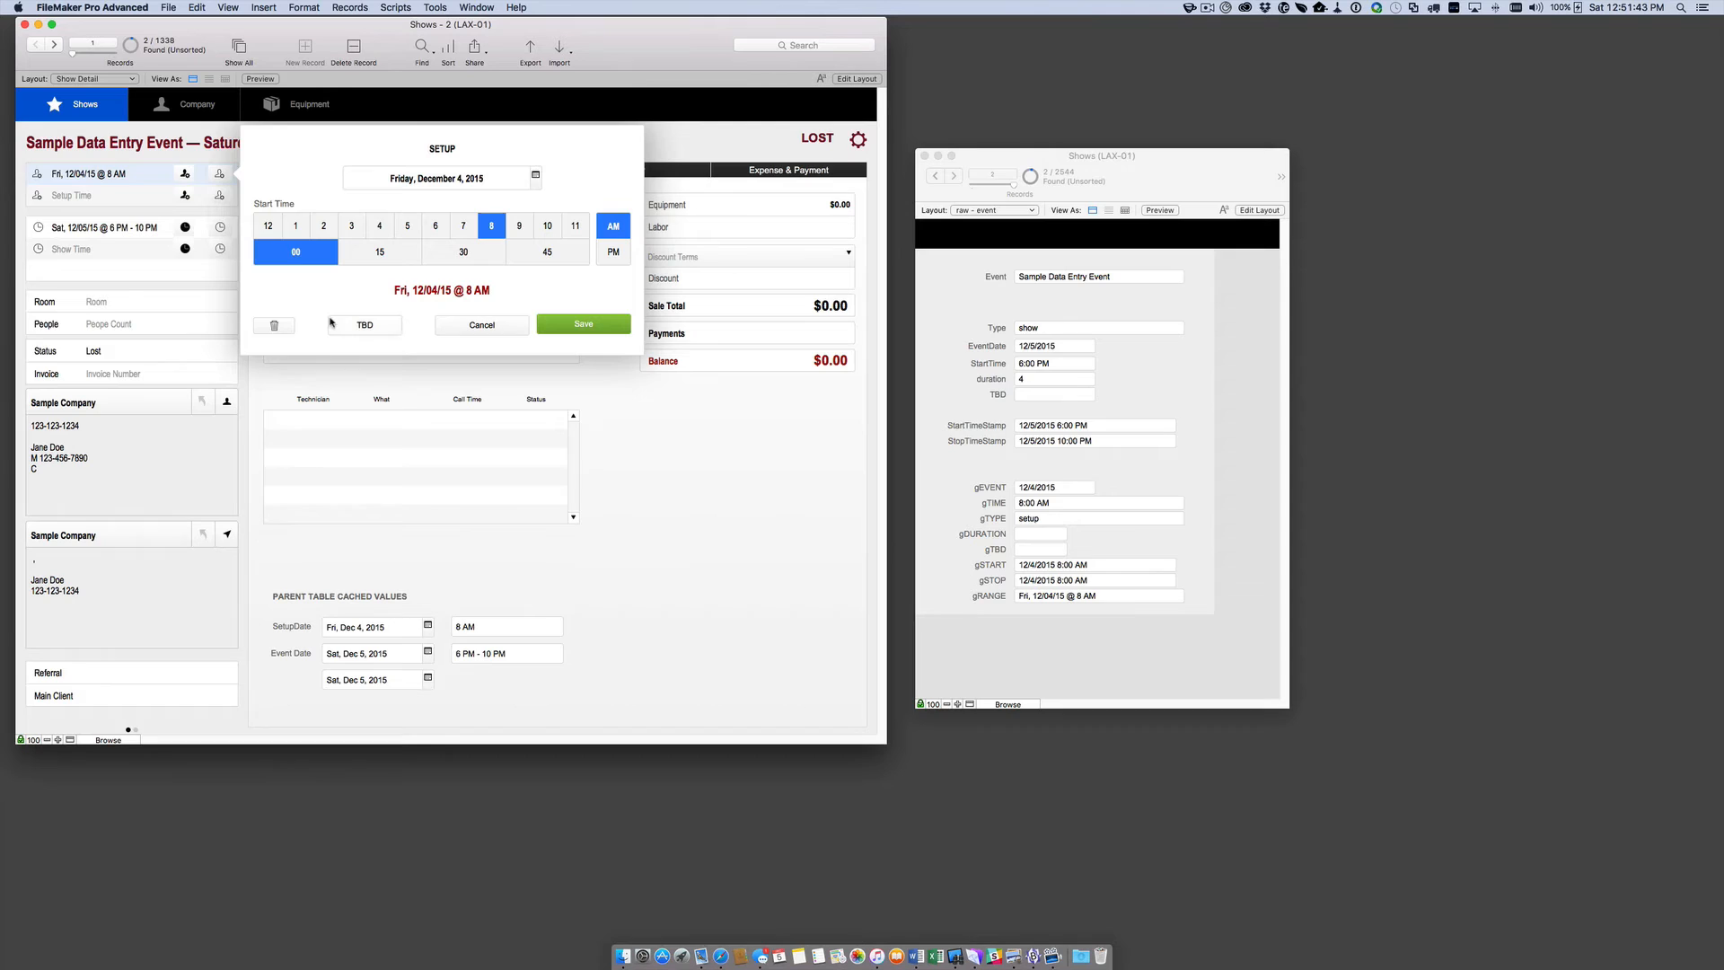
{"action": "mouse_move", "coordinate": [305, 211]}
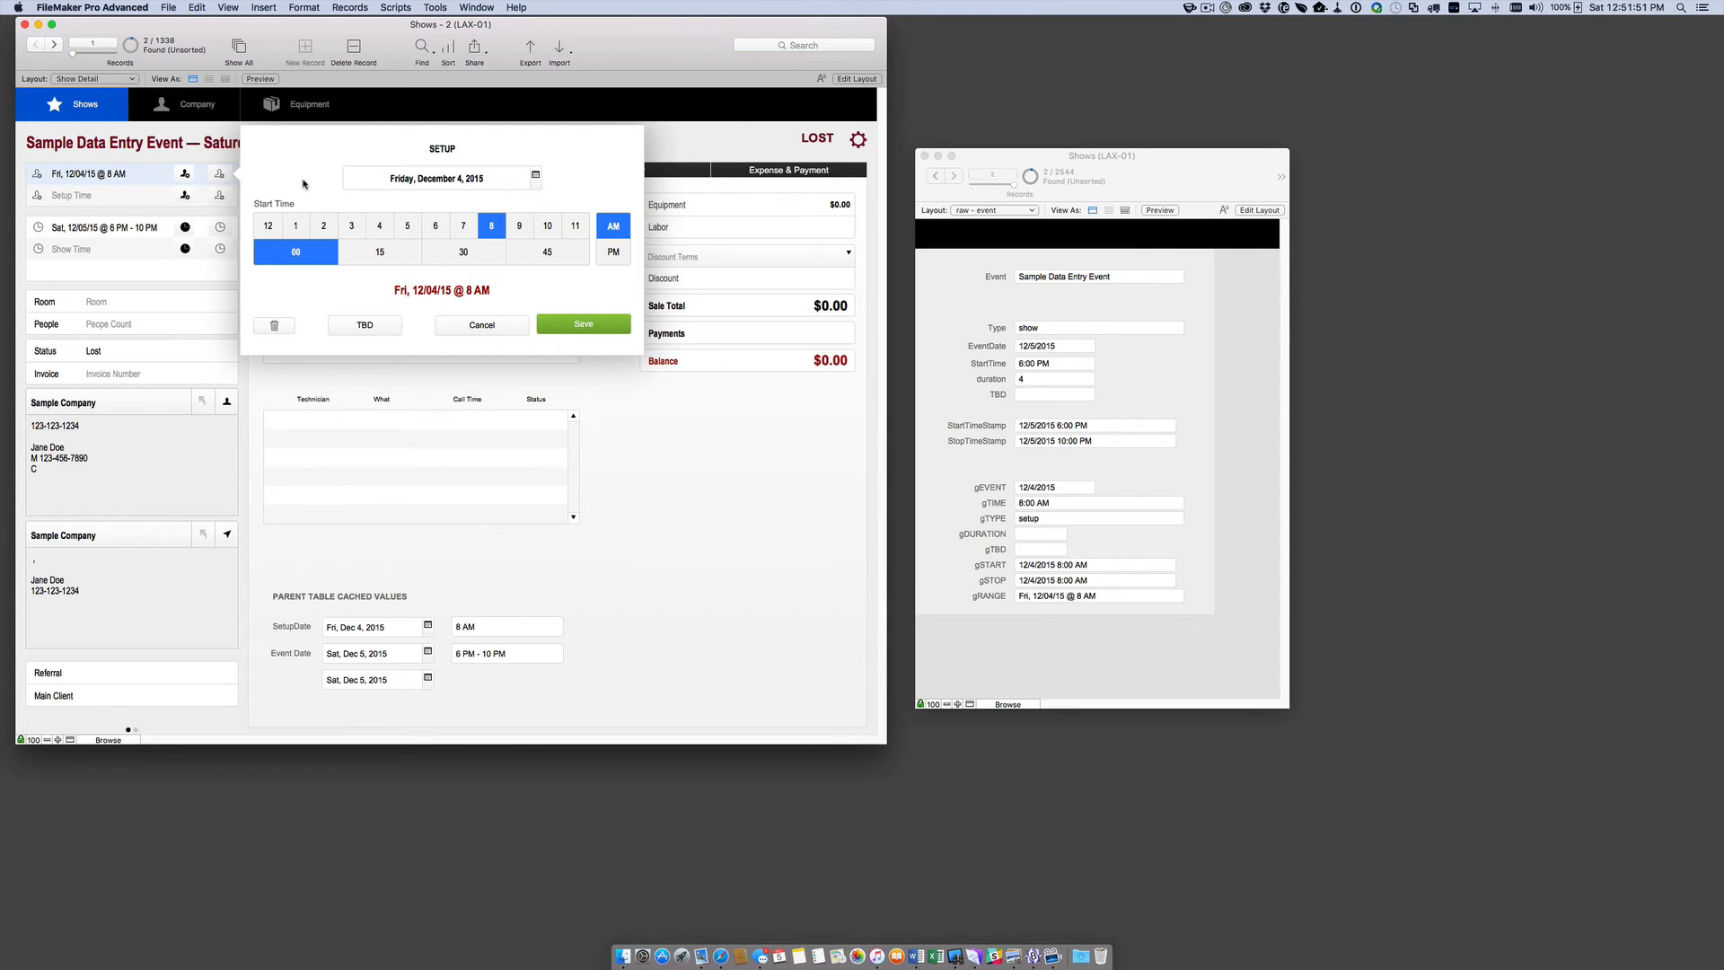
{"action": "mouse_move", "coordinate": [241, 211]}
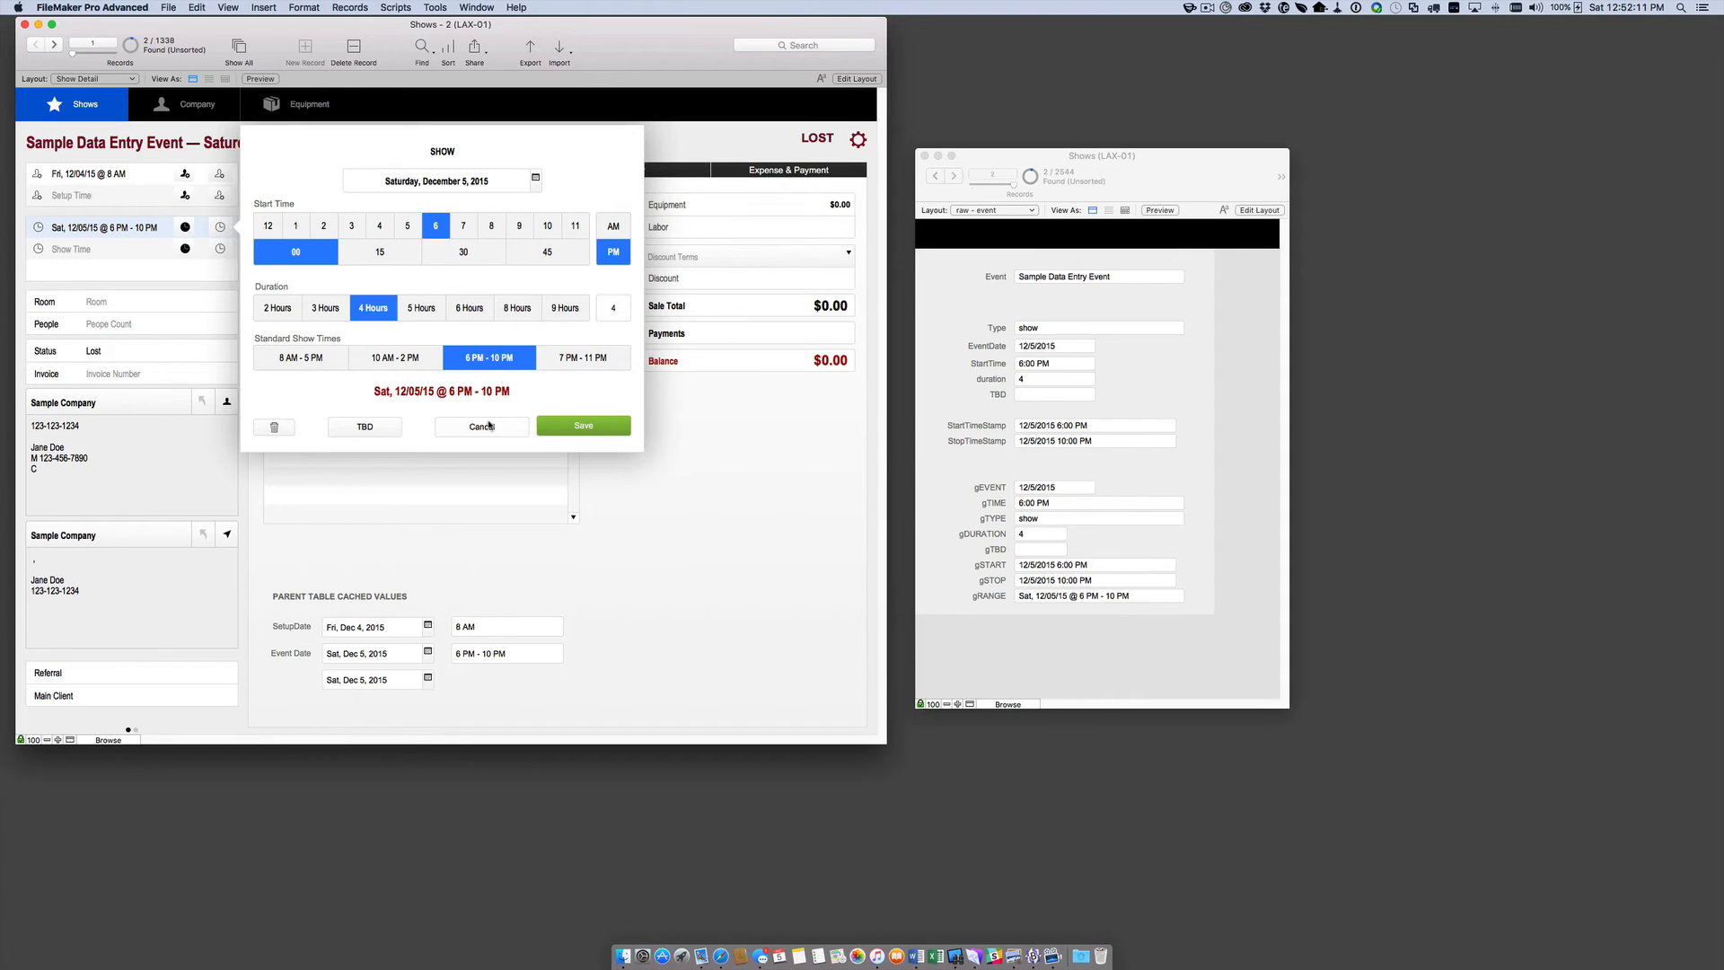
{"action": "left_click", "coordinate": [583, 425]}
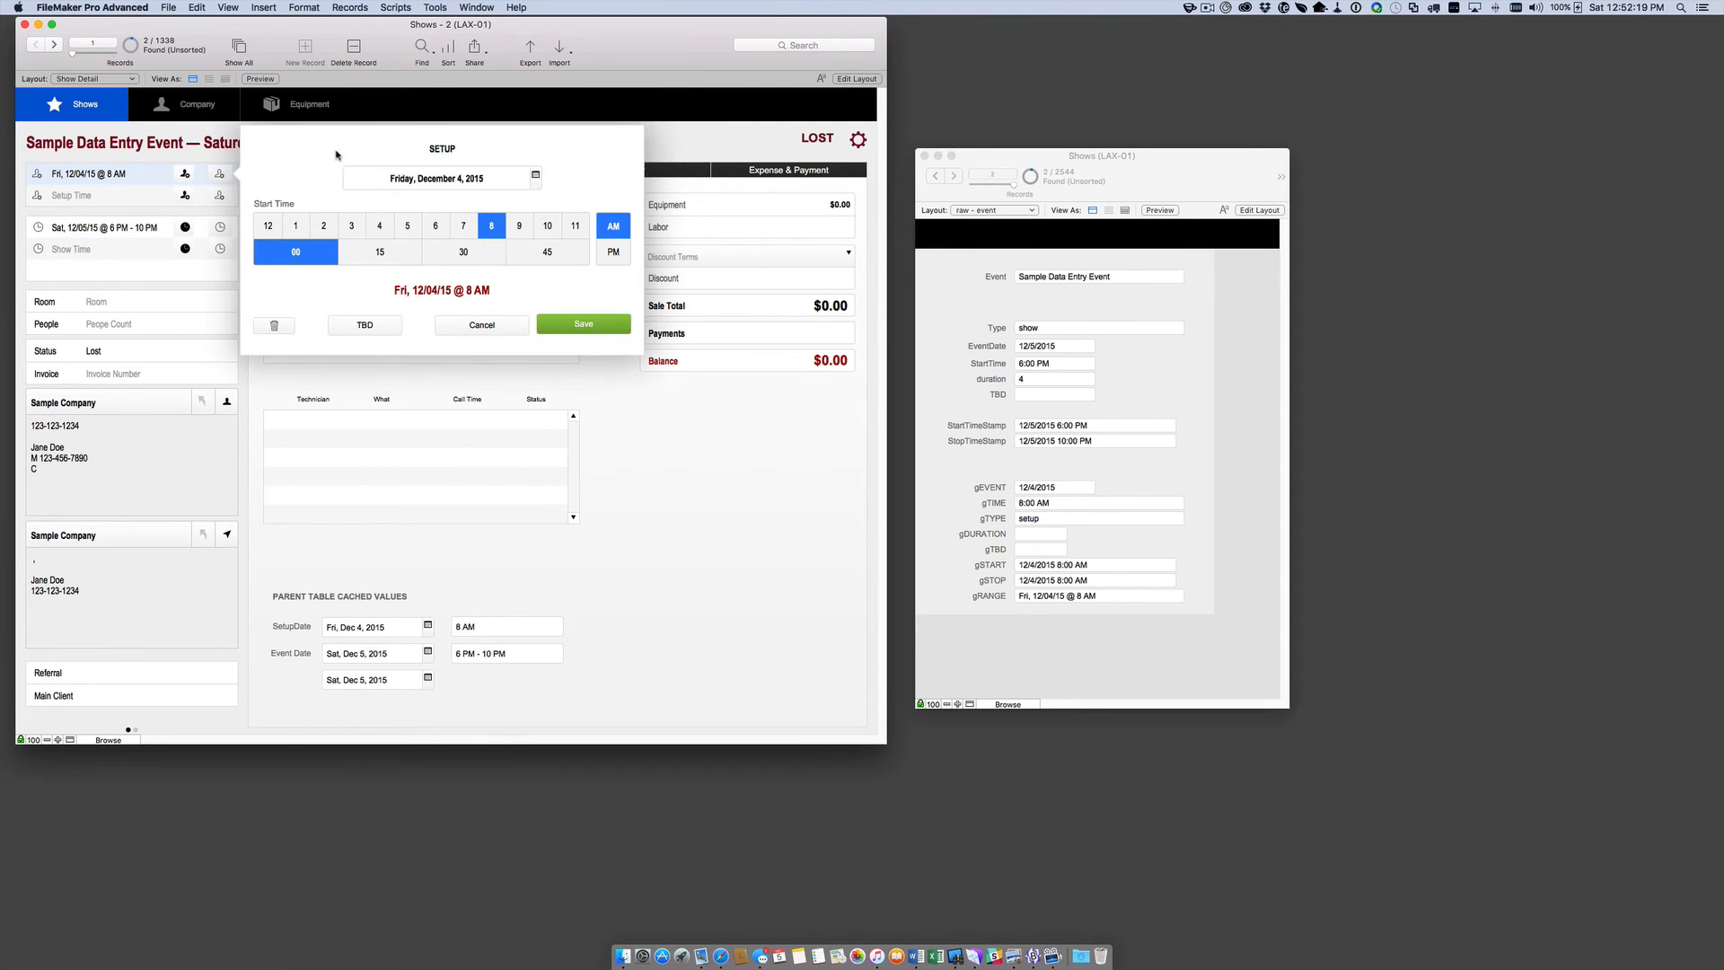
{"action": "left_click", "coordinate": [480, 324]}
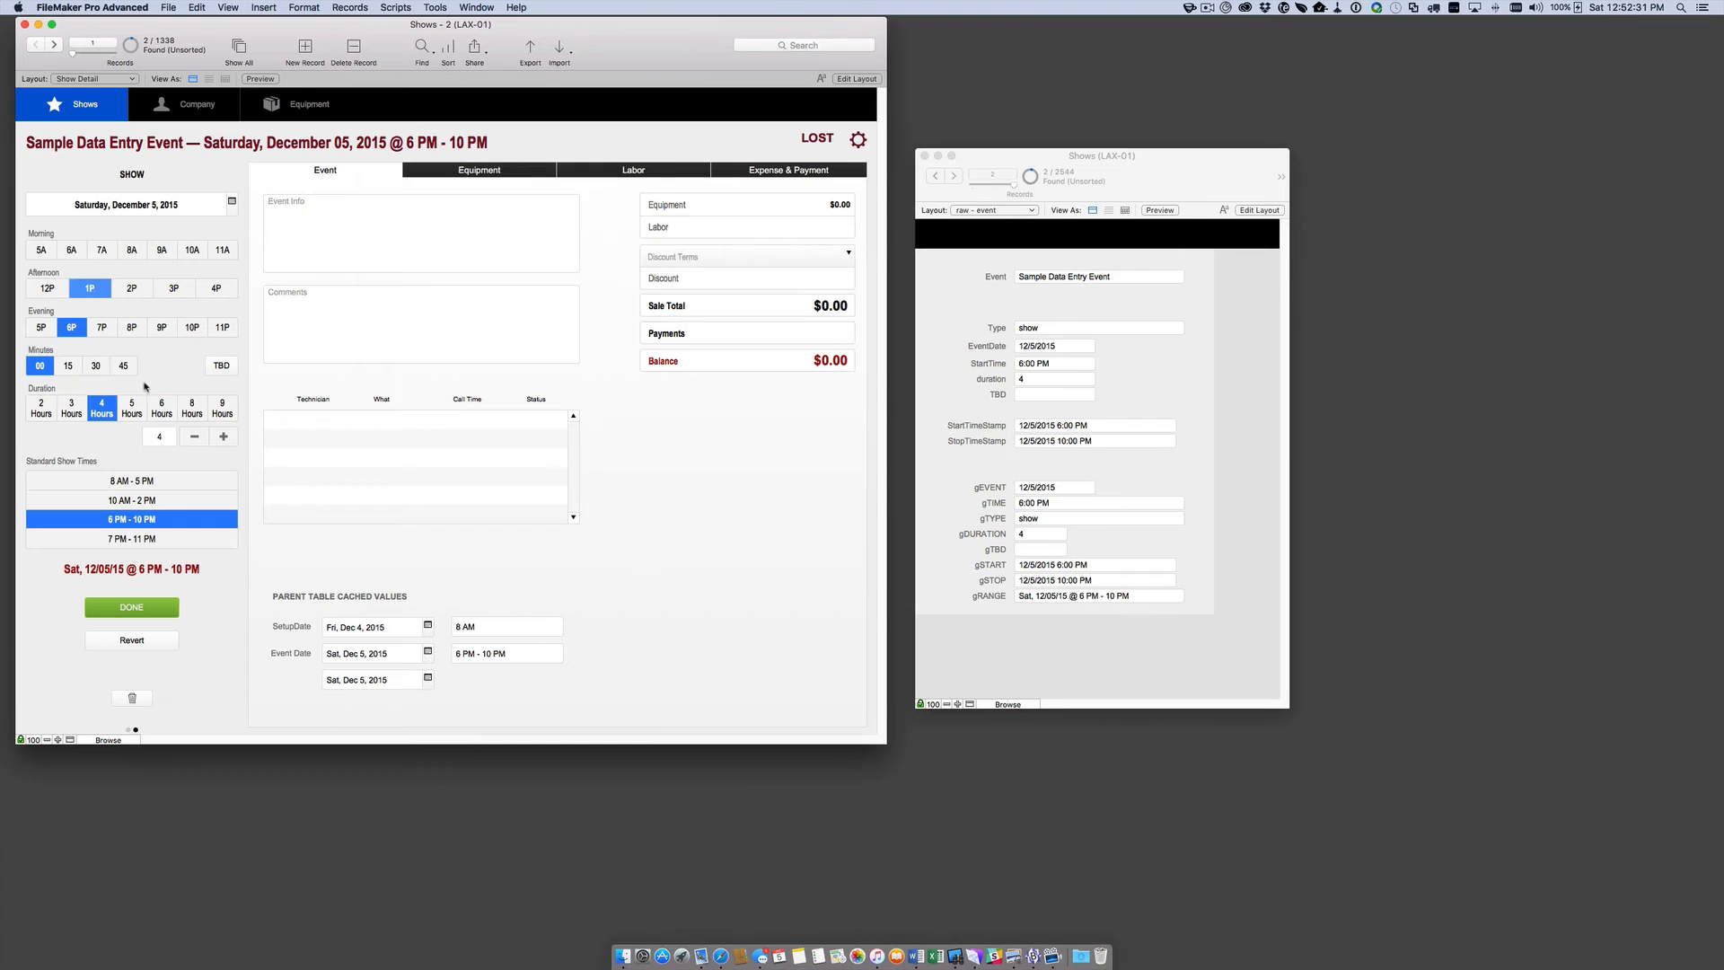
{"action": "left_click", "coordinate": [131, 607]}
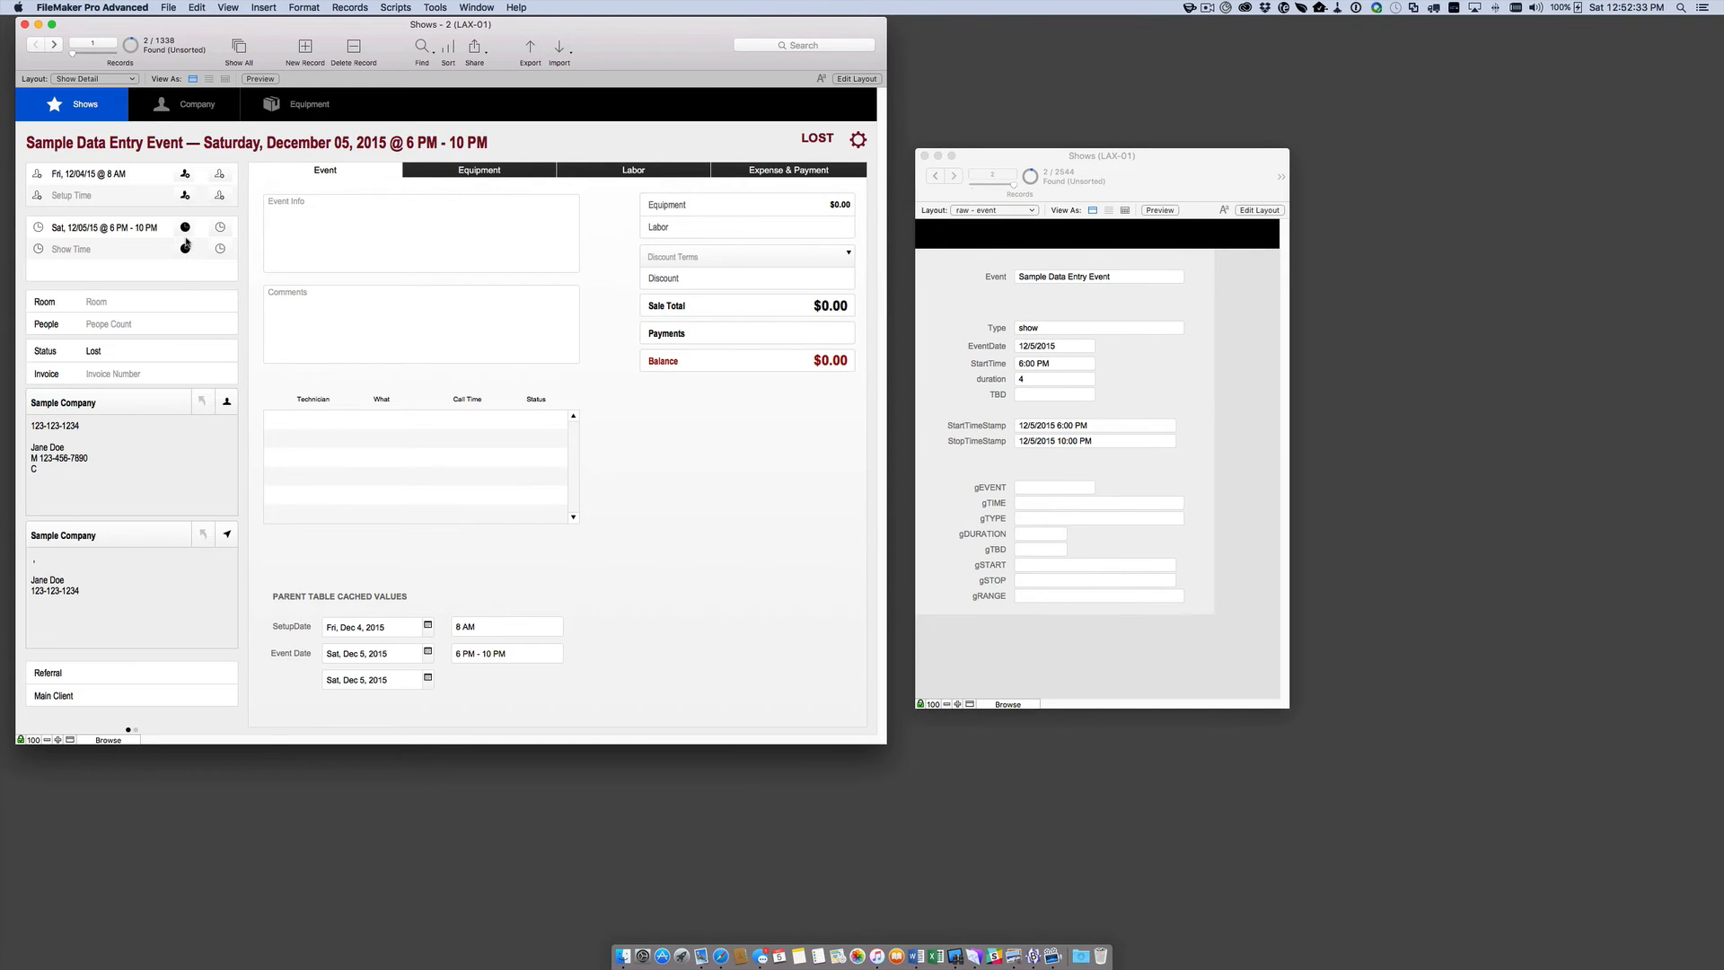
Open the Edit Event window and try 8 AM, 3 PM and 7 PM starts before choosing 1 PM.
{"action": "left_click", "coordinate": [220, 227]}
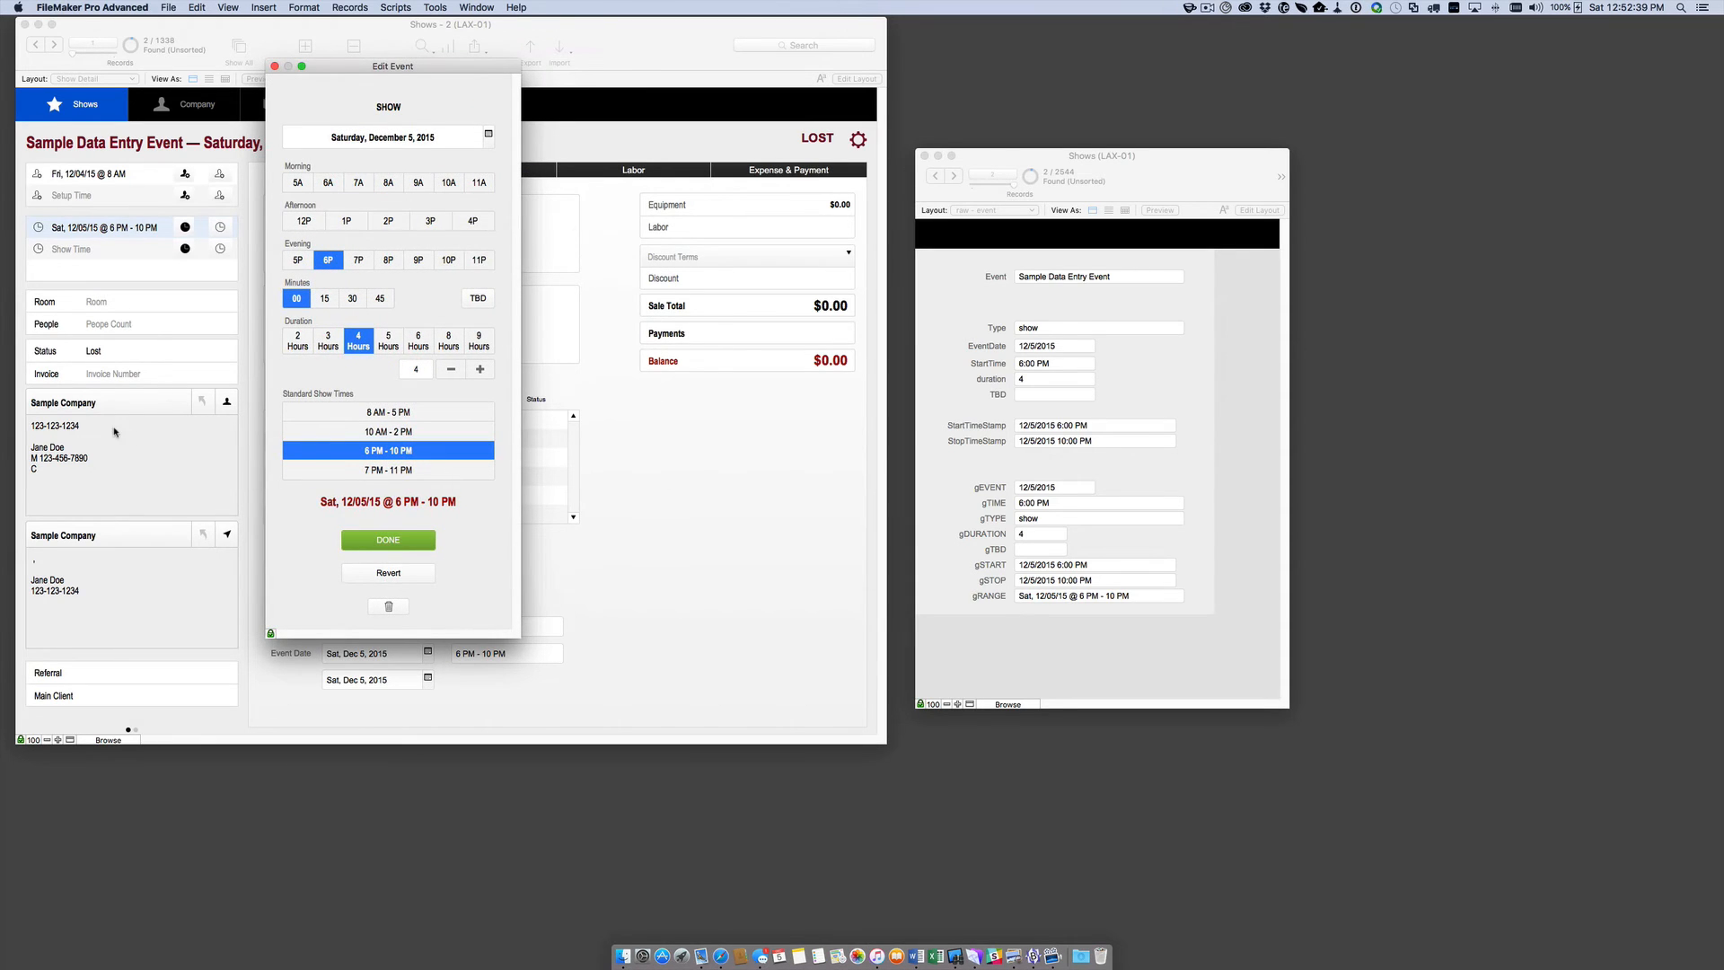
{"action": "mouse_move", "coordinate": [302, 118]}
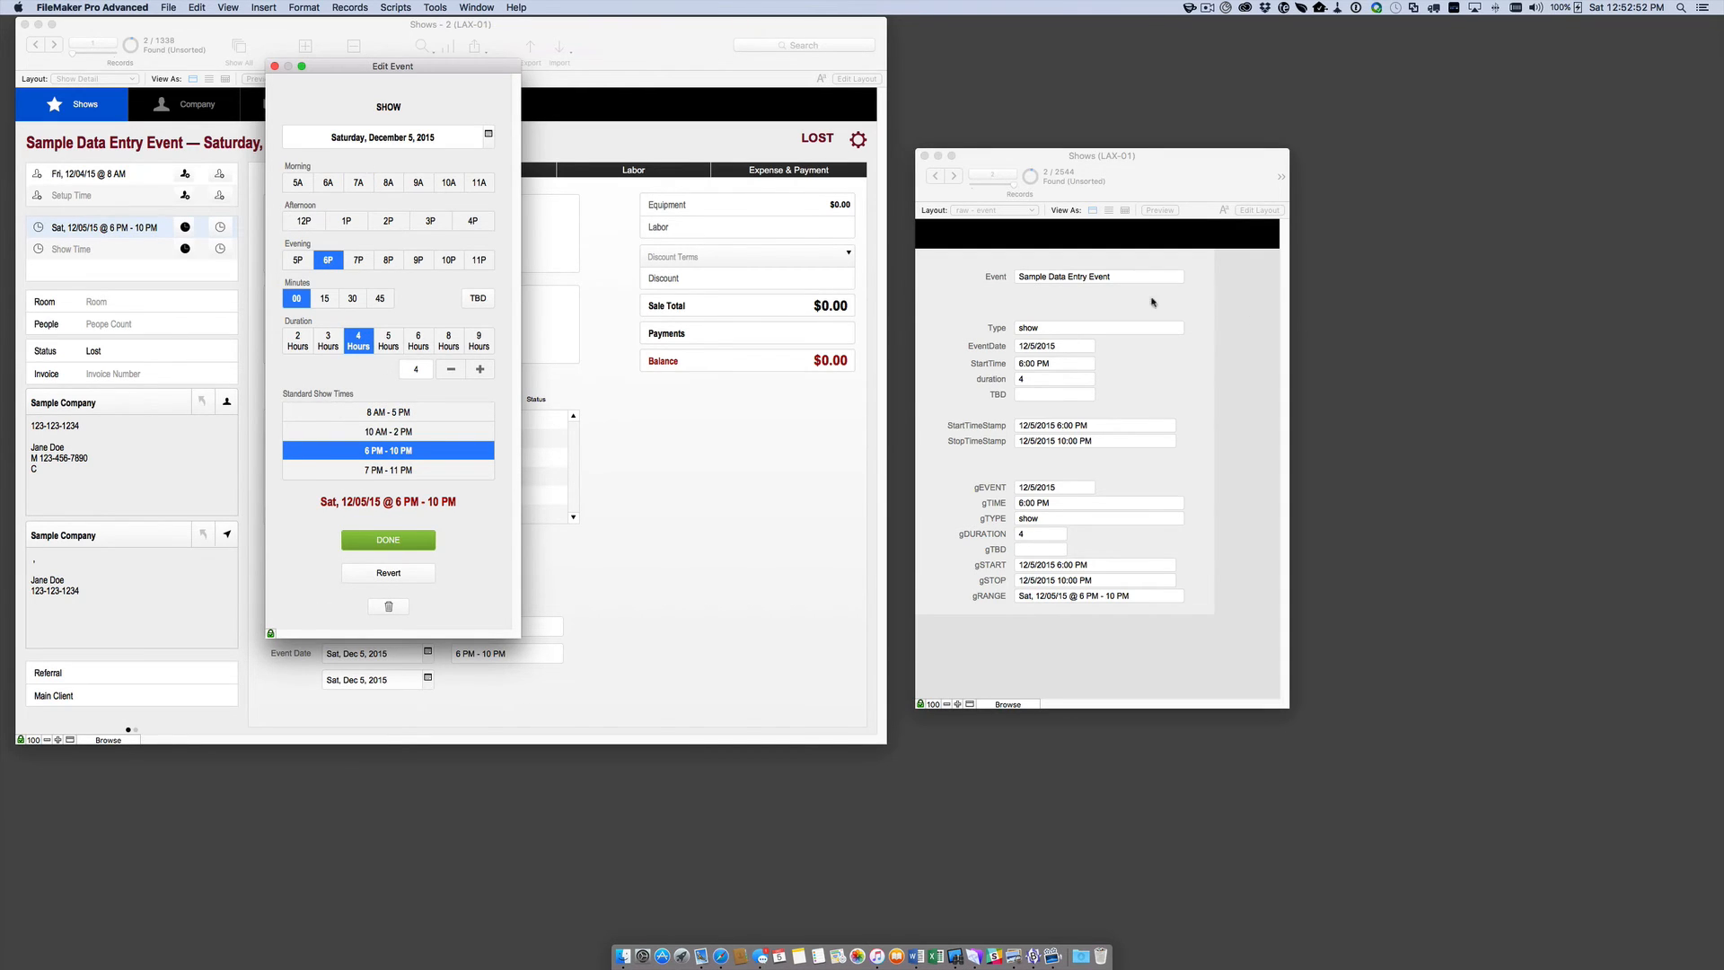
{"action": "left_click", "coordinate": [417, 182]}
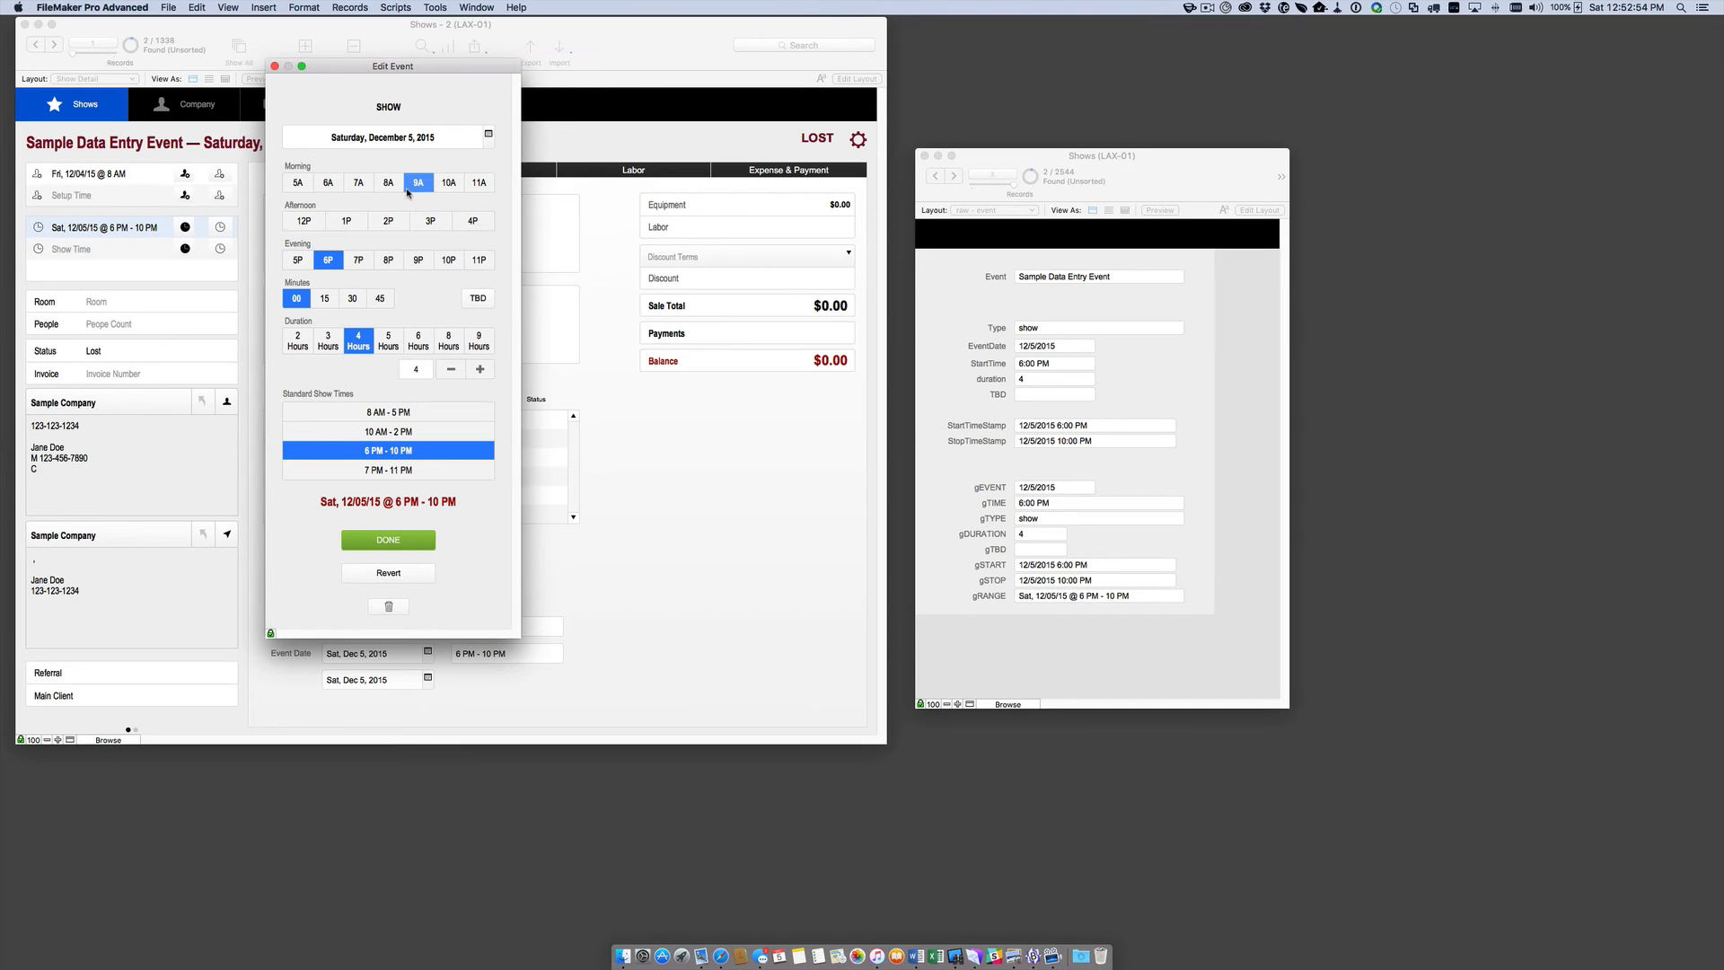
{"action": "left_click", "coordinate": [387, 182]}
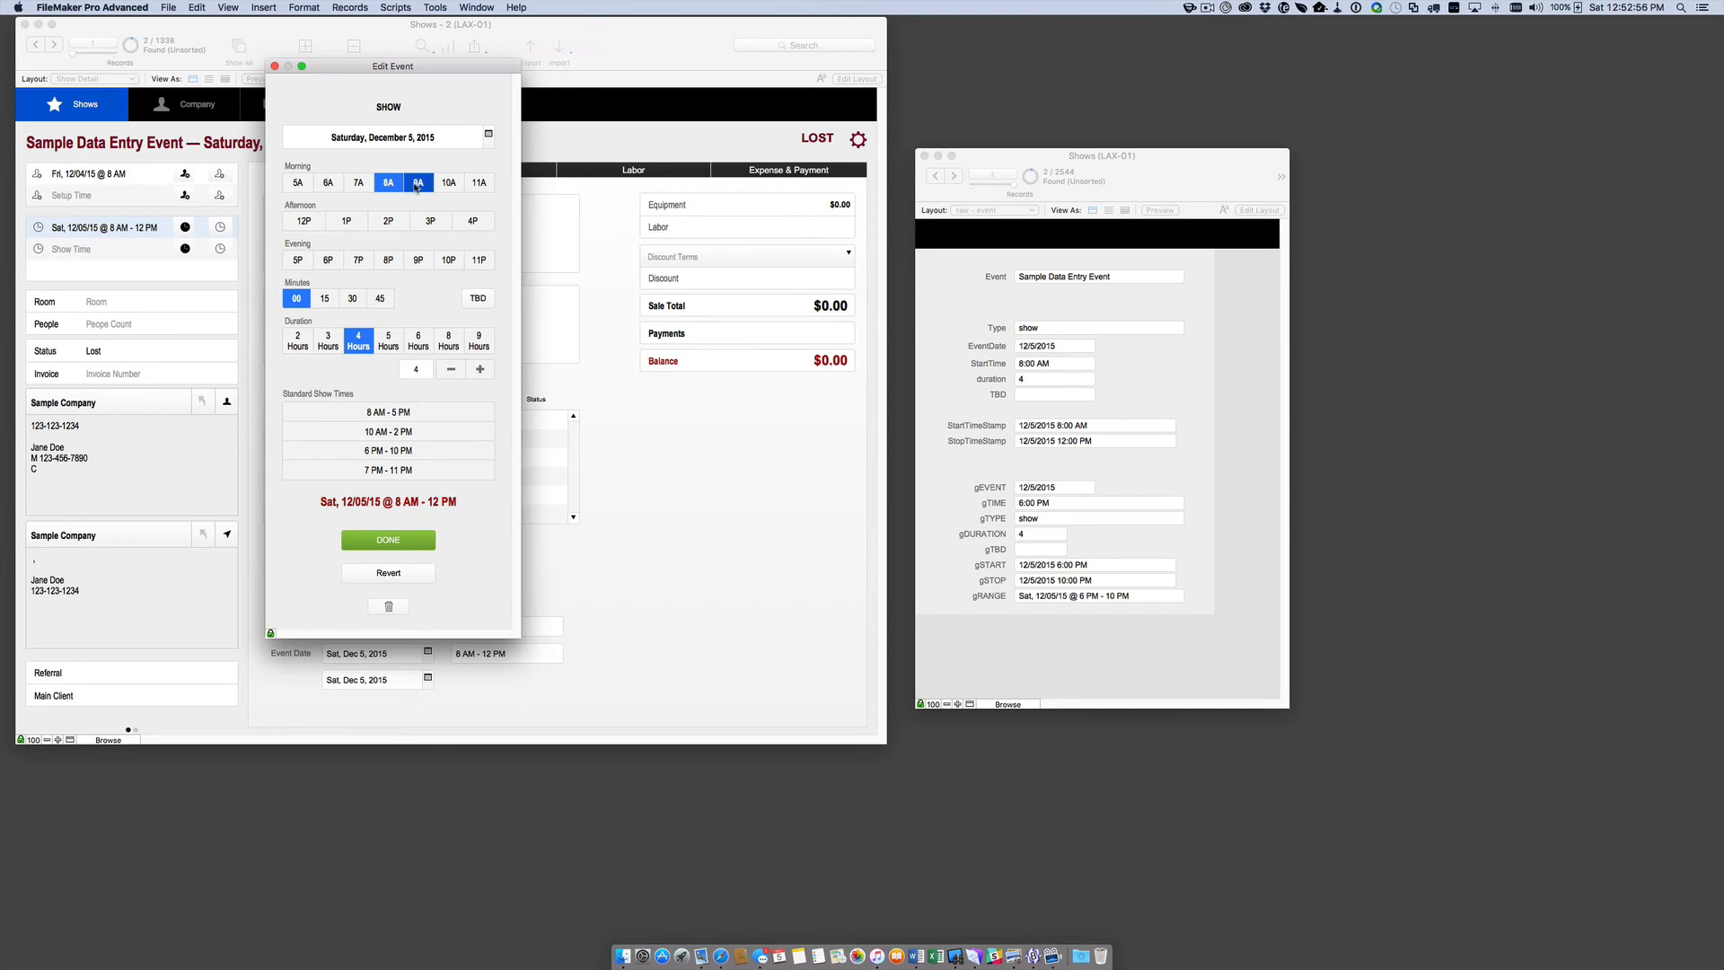
{"action": "left_click", "coordinate": [431, 221]}
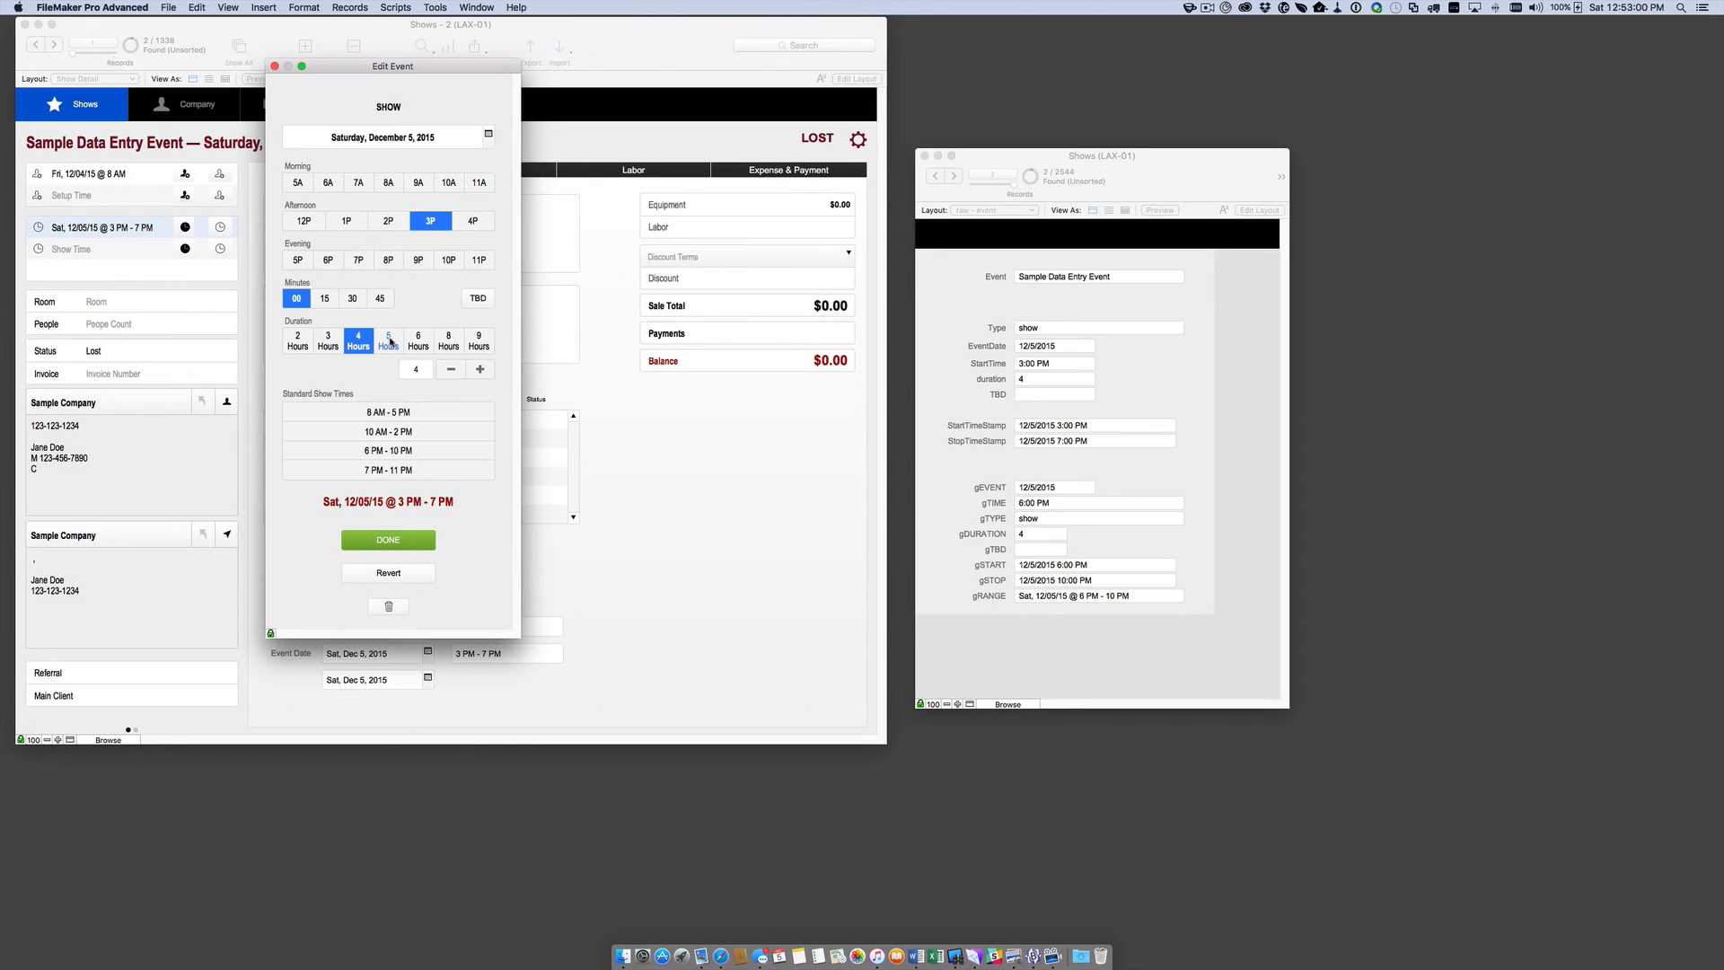
{"action": "left_click", "coordinate": [388, 259]}
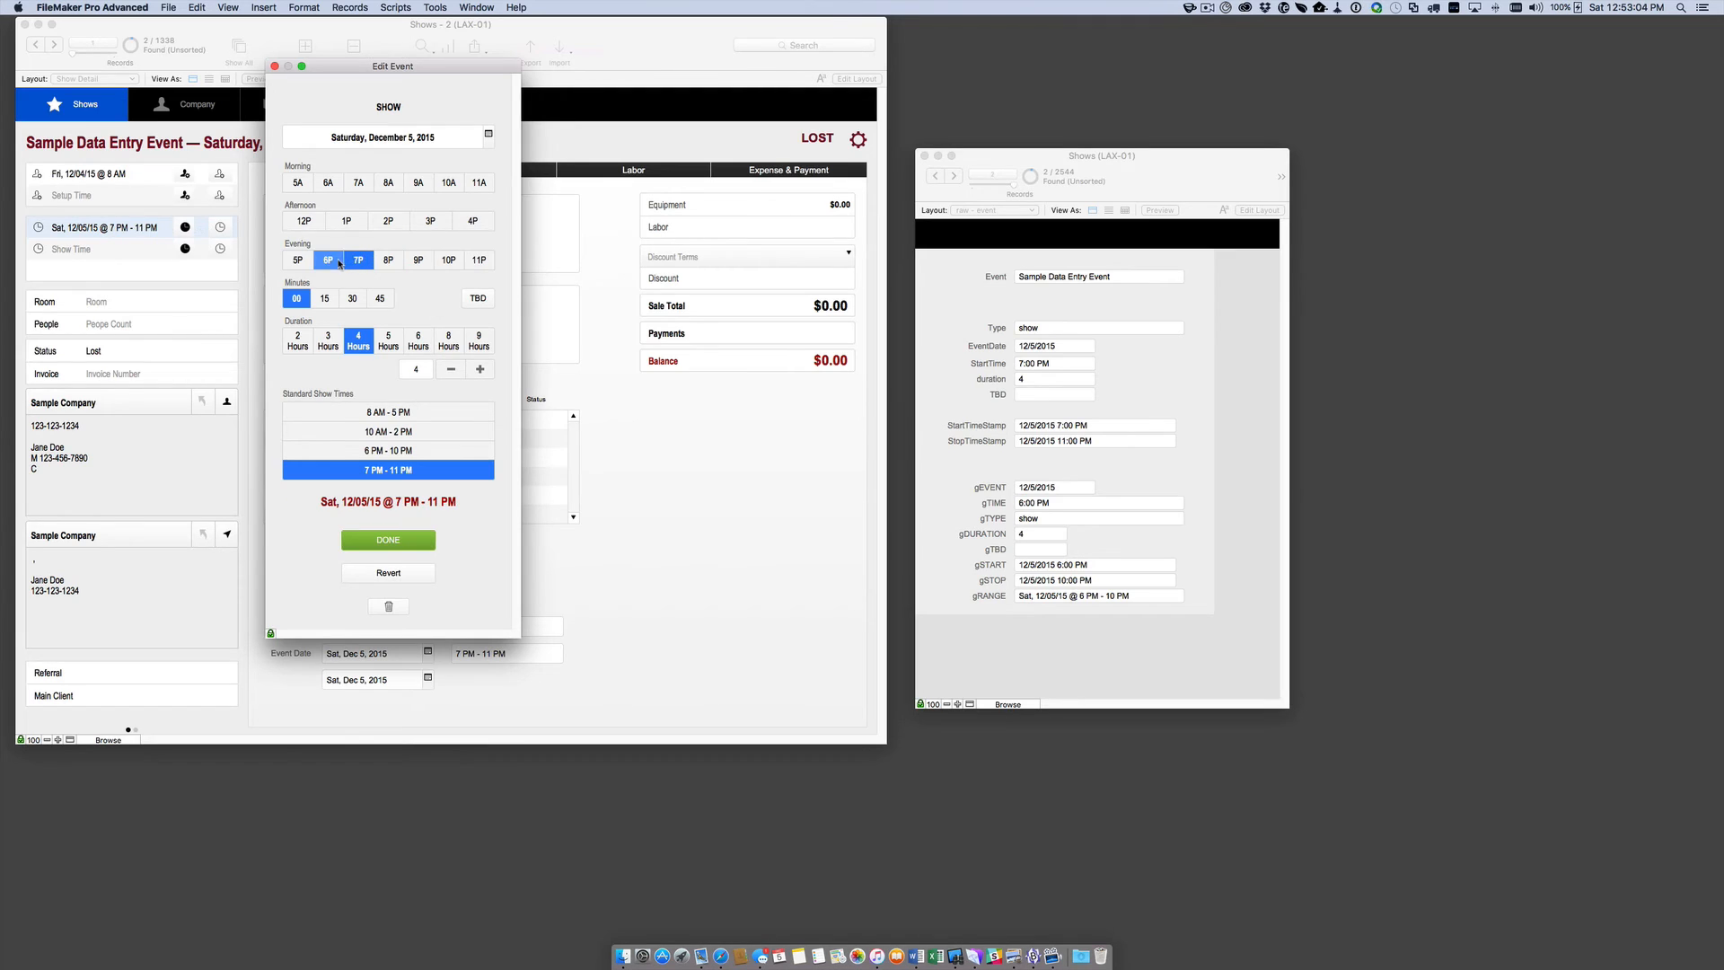
{"action": "left_click", "coordinate": [345, 221]}
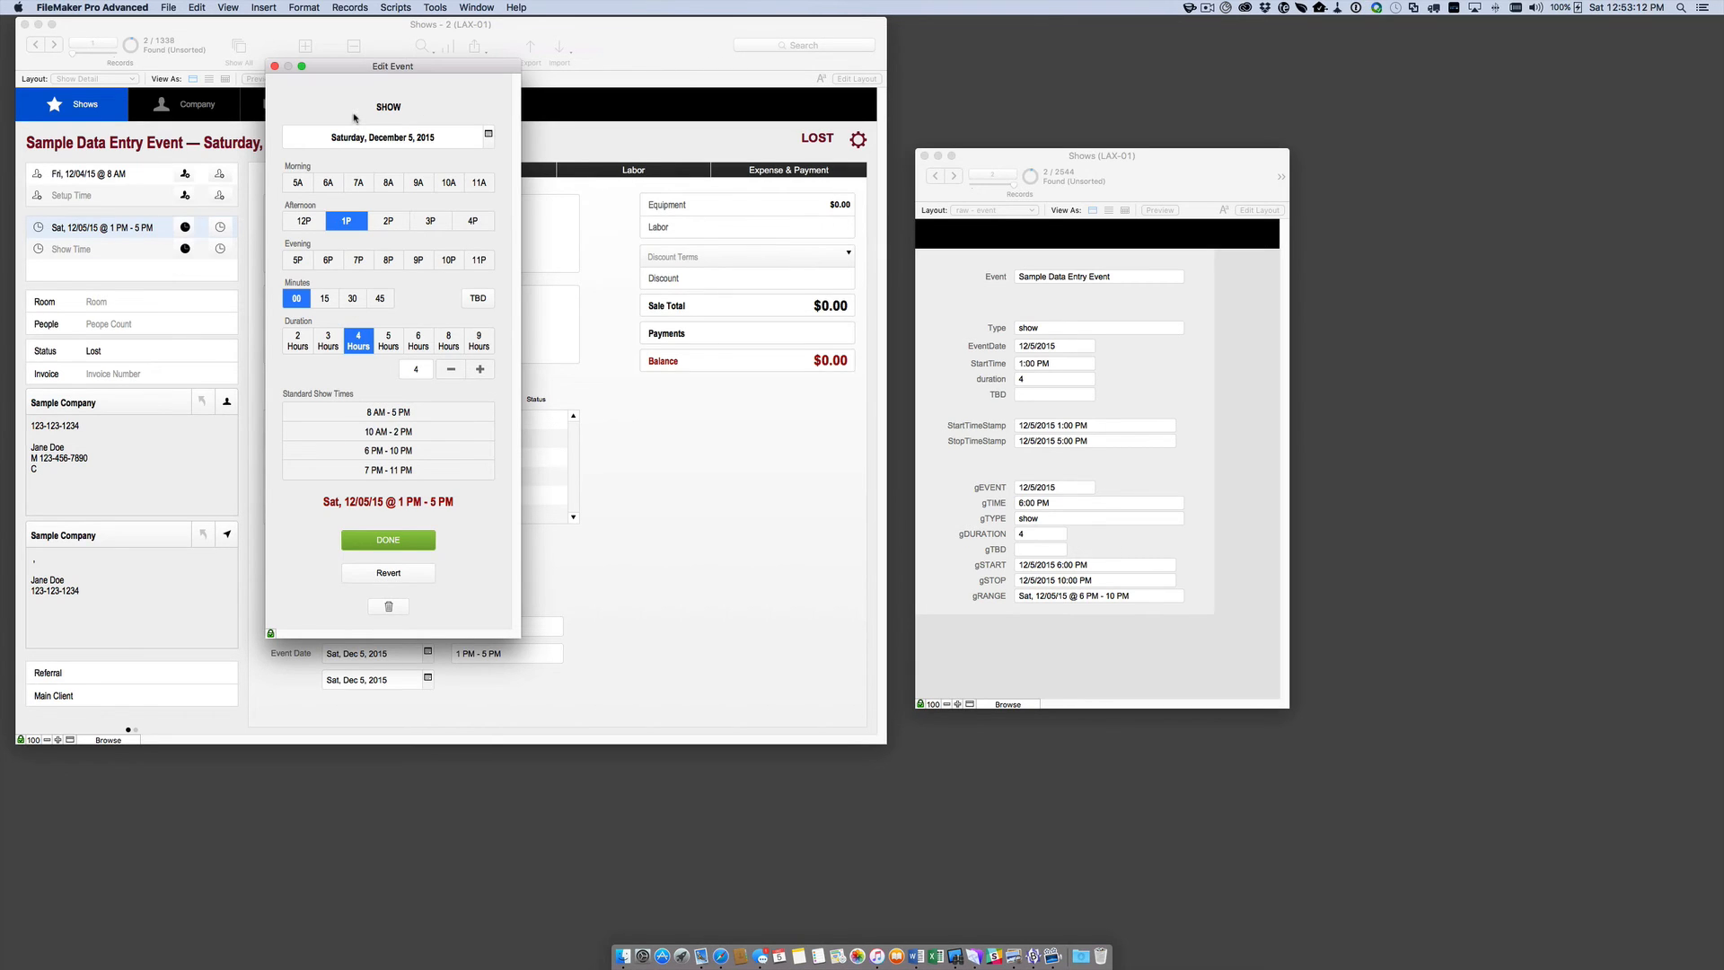
{"action": "mouse_move", "coordinate": [520, 637]}
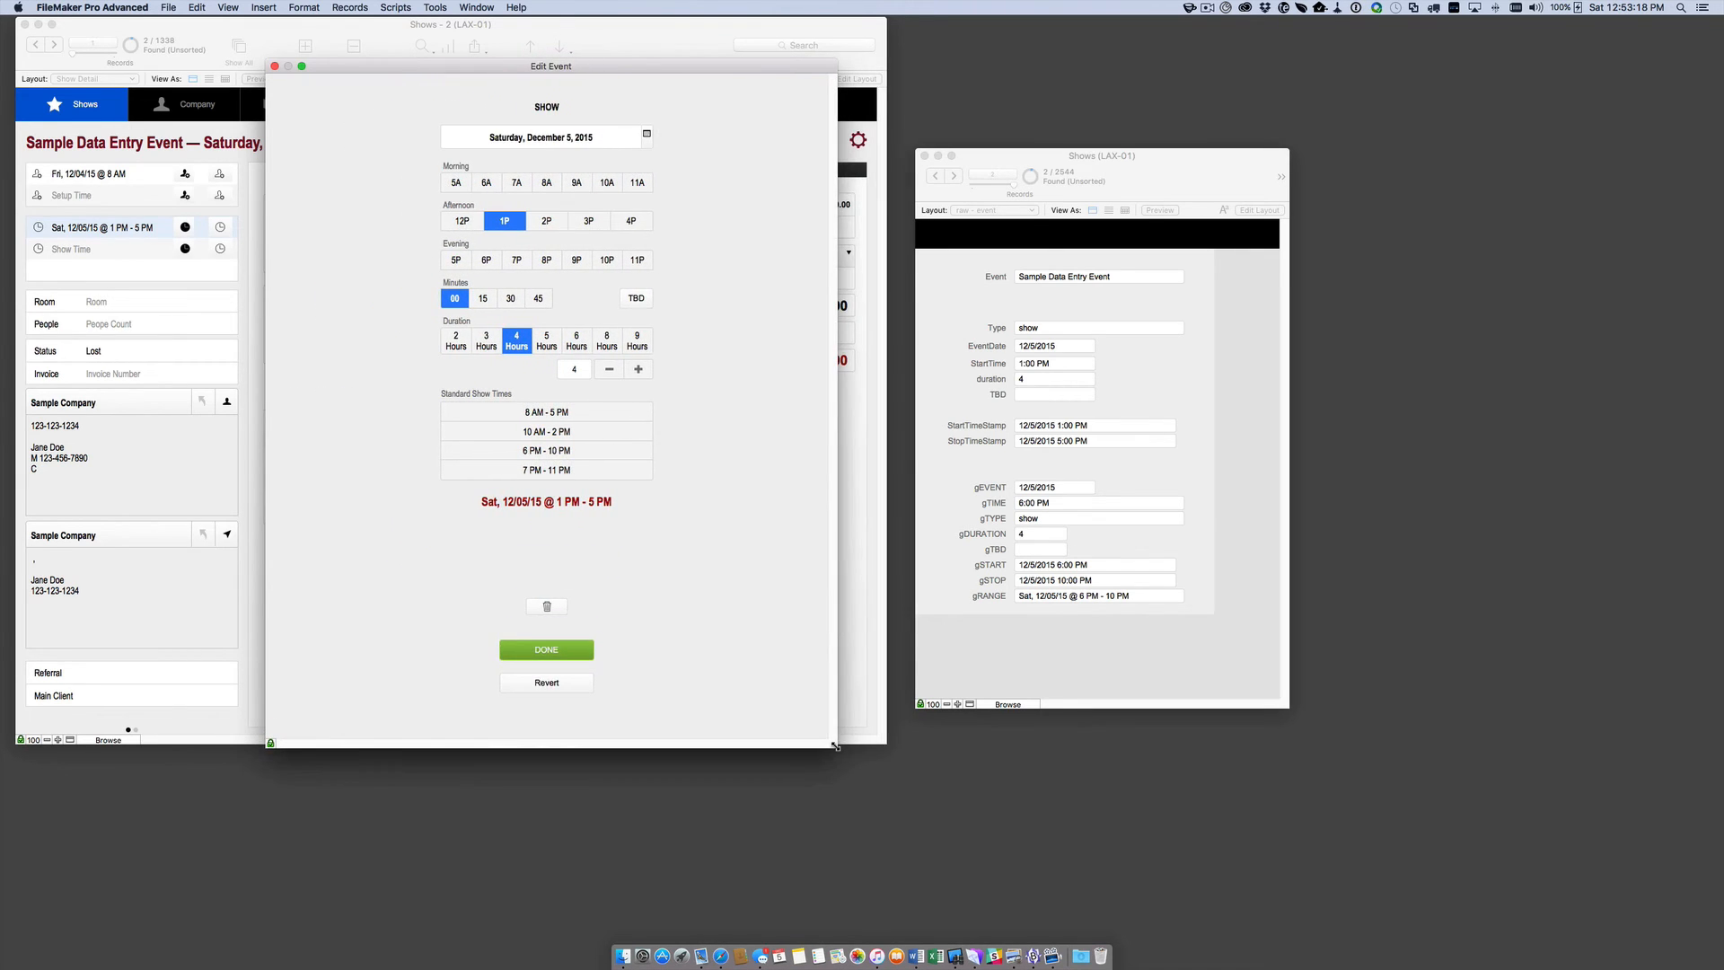
Shrink the Edit Event window by dragging its corner.
{"action": "left_click_drag", "start_coordinate": [834, 747], "coordinate": [786, 714]}
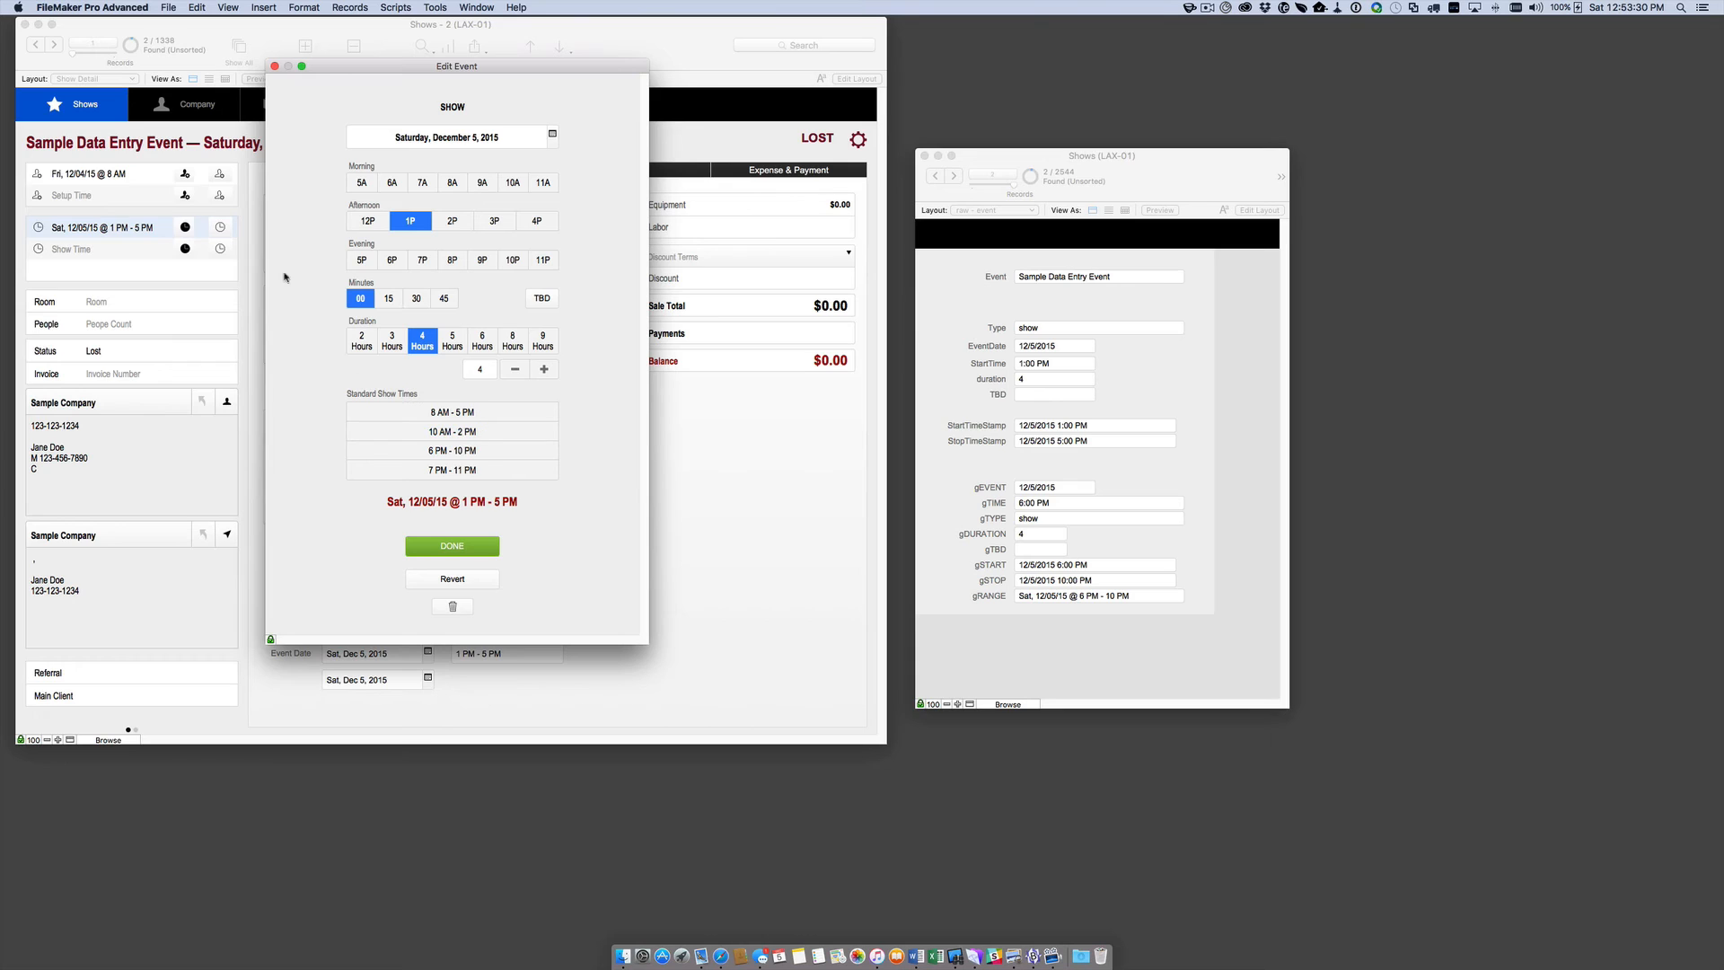
{"action": "mouse_move", "coordinate": [451, 431]}
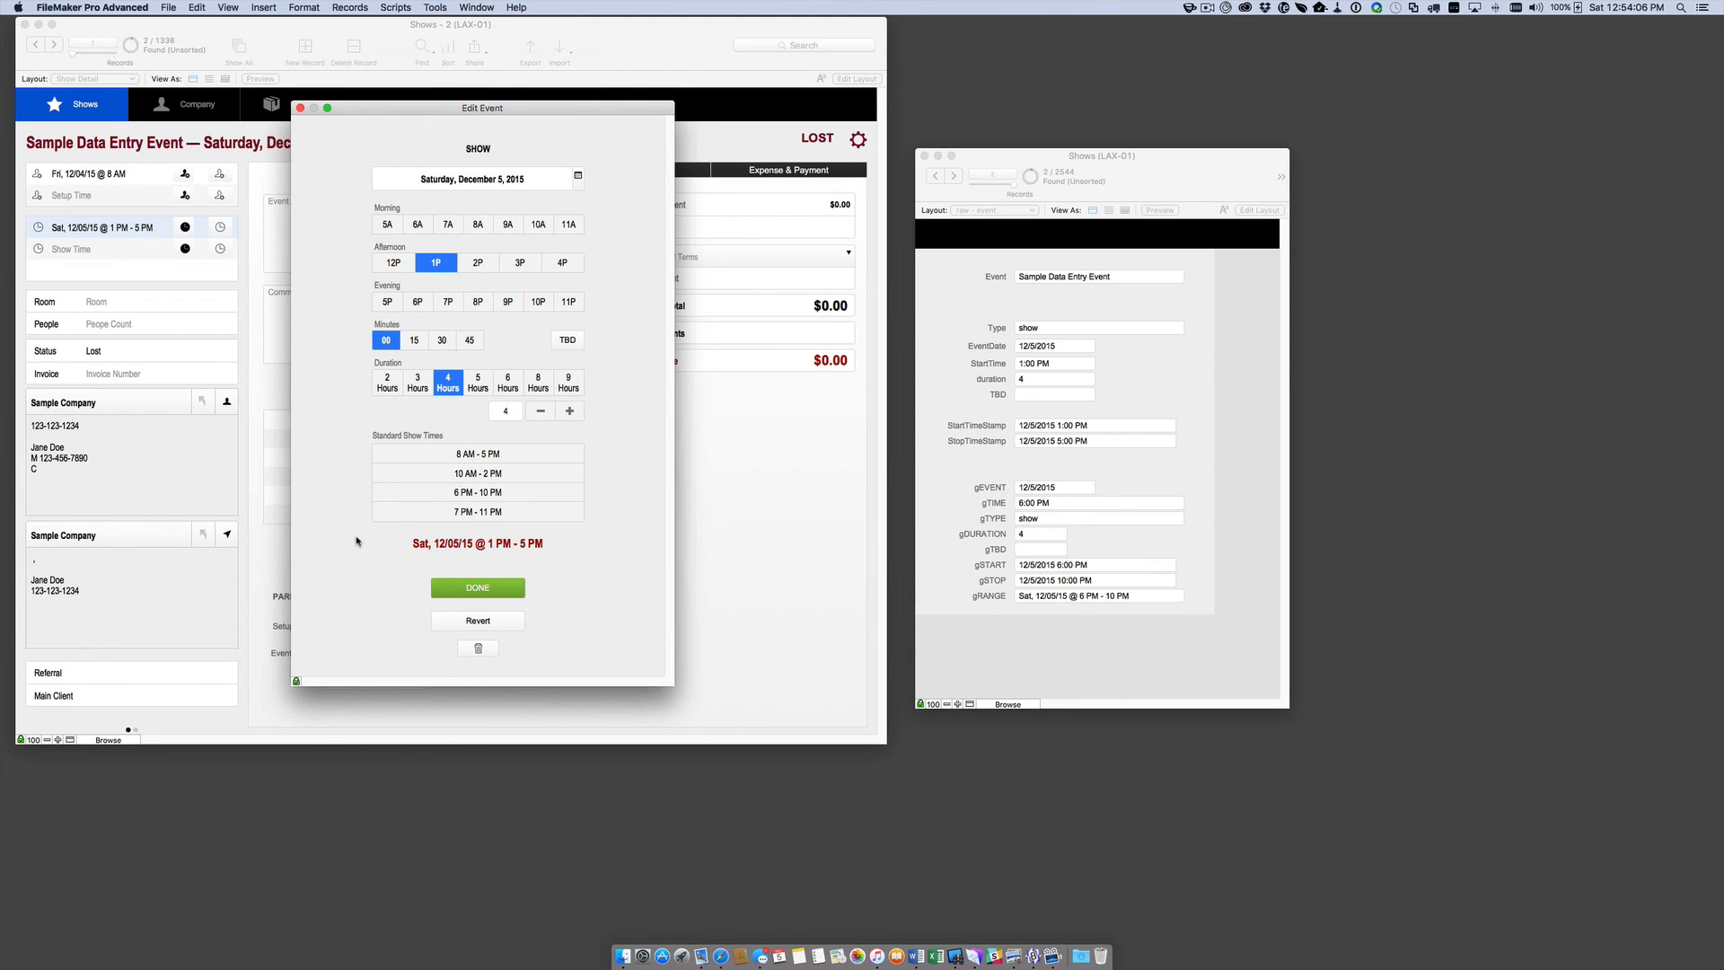
{"action": "mouse_move", "coordinate": [837, 441]}
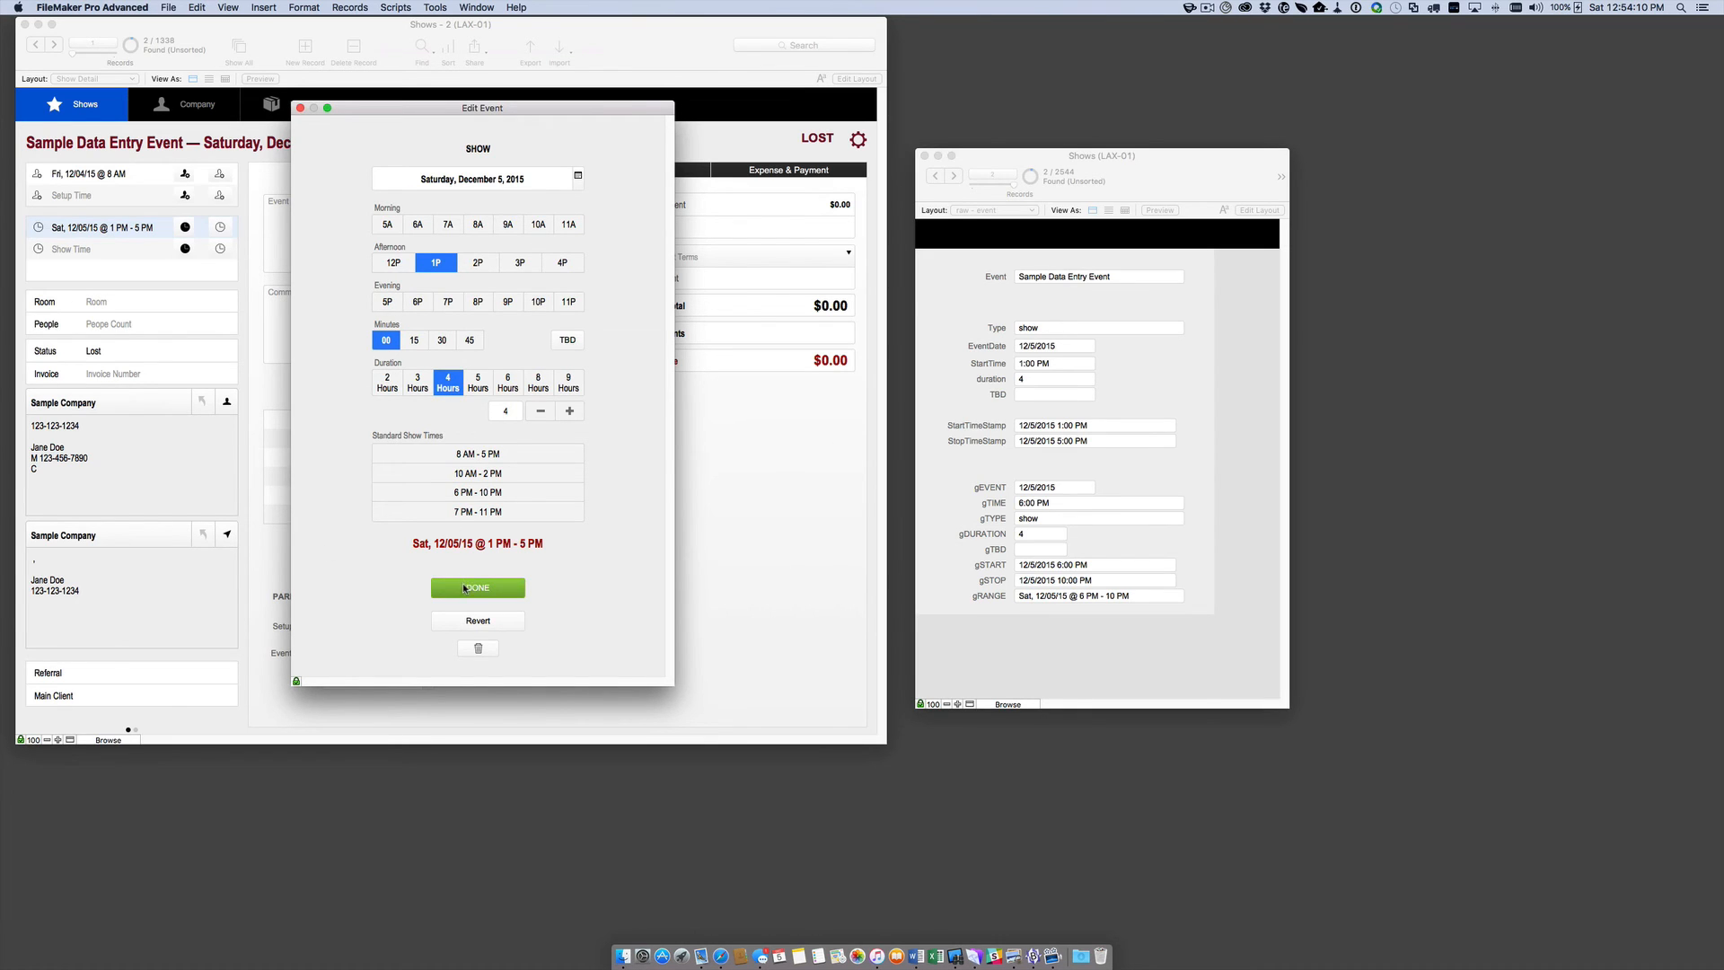
Save the Saturday 1 PM–5 PM show, then open the Friday 8 AM setup picker and cancel it.
{"action": "left_click", "coordinate": [477, 586]}
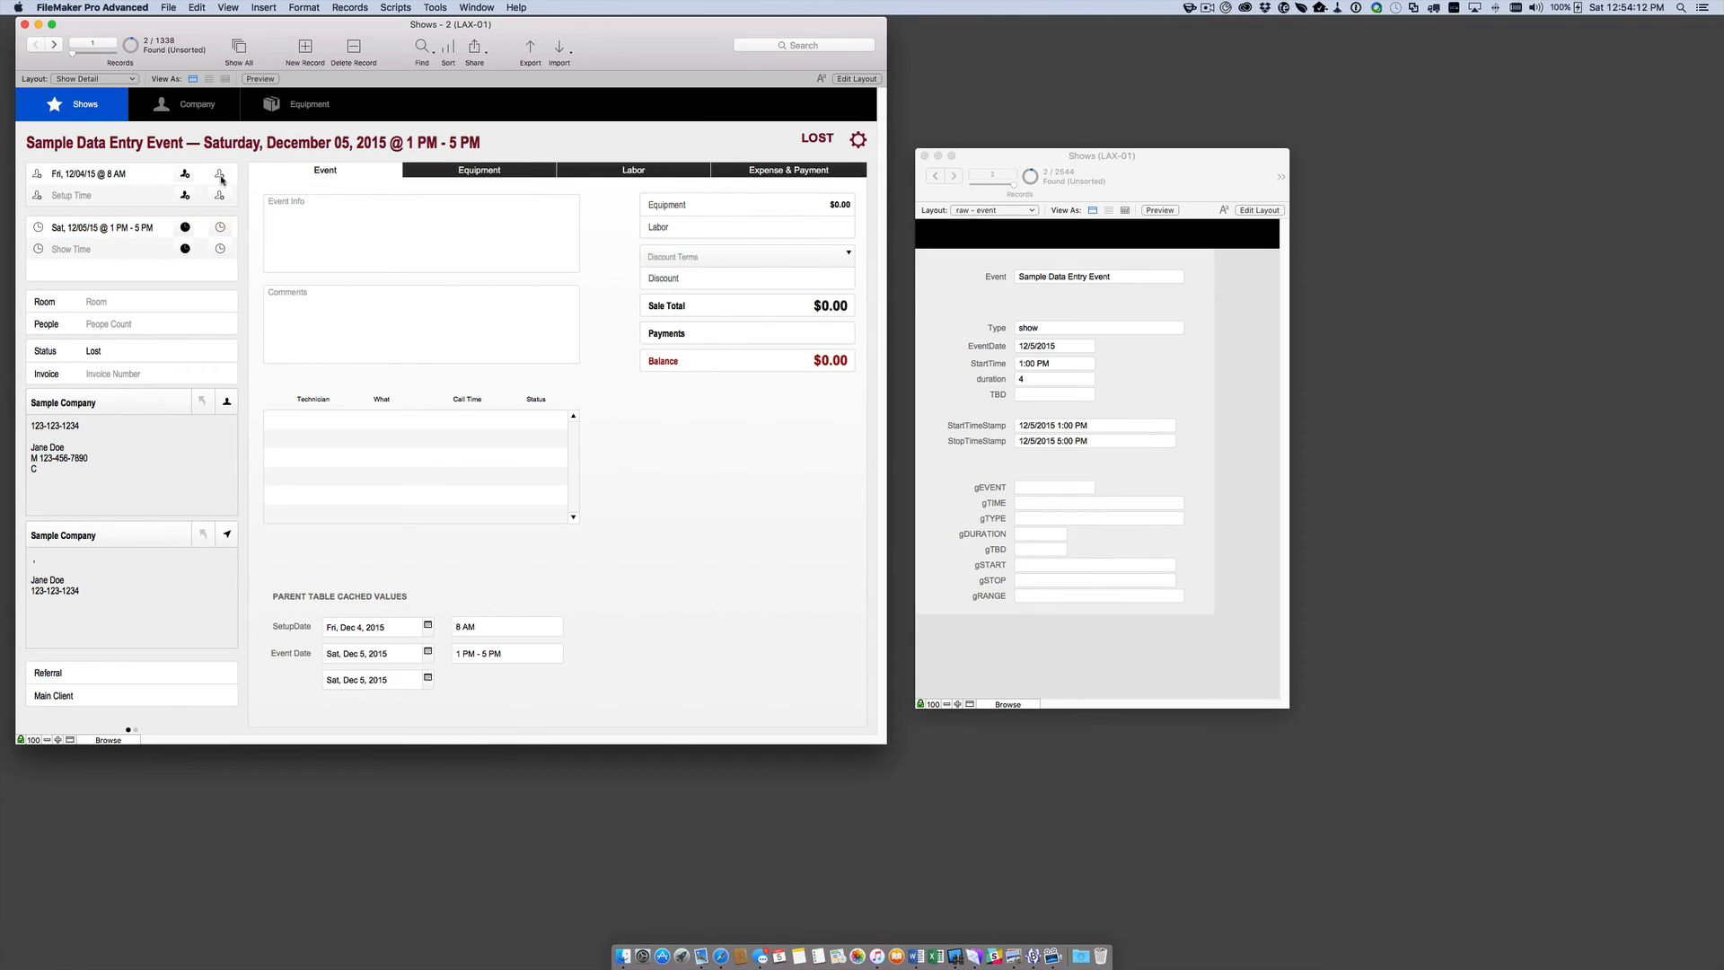
{"action": "left_click", "coordinate": [220, 173]}
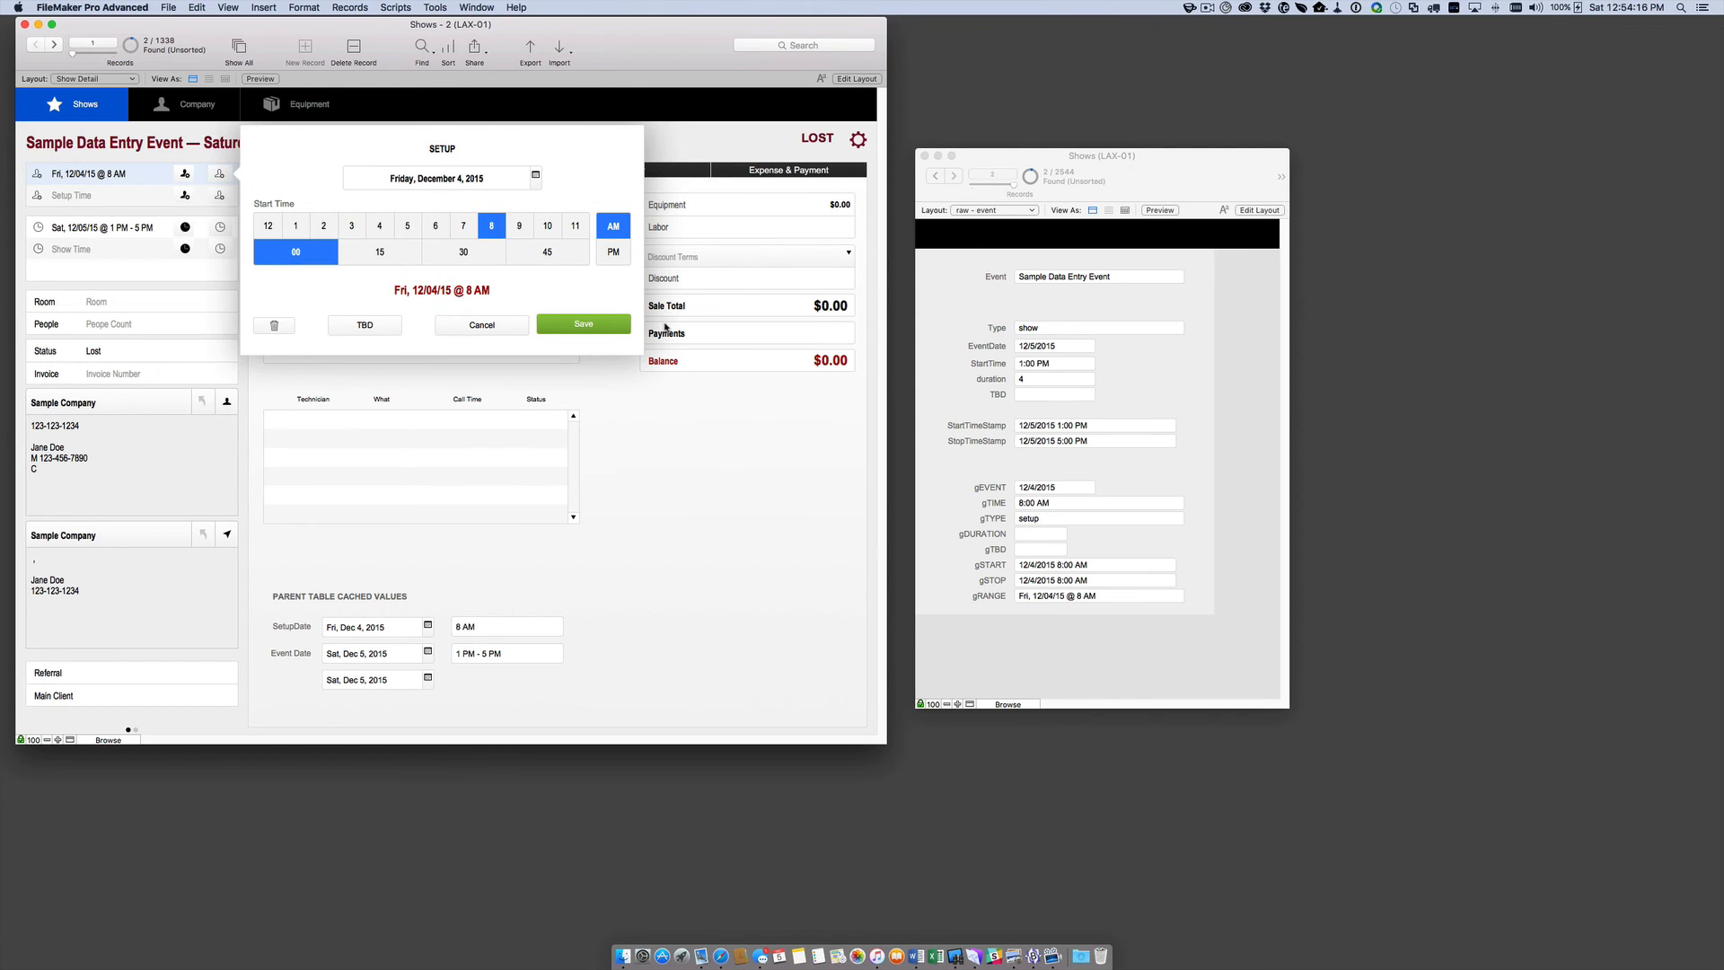
{"action": "mouse_move", "coordinate": [237, 333]}
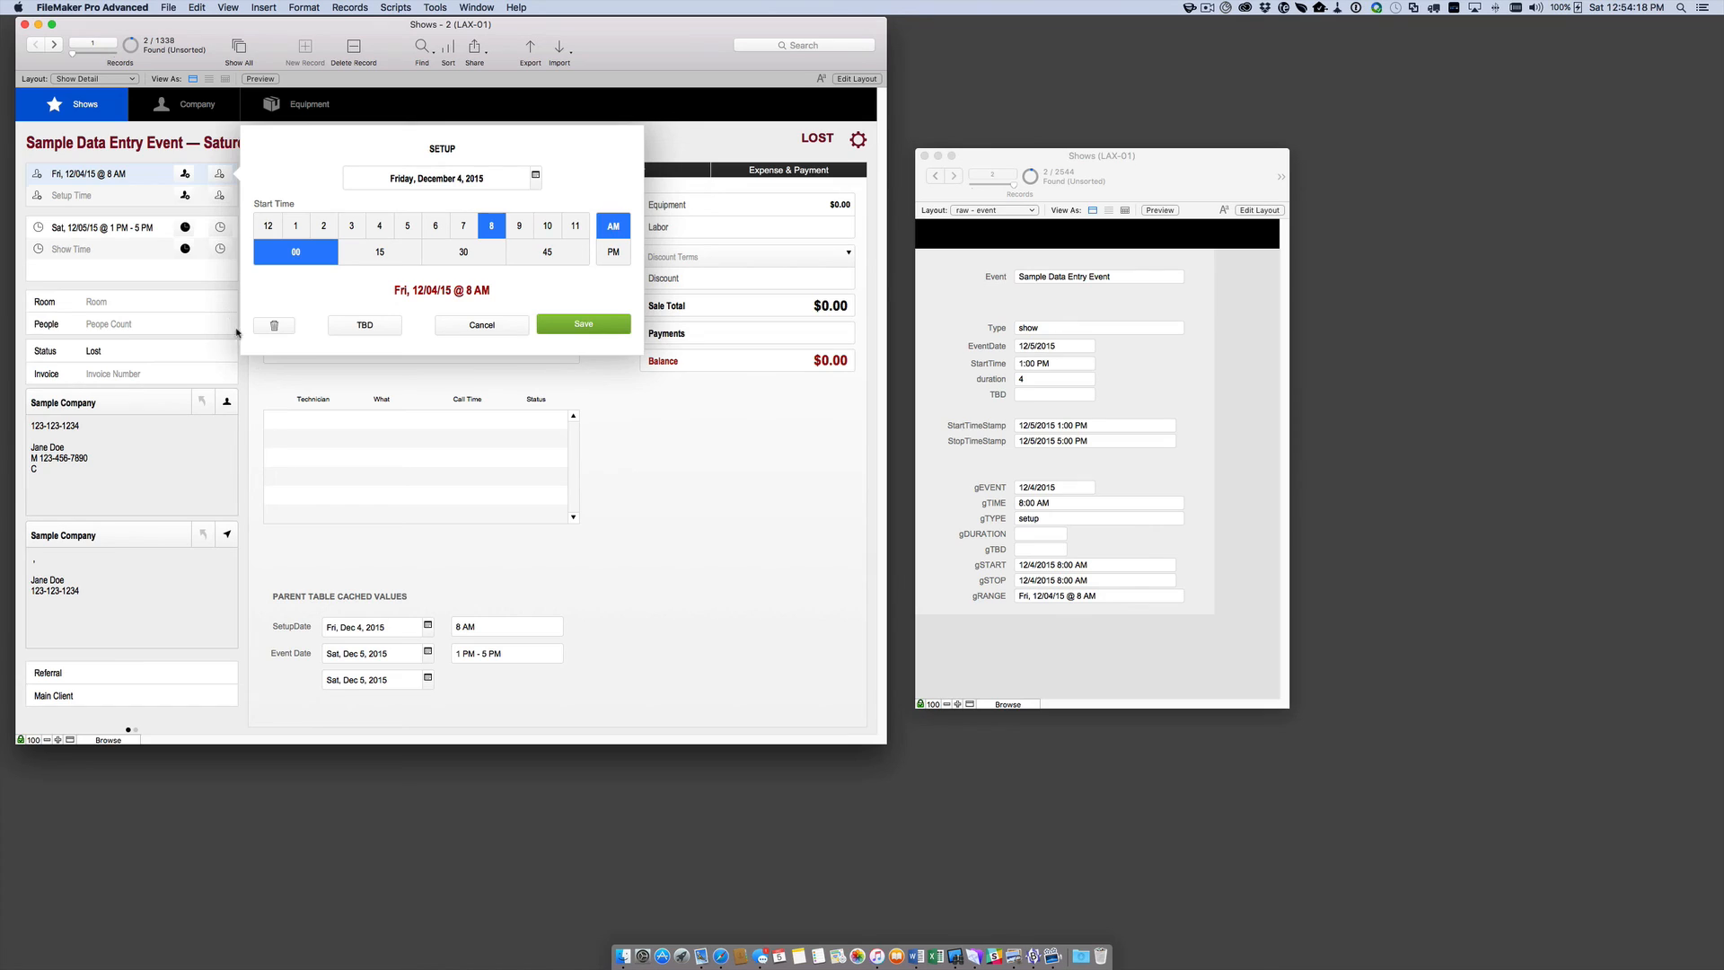
{"action": "mouse_move", "coordinate": [284, 341]}
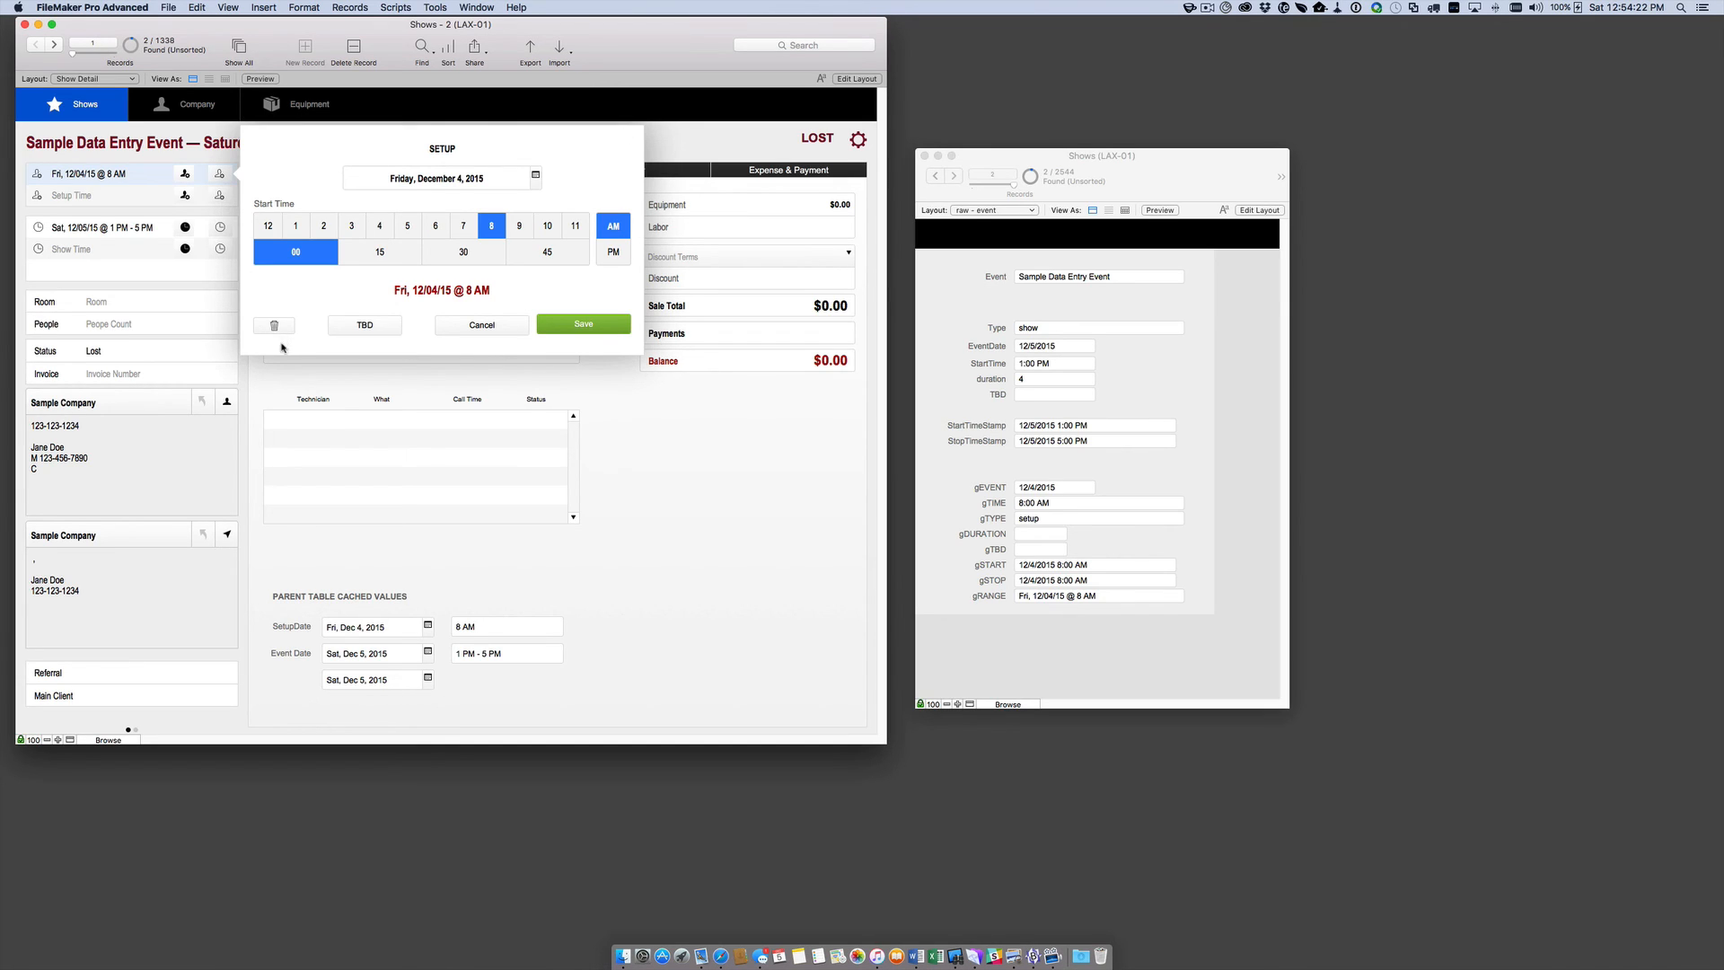
{"action": "mouse_move", "coordinate": [706, 760]}
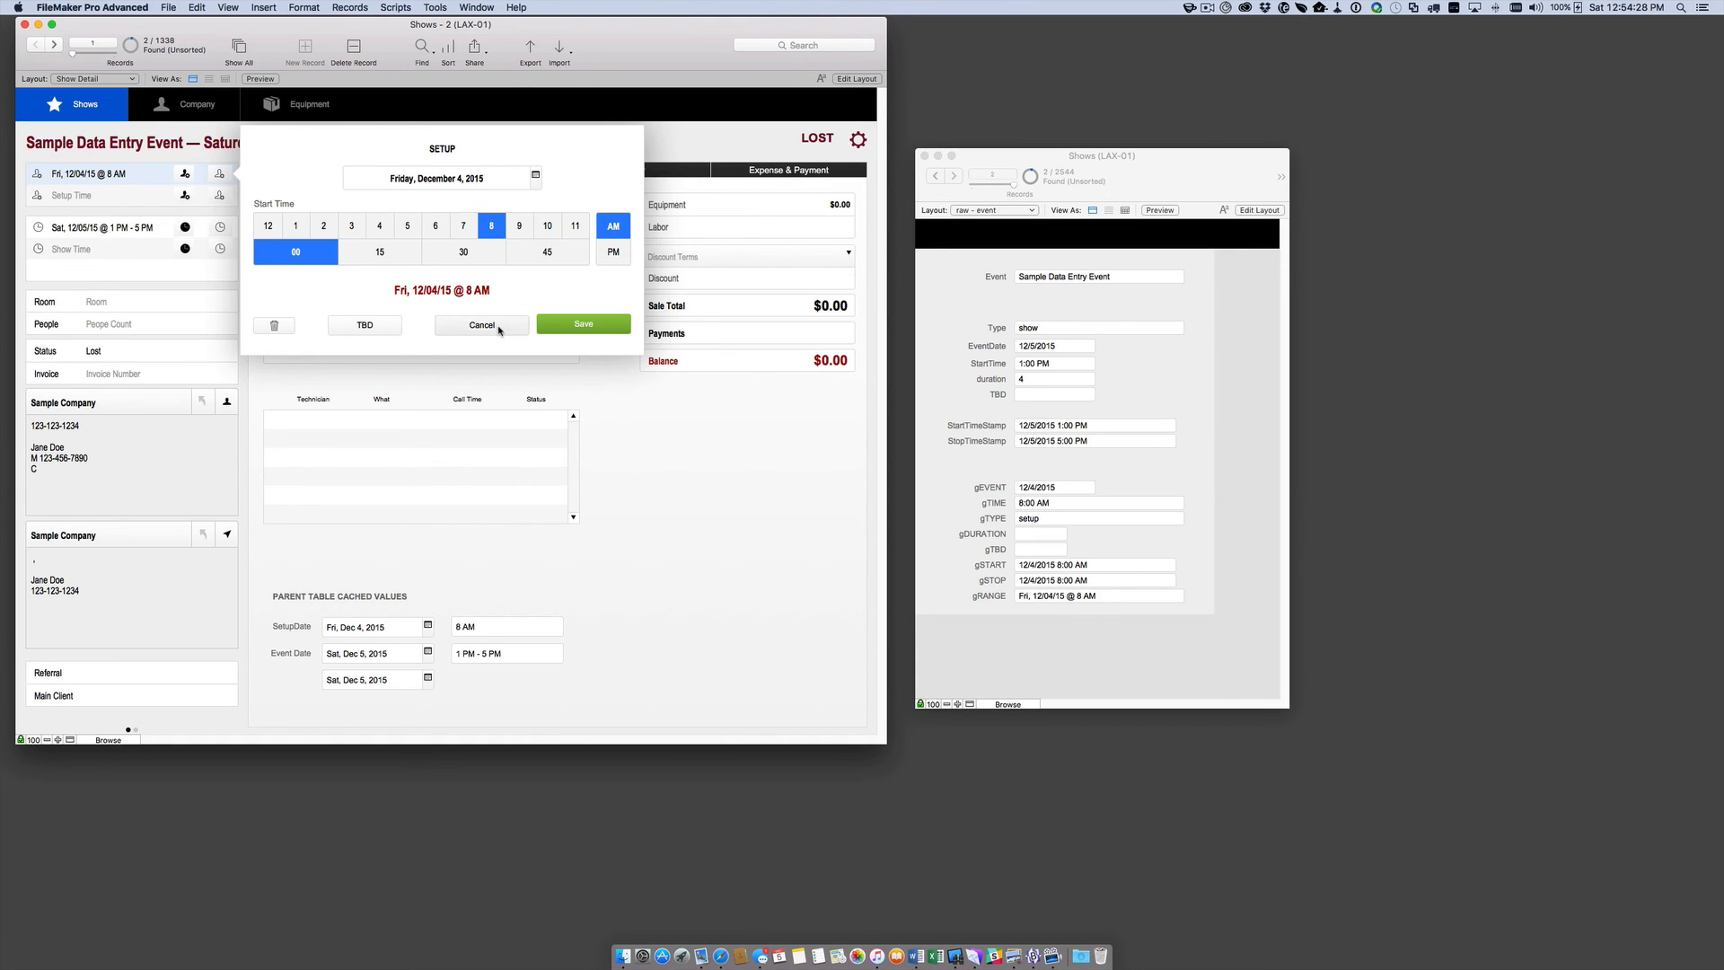
{"action": "left_click", "coordinate": [480, 324]}
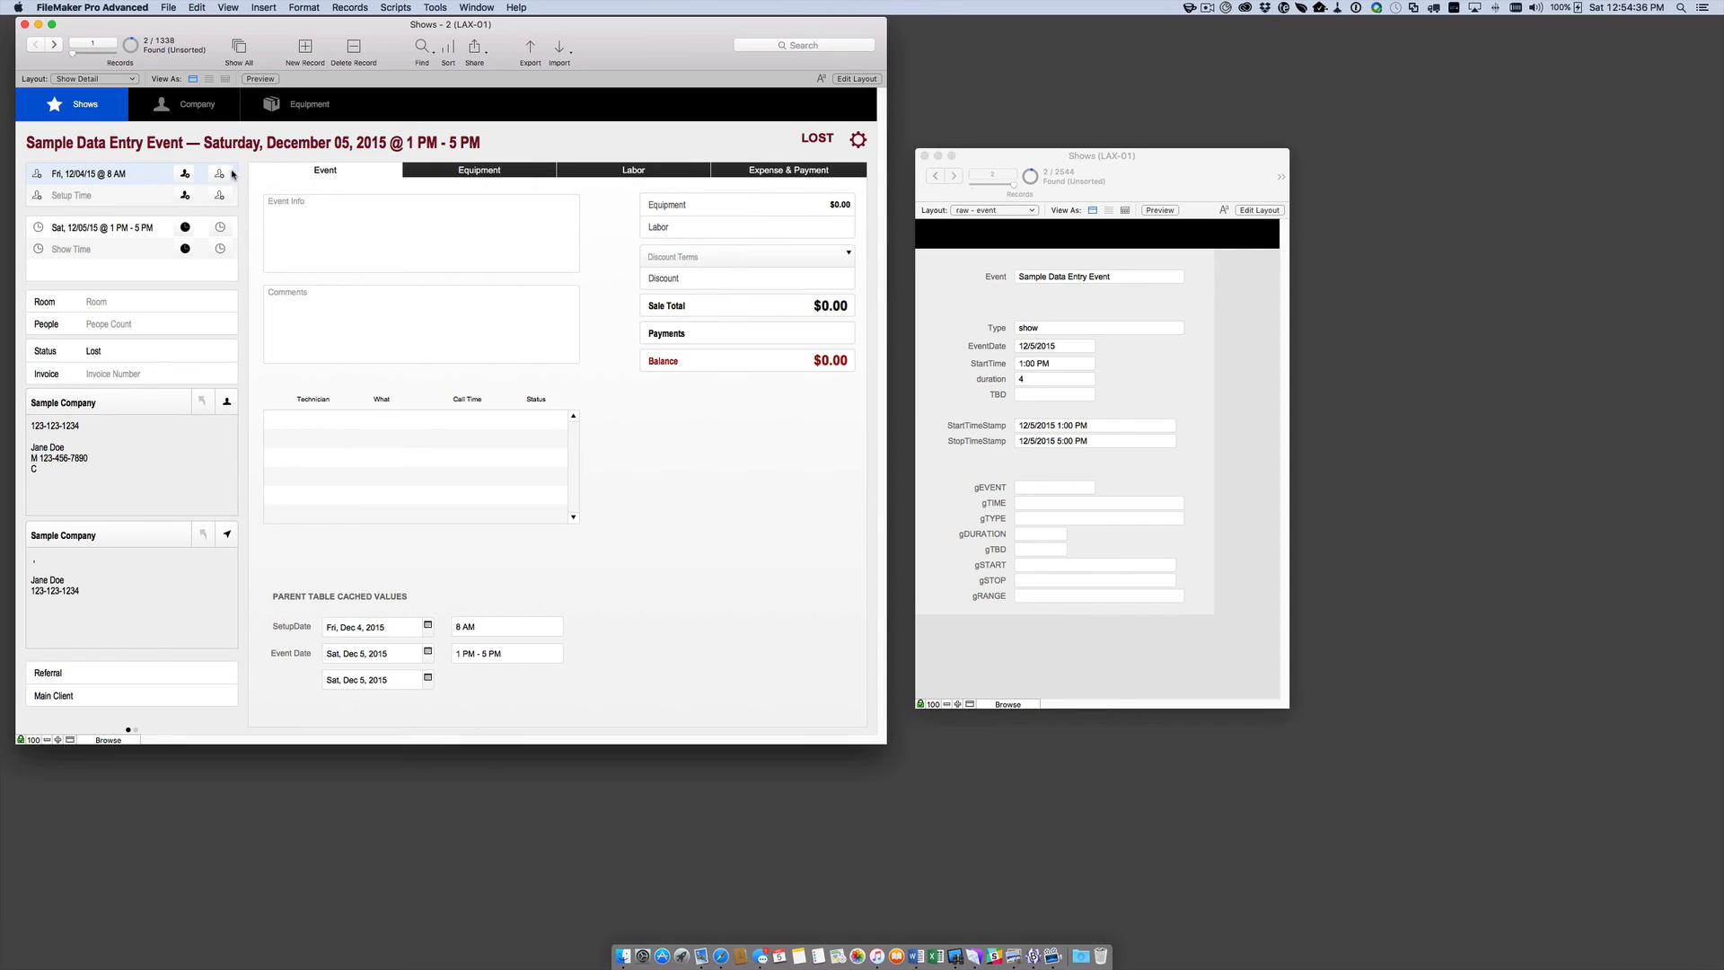
{"action": "mouse_move", "coordinate": [147, 198]}
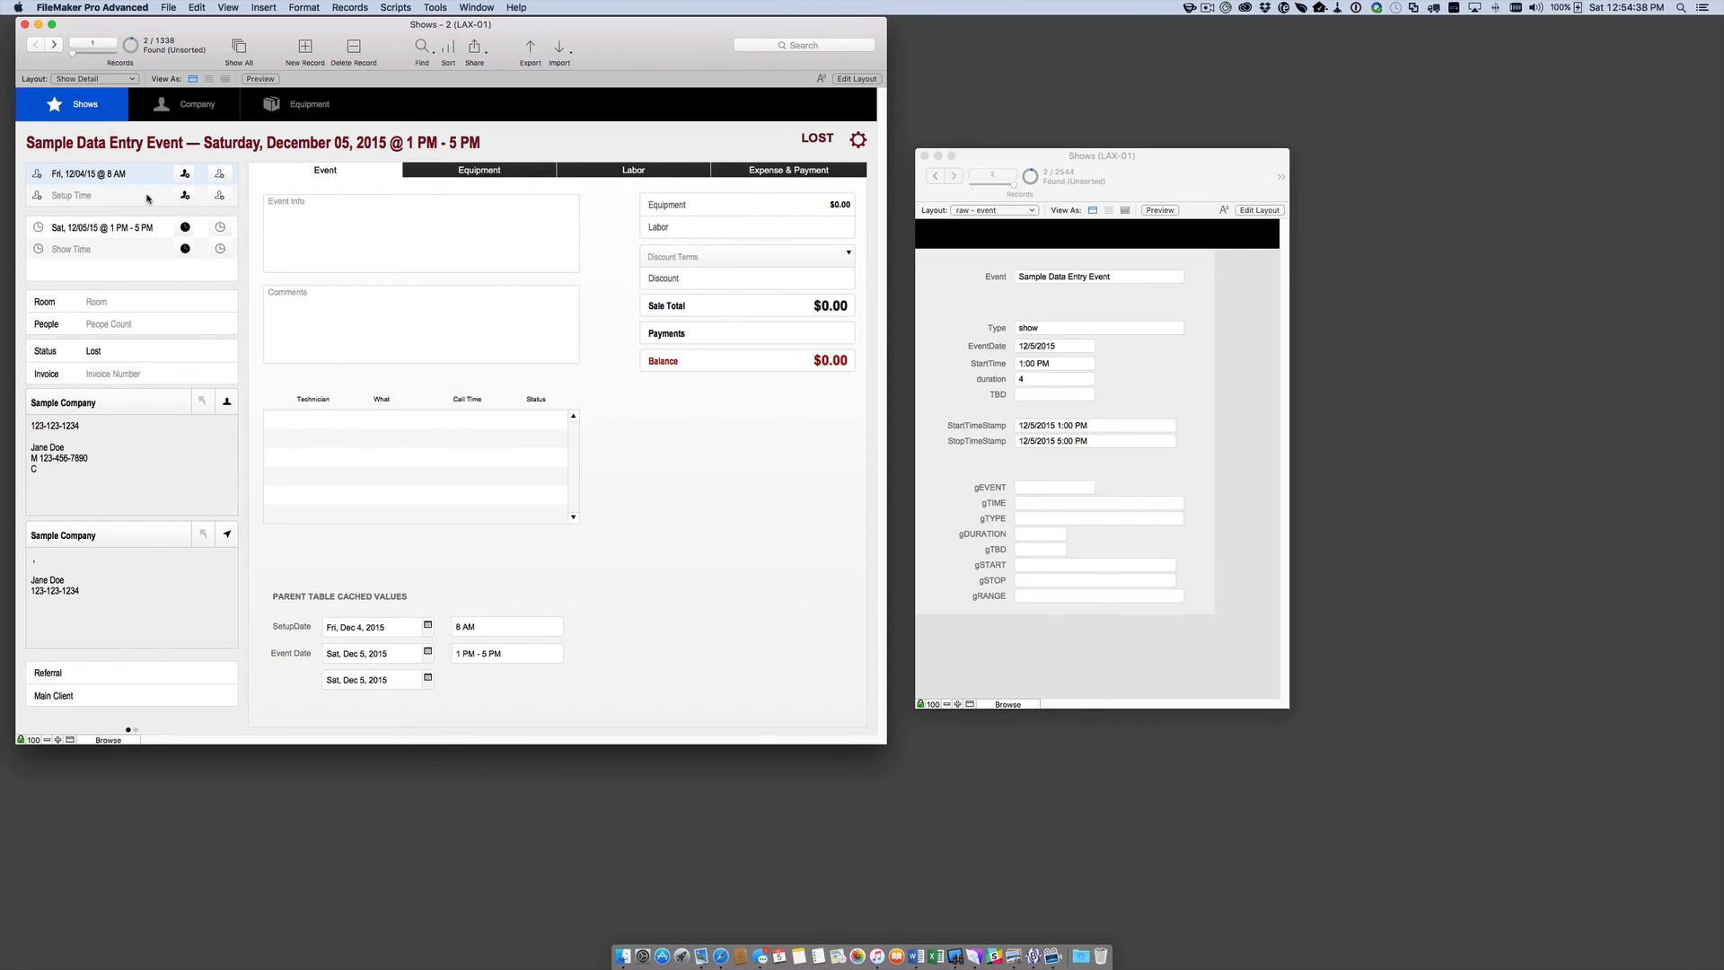
{"action": "mouse_move", "coordinate": [585, 153]}
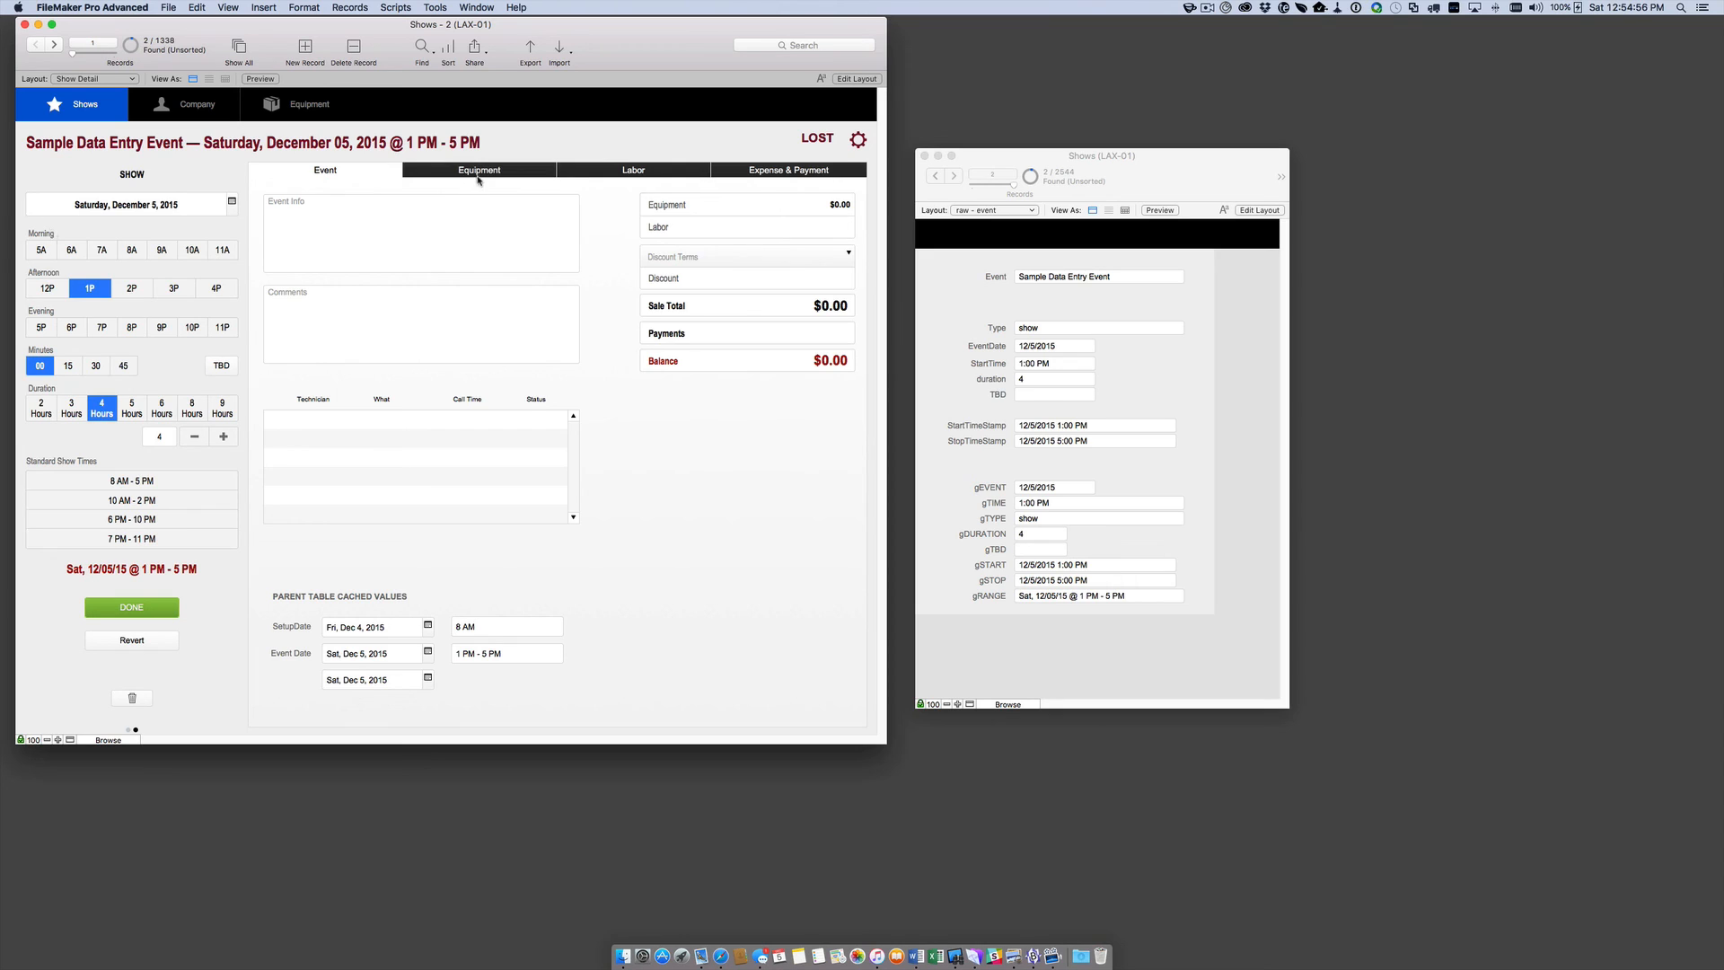
{"action": "mouse_move", "coordinate": [333, 179]}
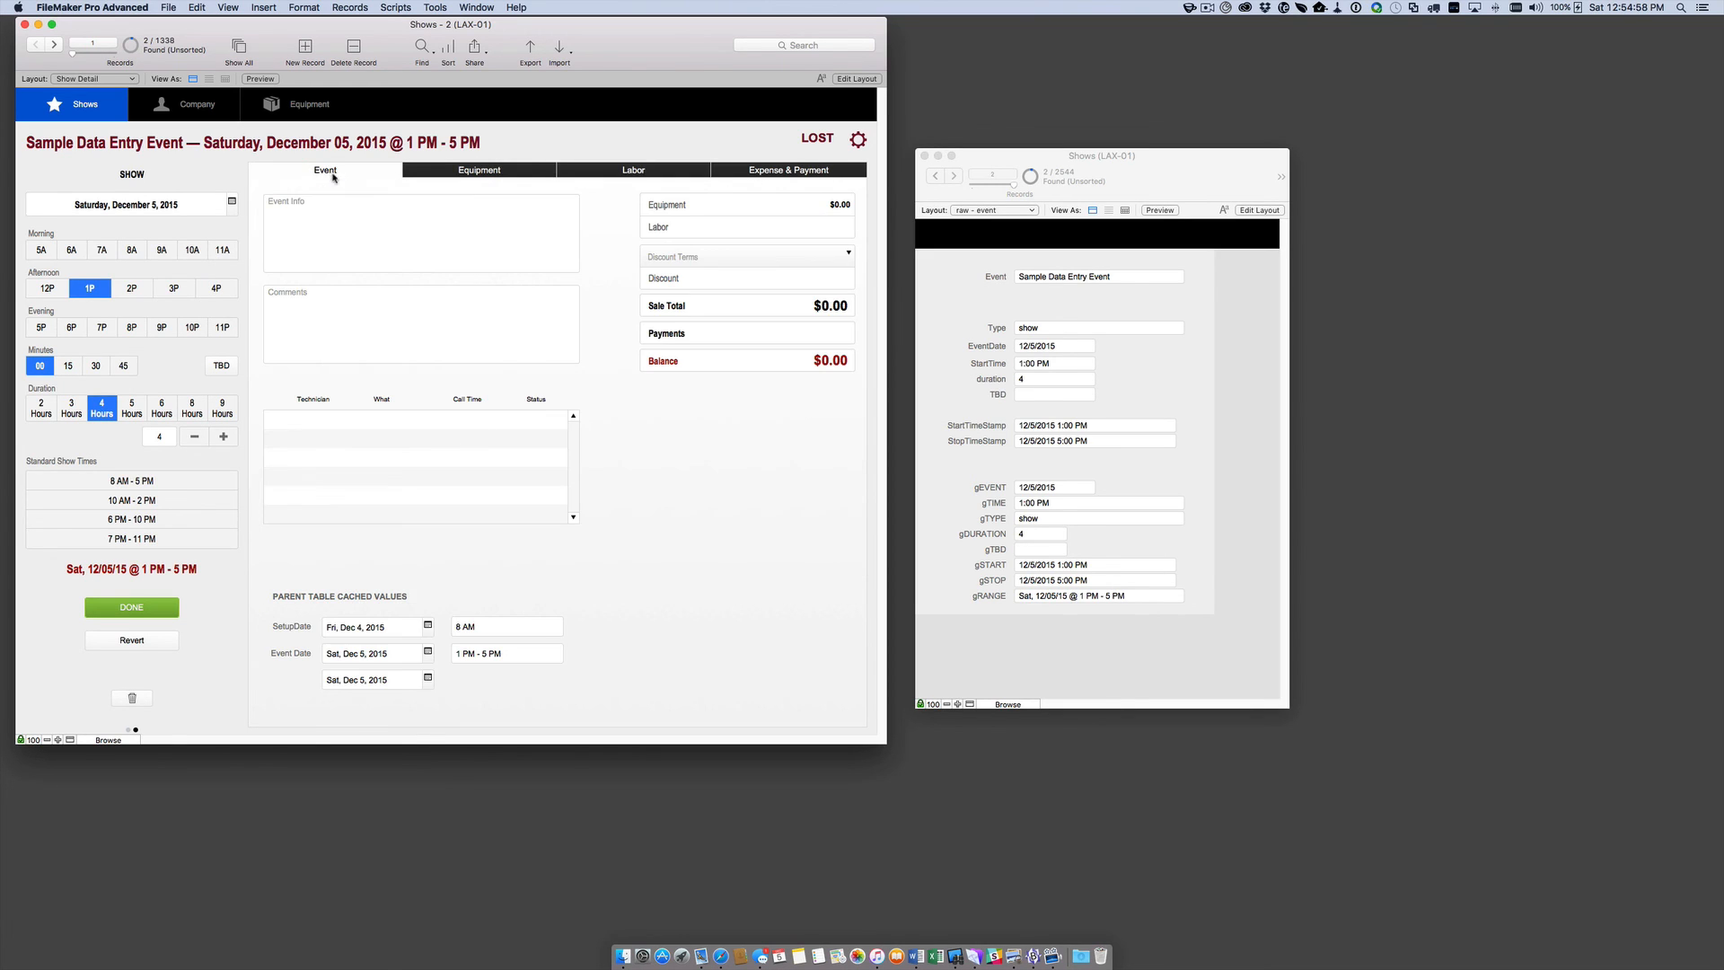
{"action": "mouse_move", "coordinate": [572, 578]}
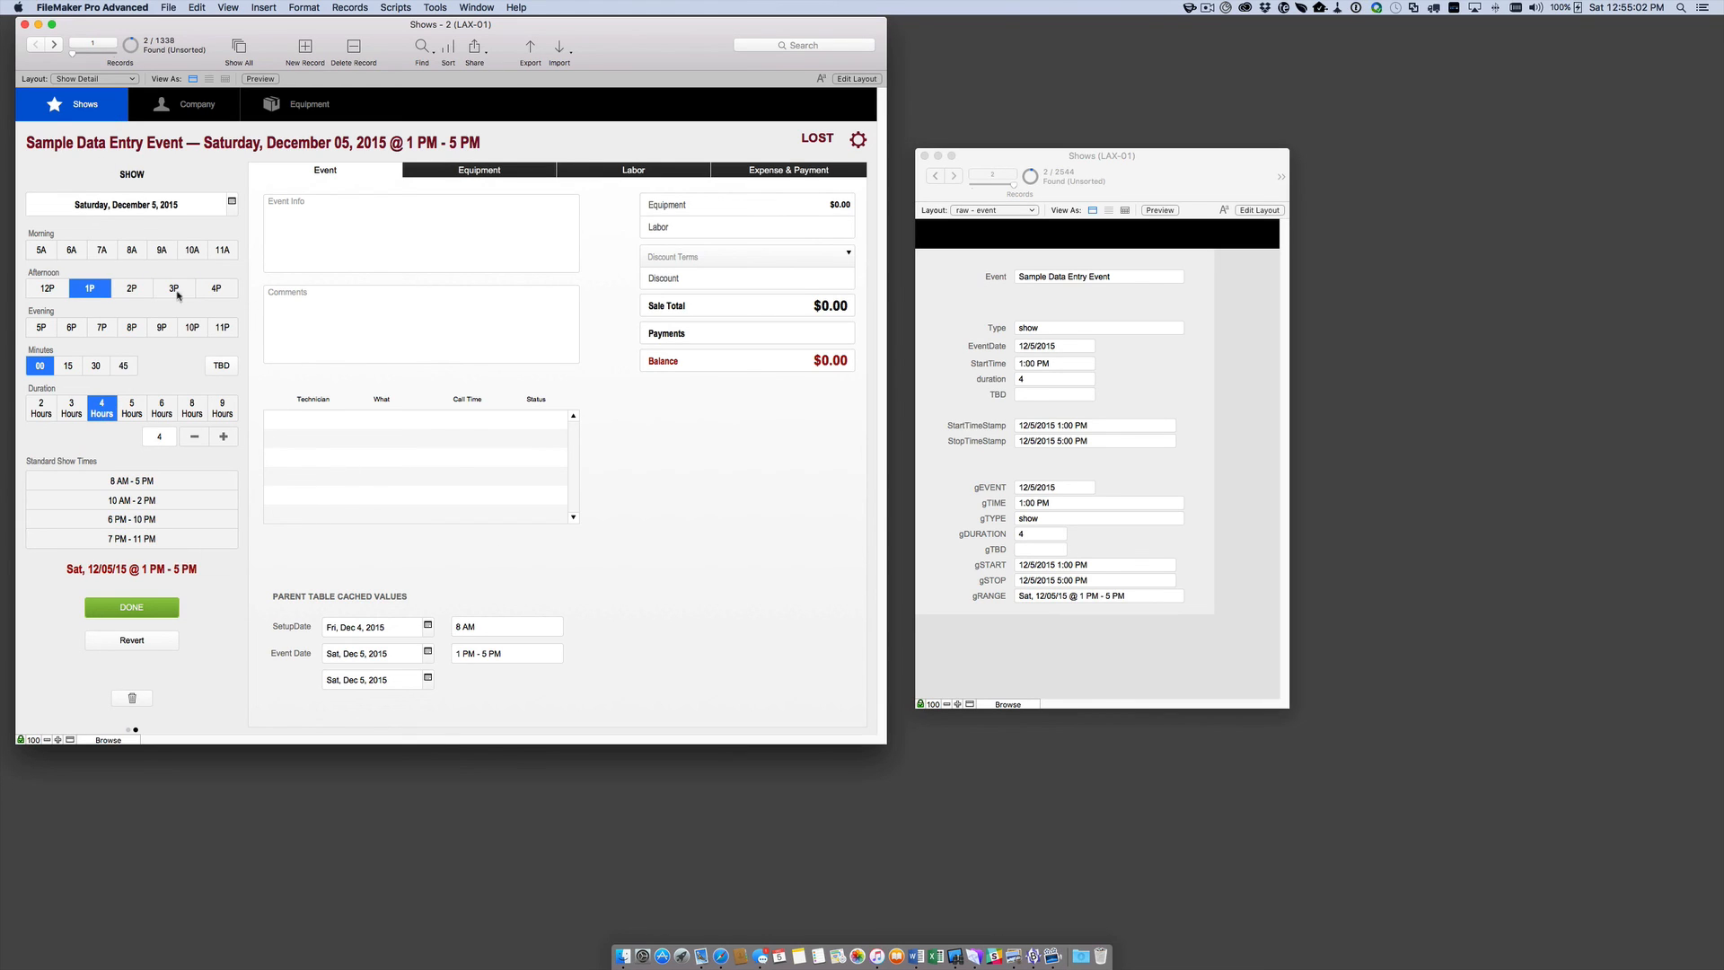
Pick a time in the show-time slide panel, then move to the Sample Event record.
{"action": "left_click", "coordinate": [132, 327]}
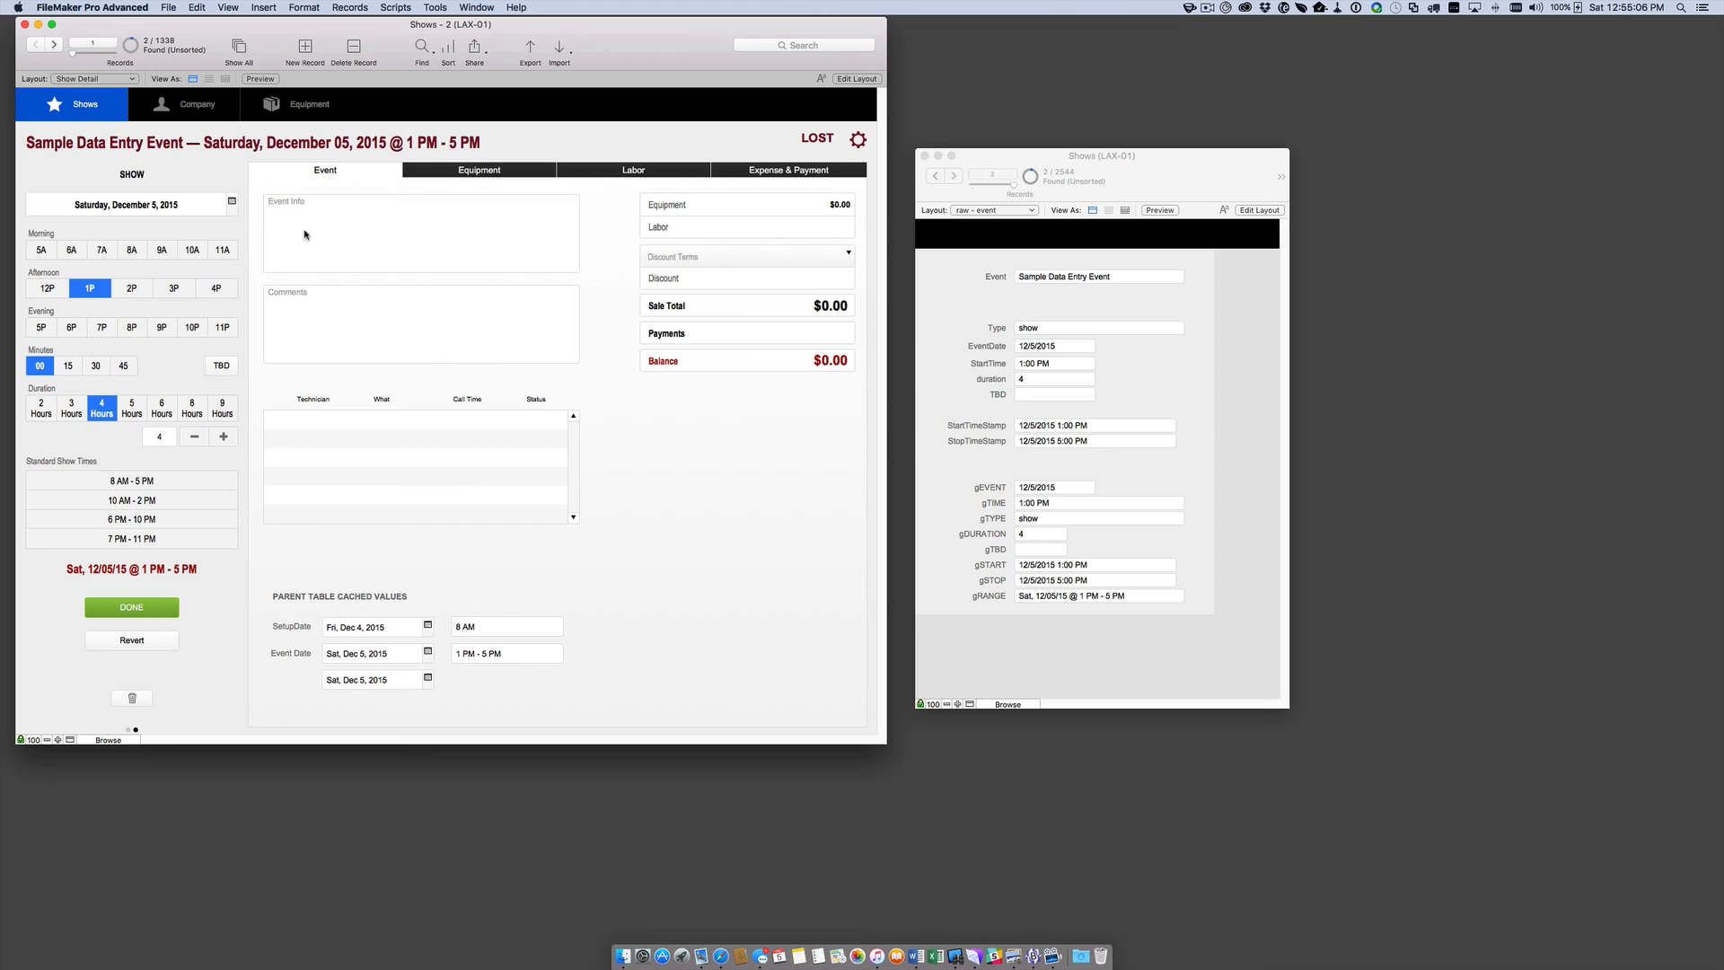
{"action": "left_click", "coordinate": [53, 44]}
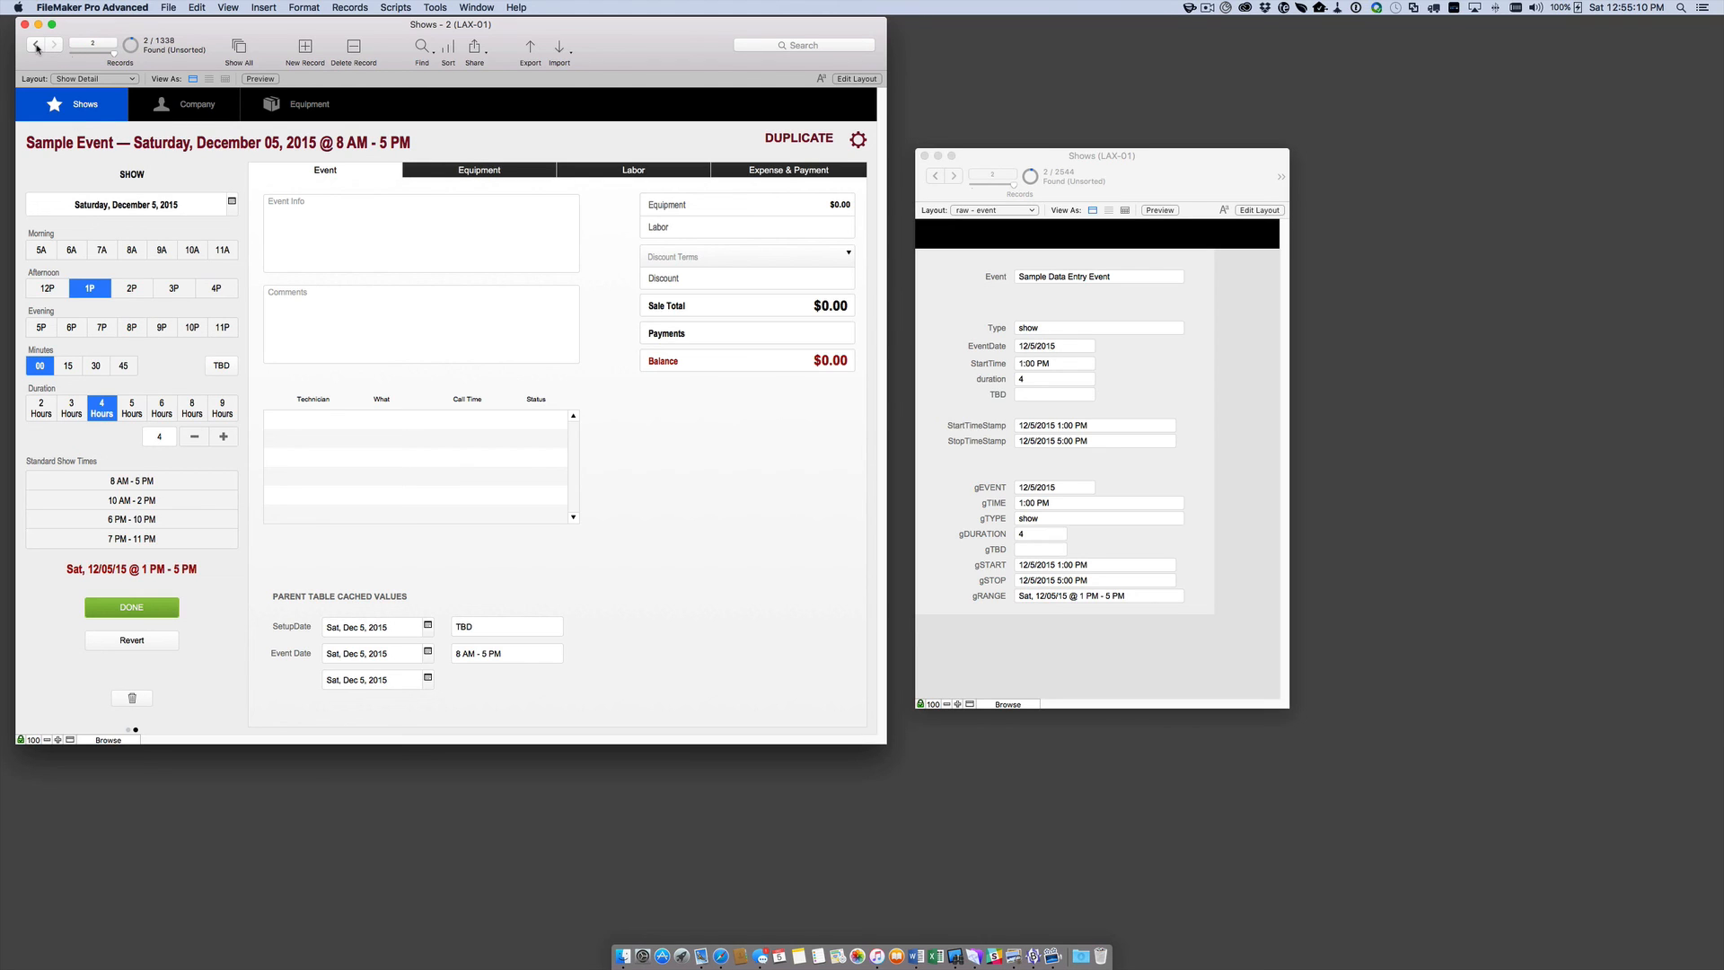
Go back to the Sample Data Entry Event record (Saturday 1 PM–5 PM).
{"action": "left_click", "coordinate": [36, 44]}
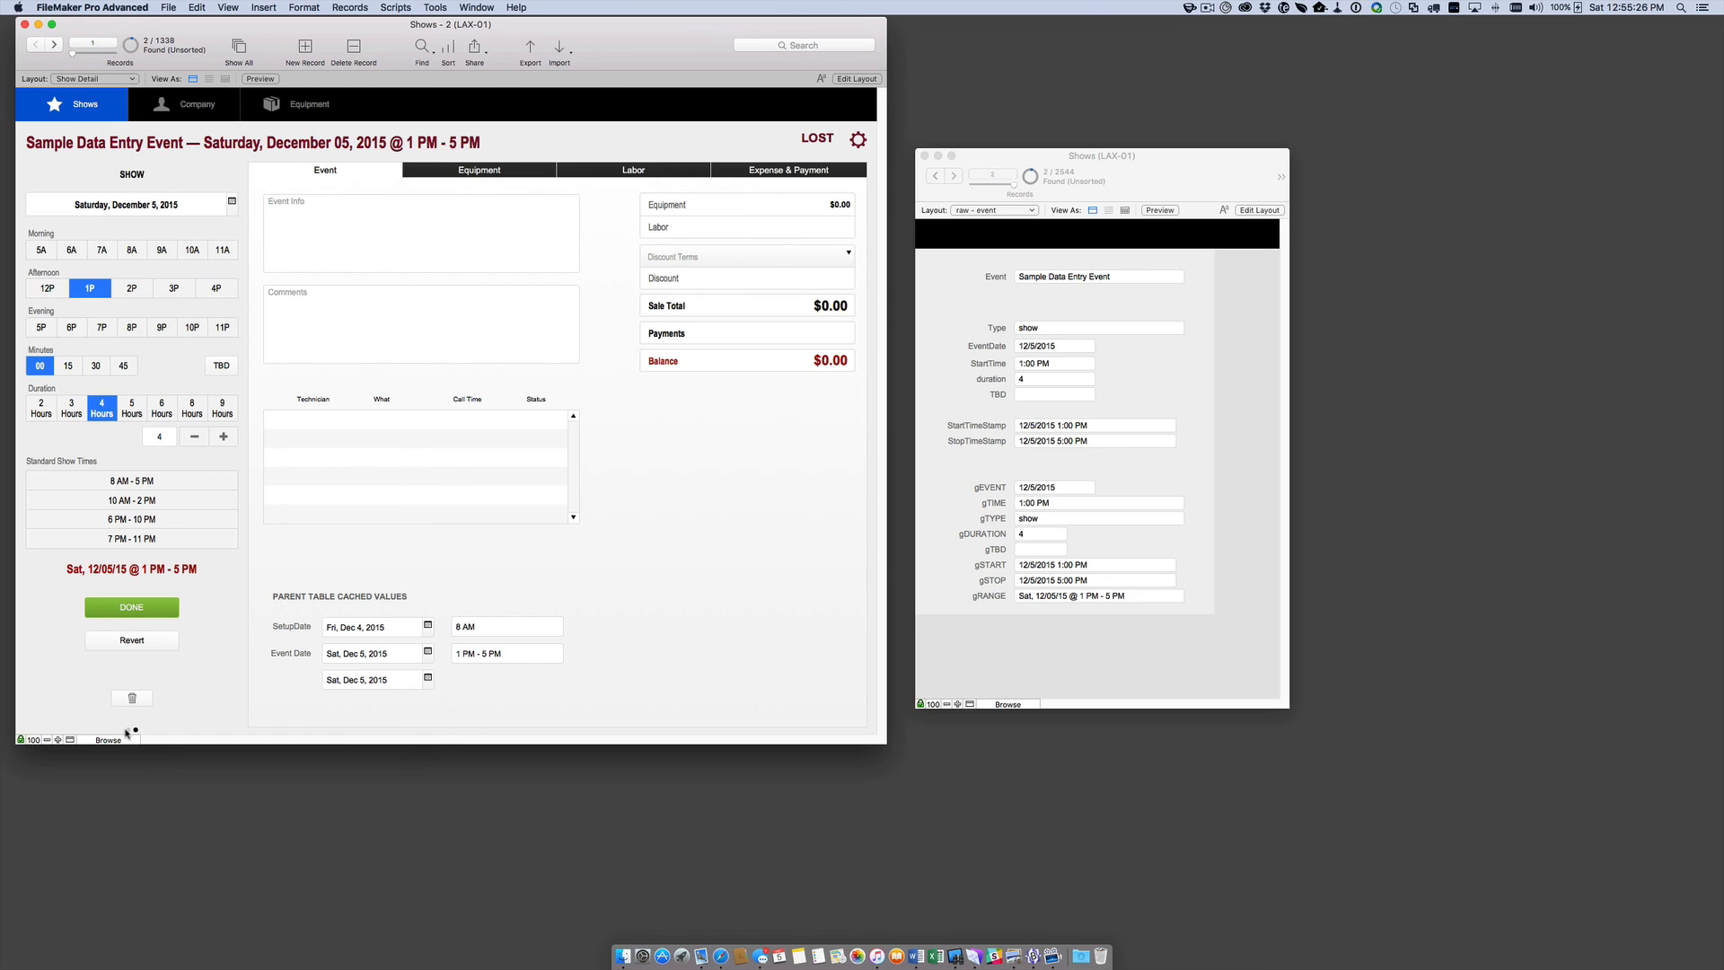
Slide back to the setup and show time summary, then close the picker unchanged.
{"action": "left_click", "coordinate": [131, 607]}
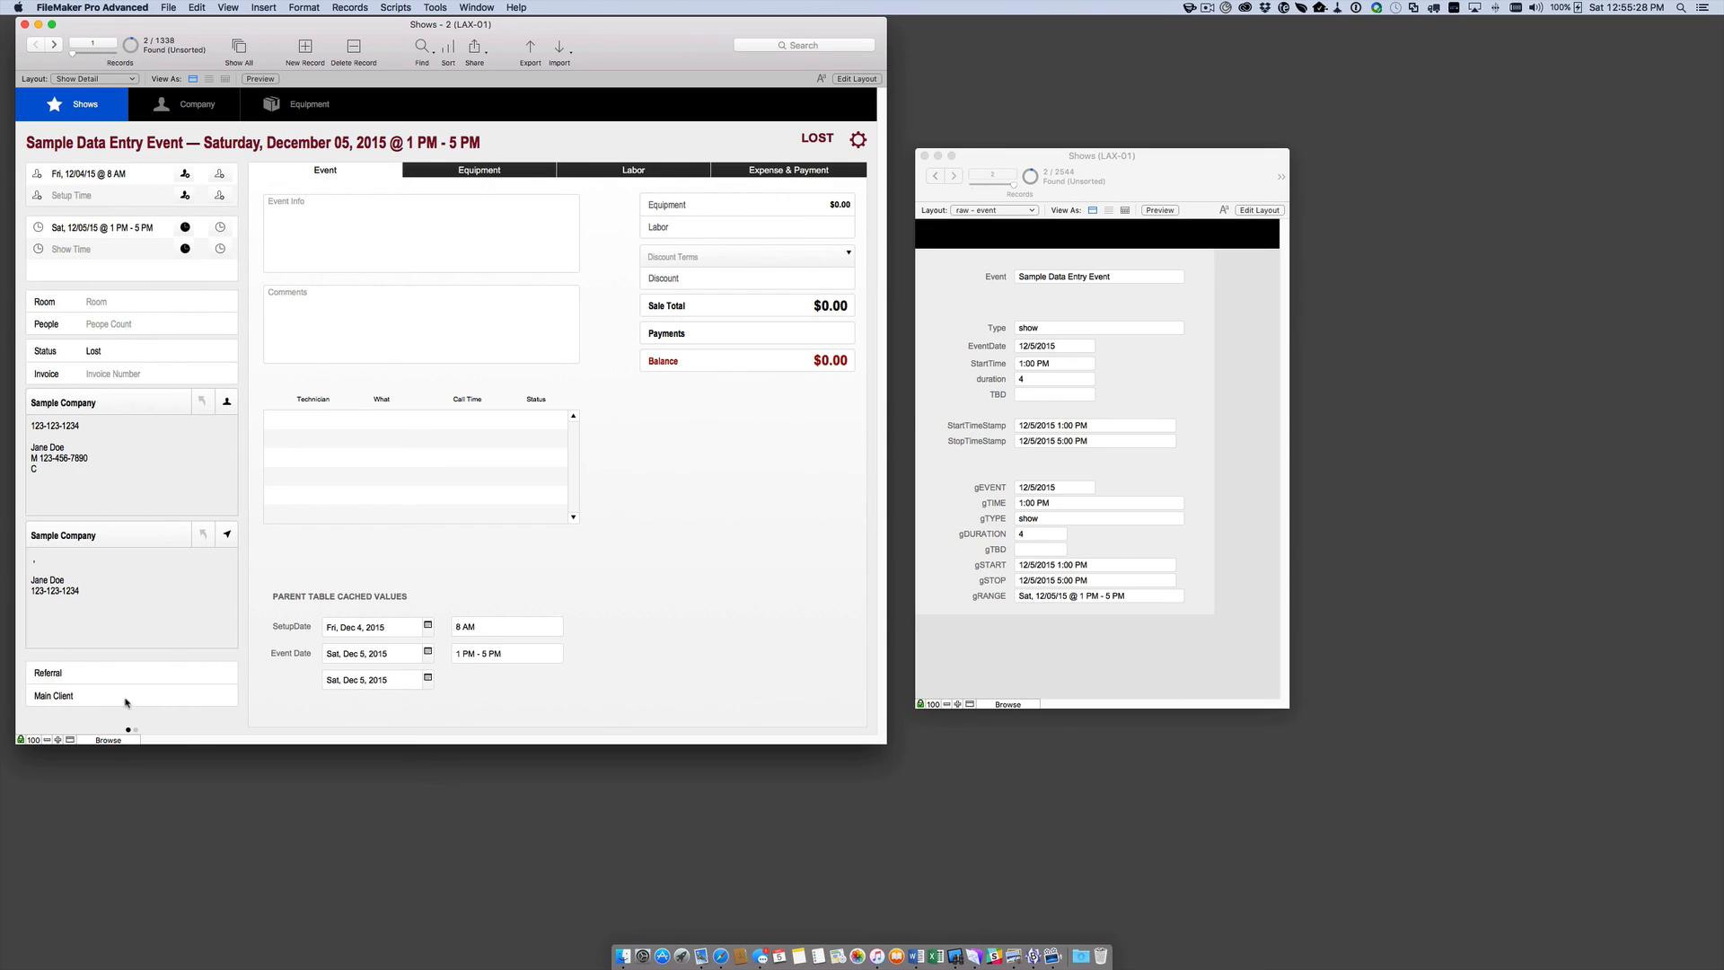
{"action": "mouse_move", "coordinate": [154, 704]}
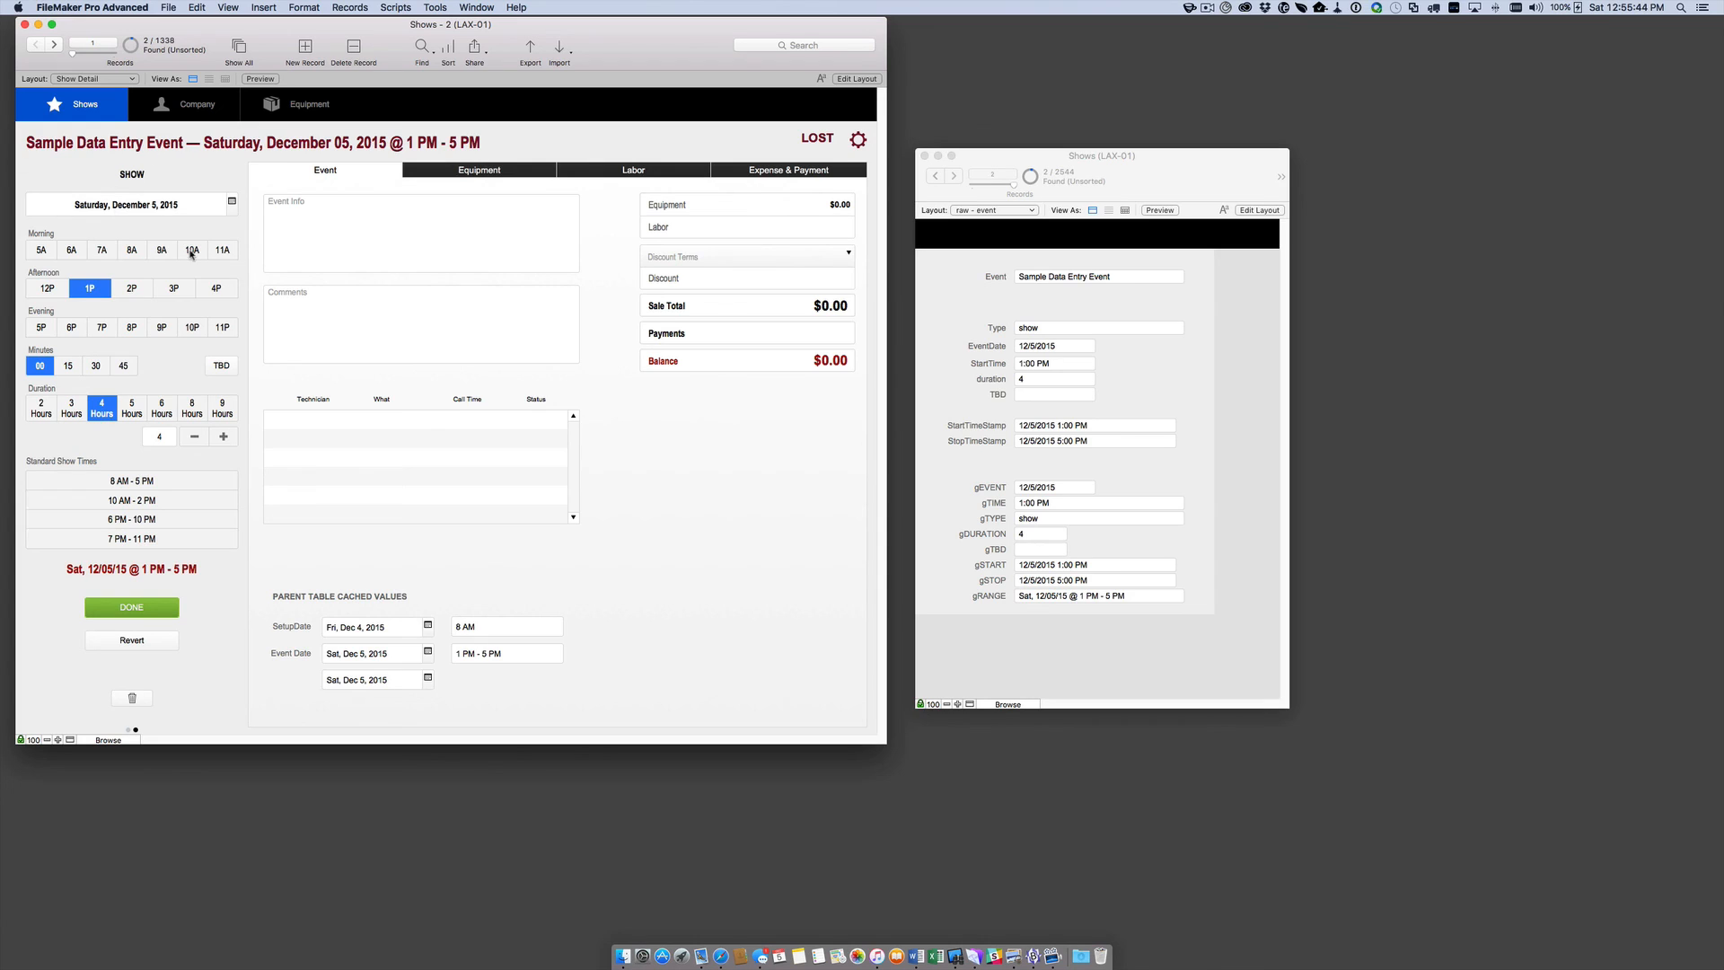
{"action": "left_click", "coordinate": [131, 607]}
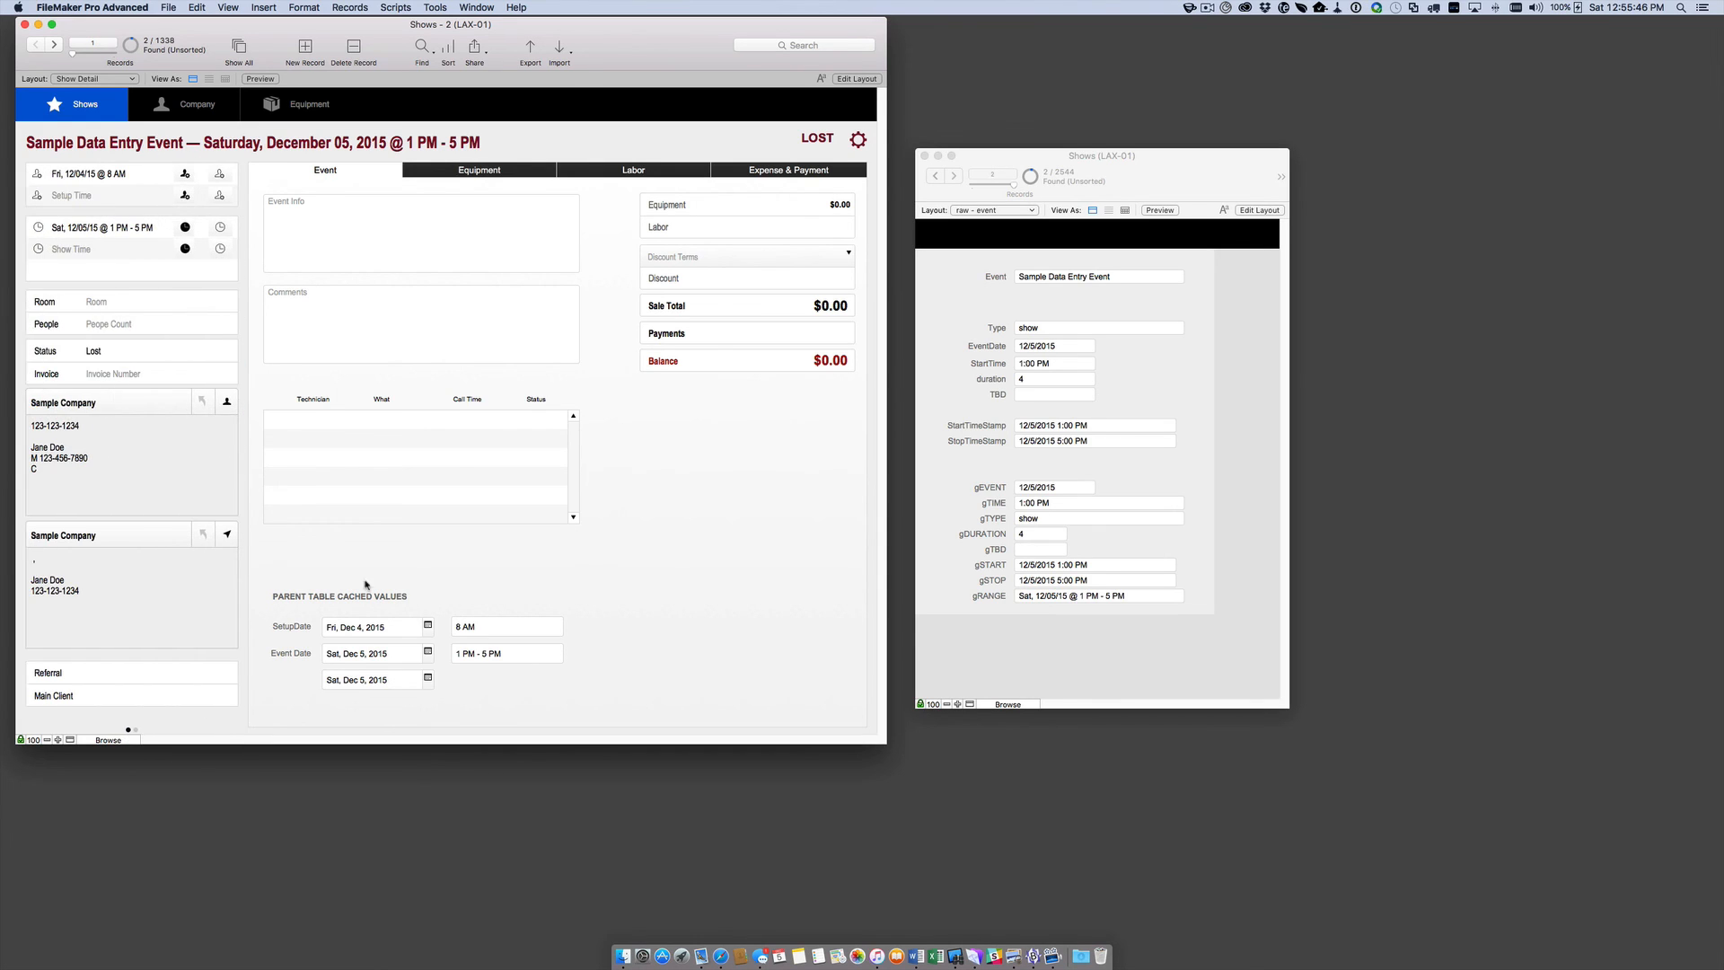
{"action": "mouse_move", "coordinate": [221, 476]}
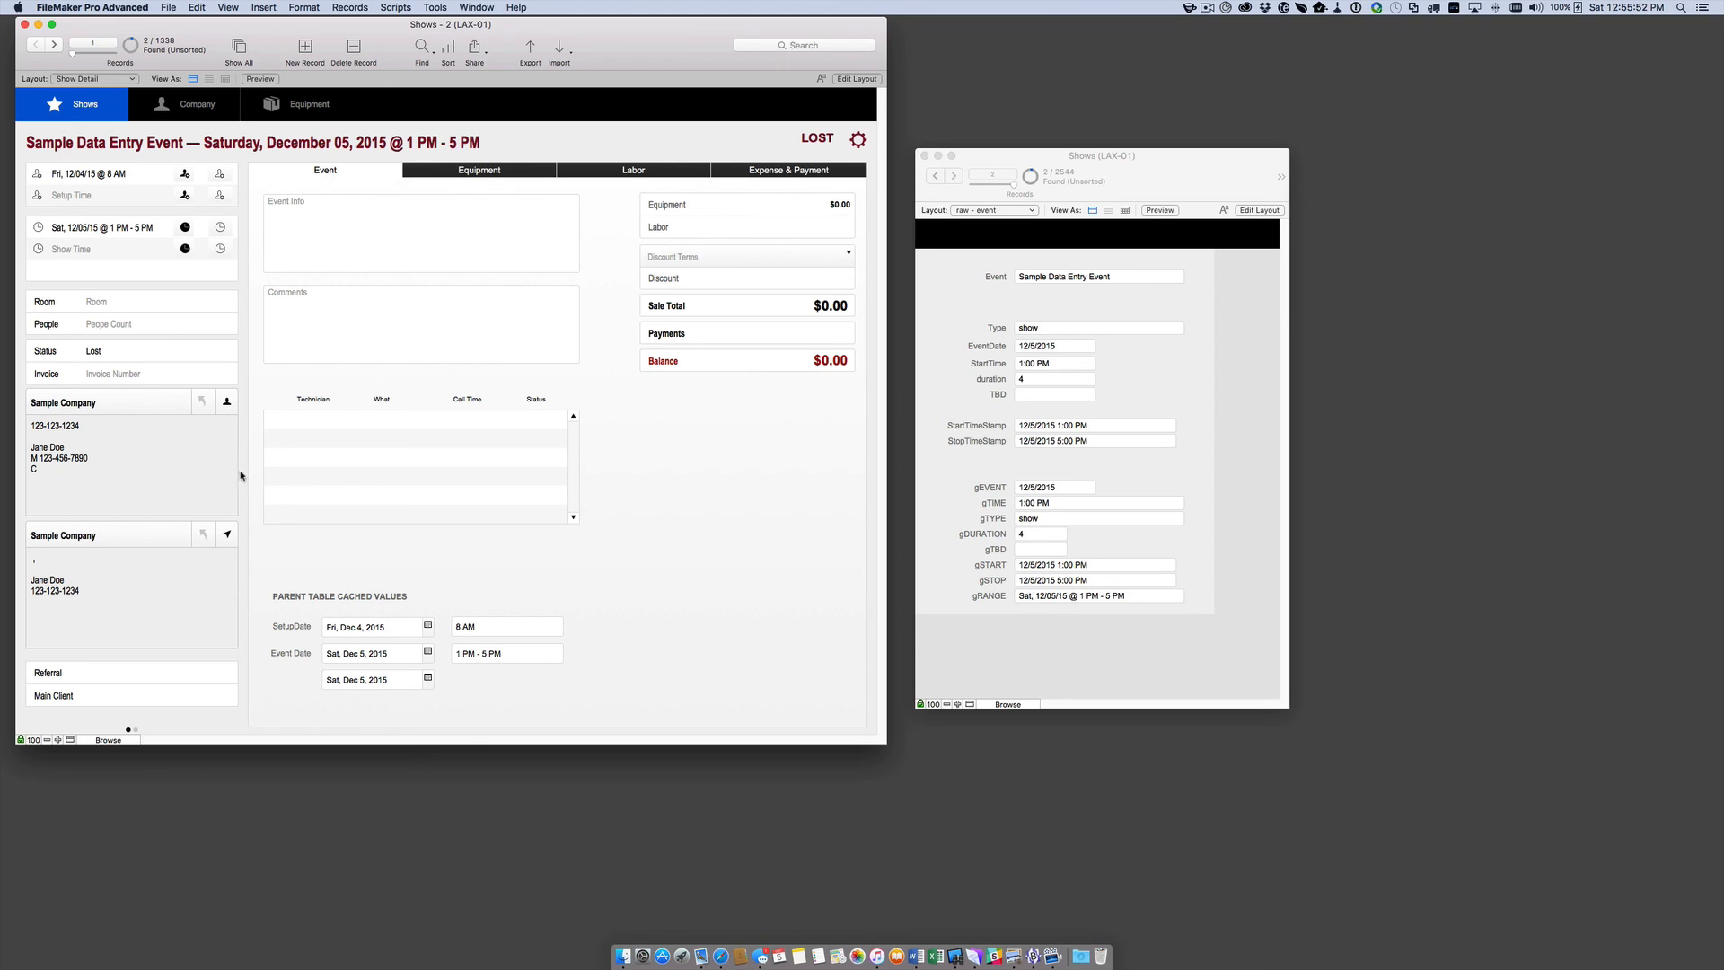
{"action": "mouse_move", "coordinate": [1123, 51]}
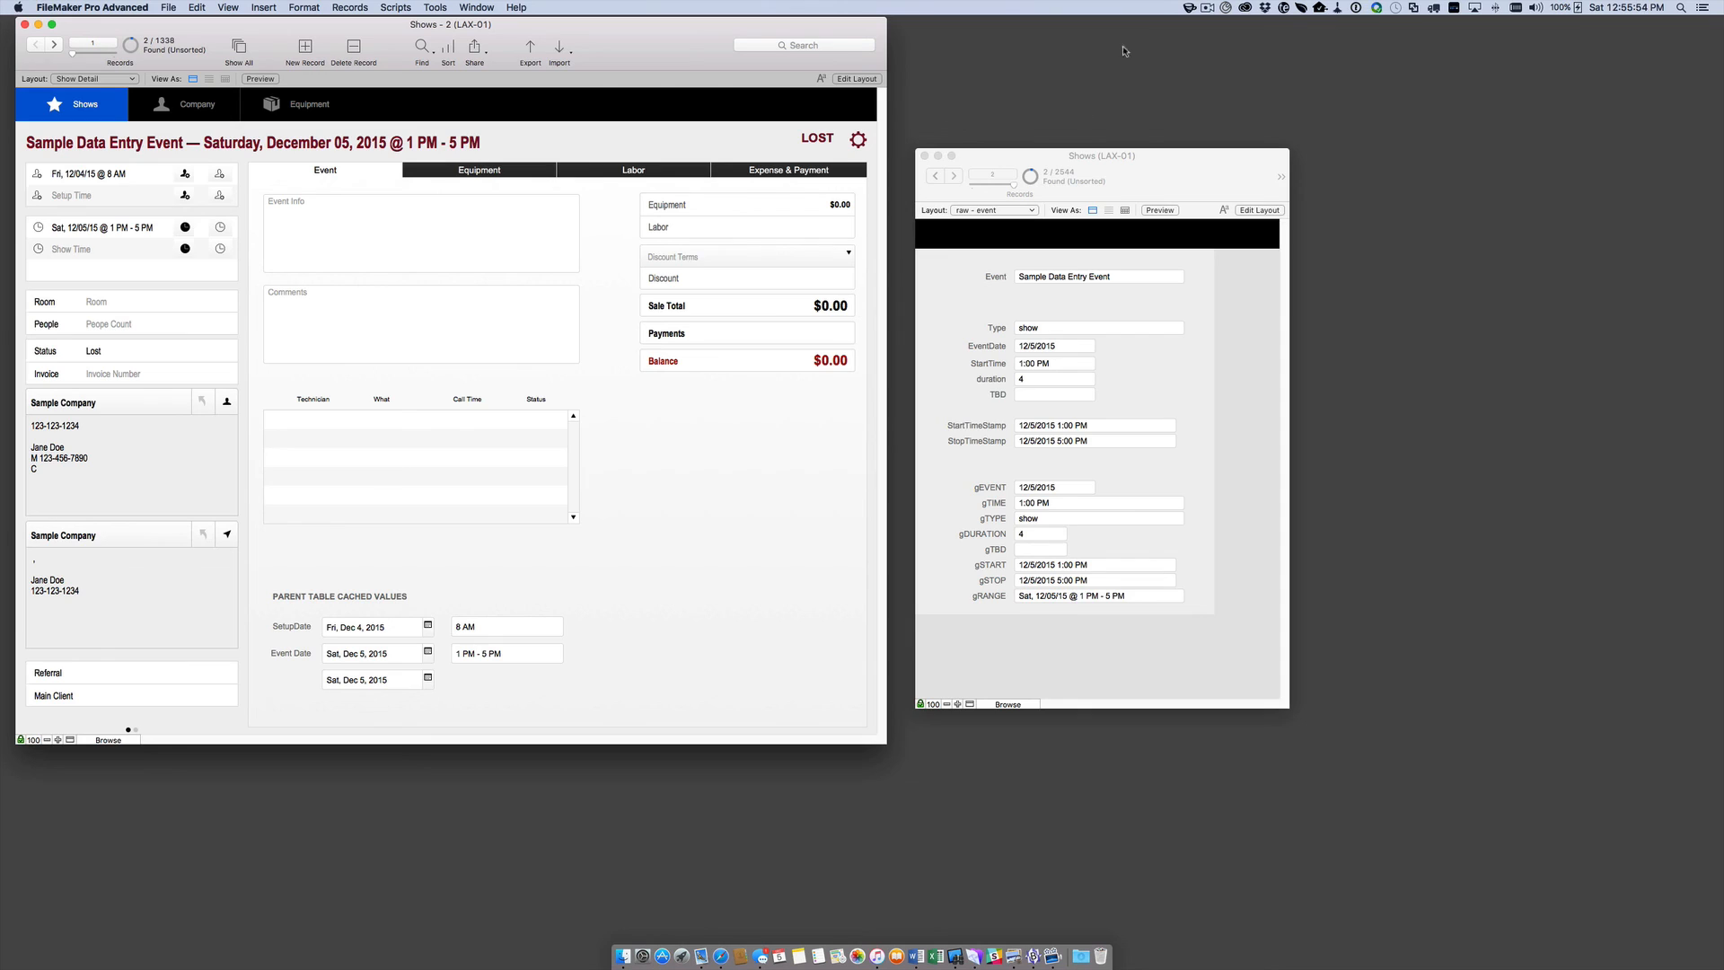